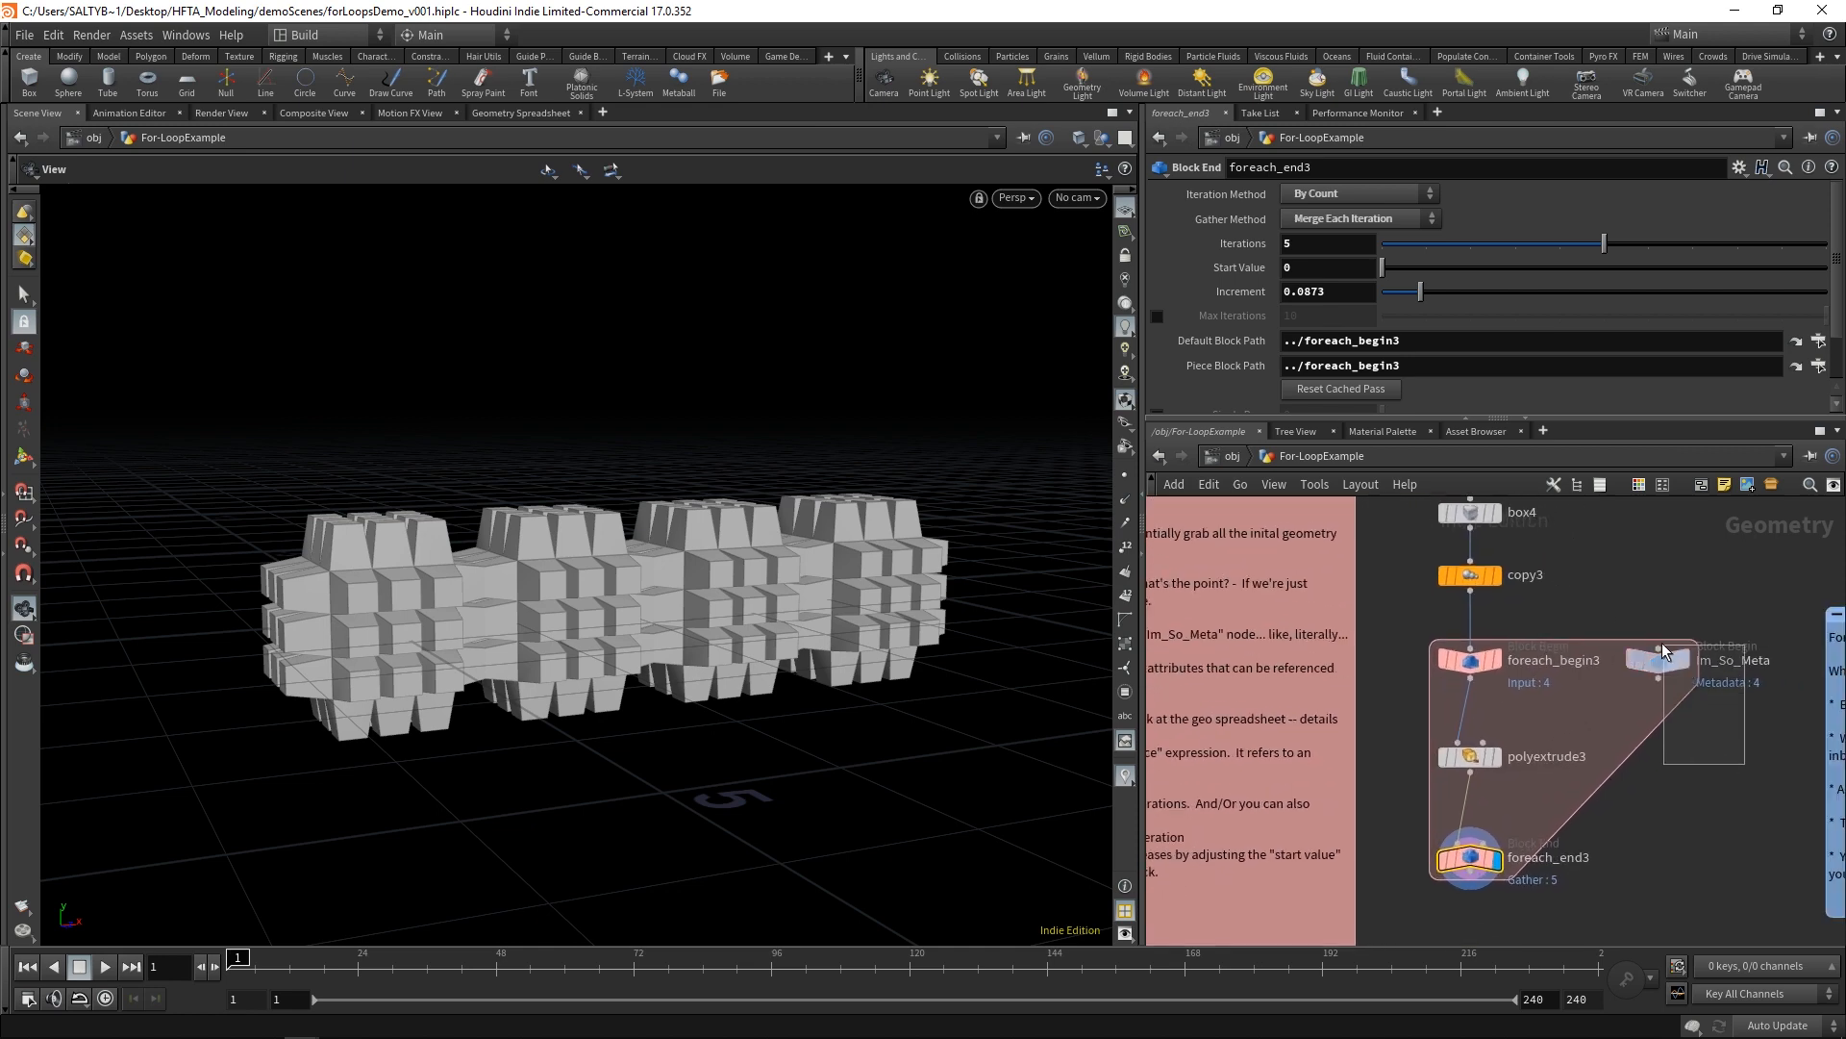
# Step: Review the piece loop's Im_So_Meta metadata node, extrude distance expression and end block
pyautogui.click(1660, 660)
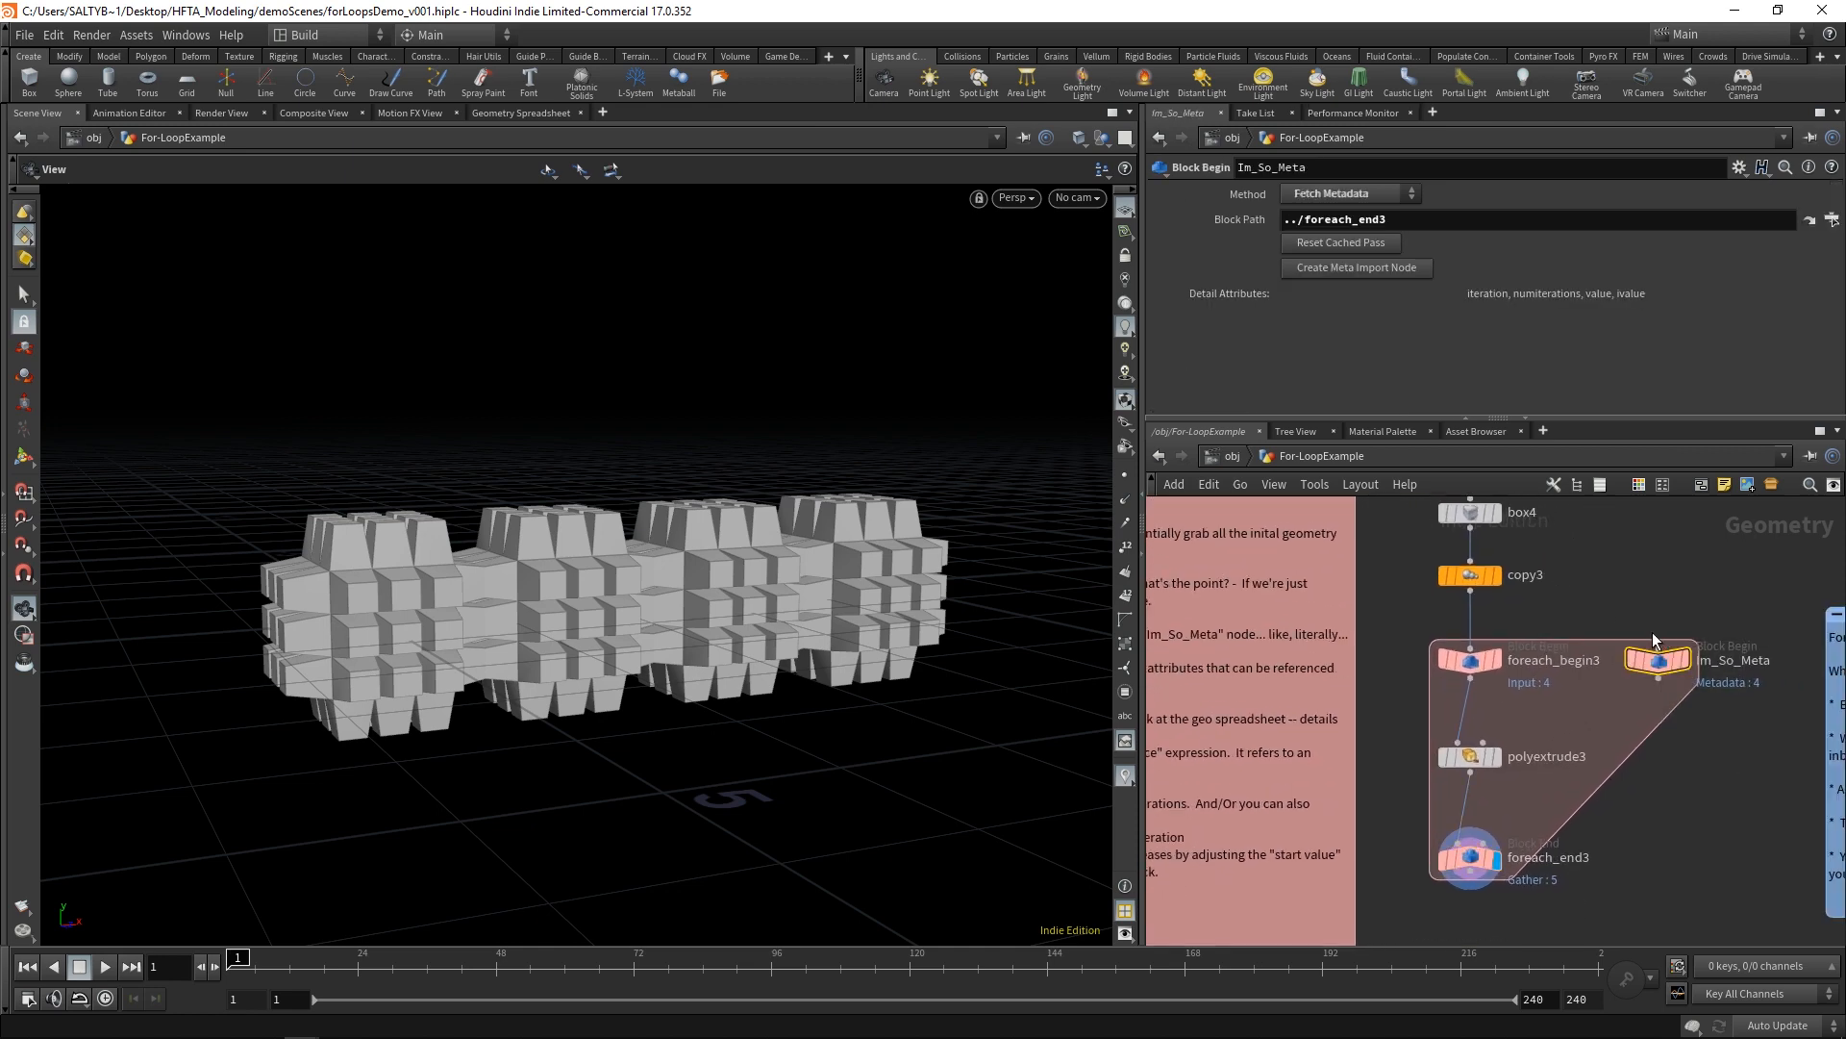
pyautogui.click(1468, 754)
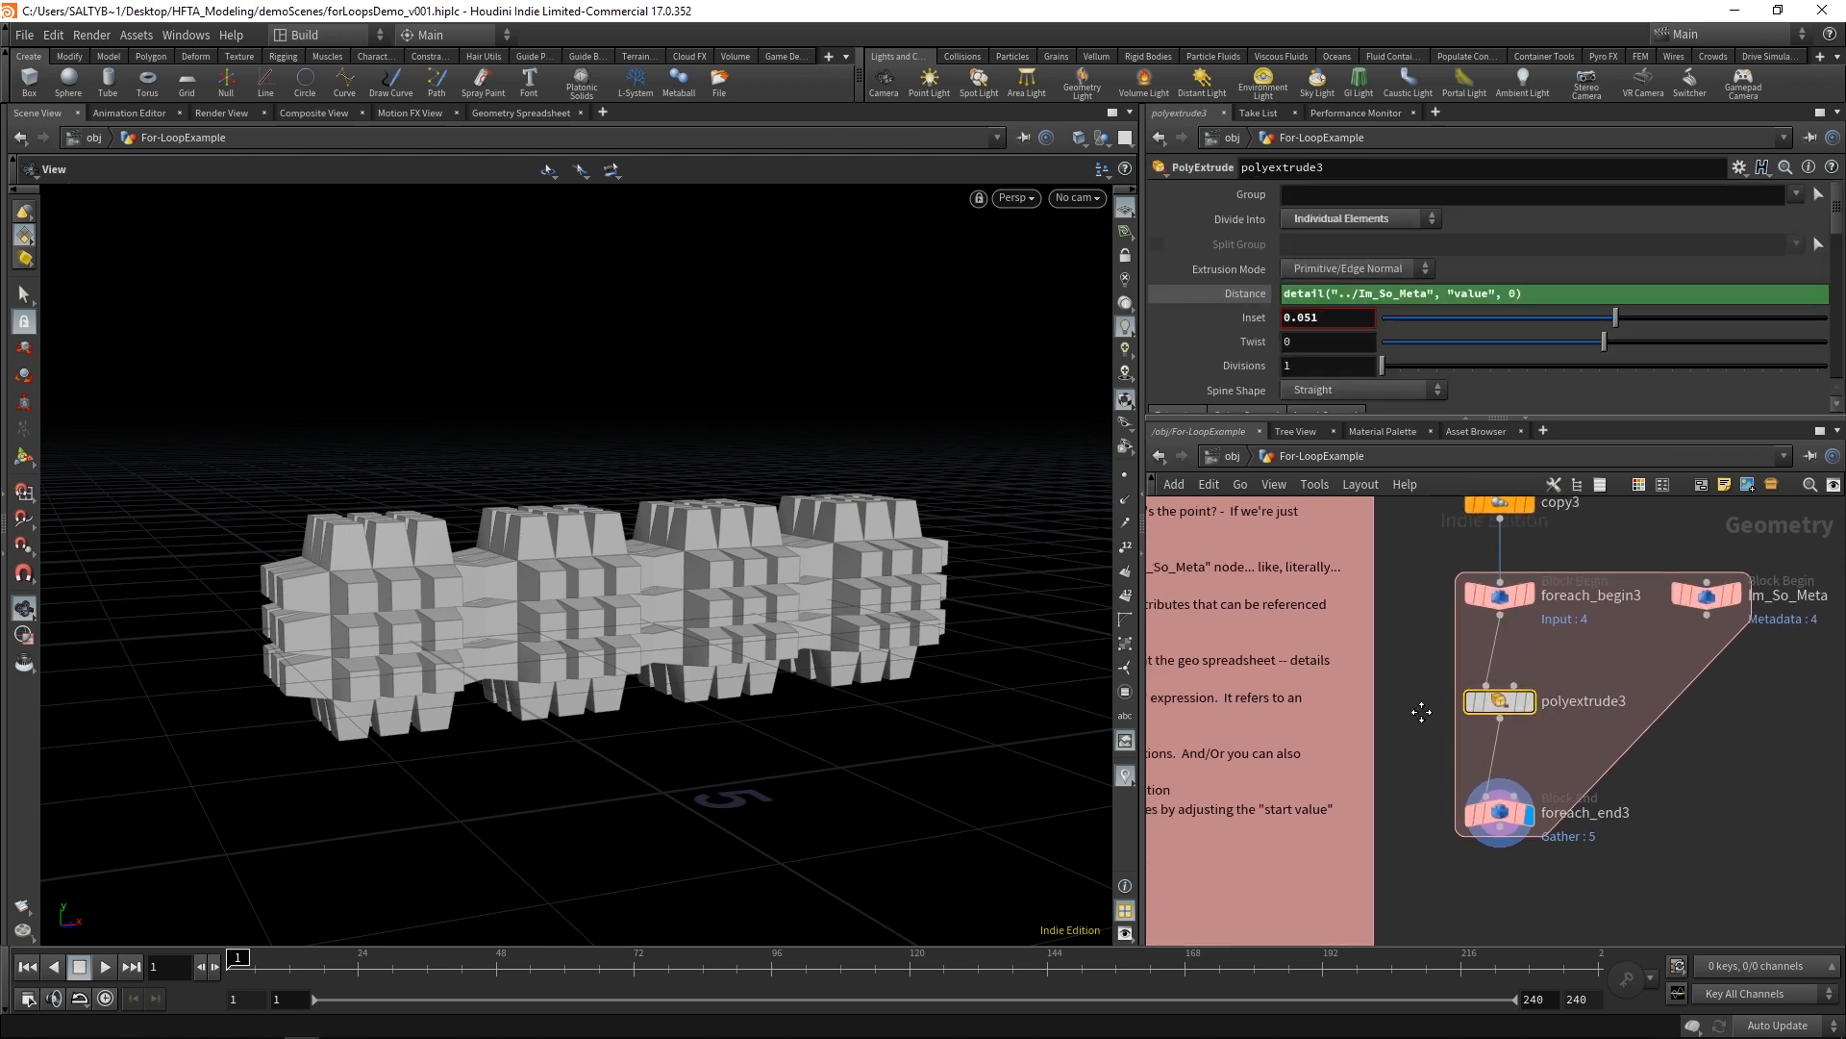
pyautogui.click(1499, 811)
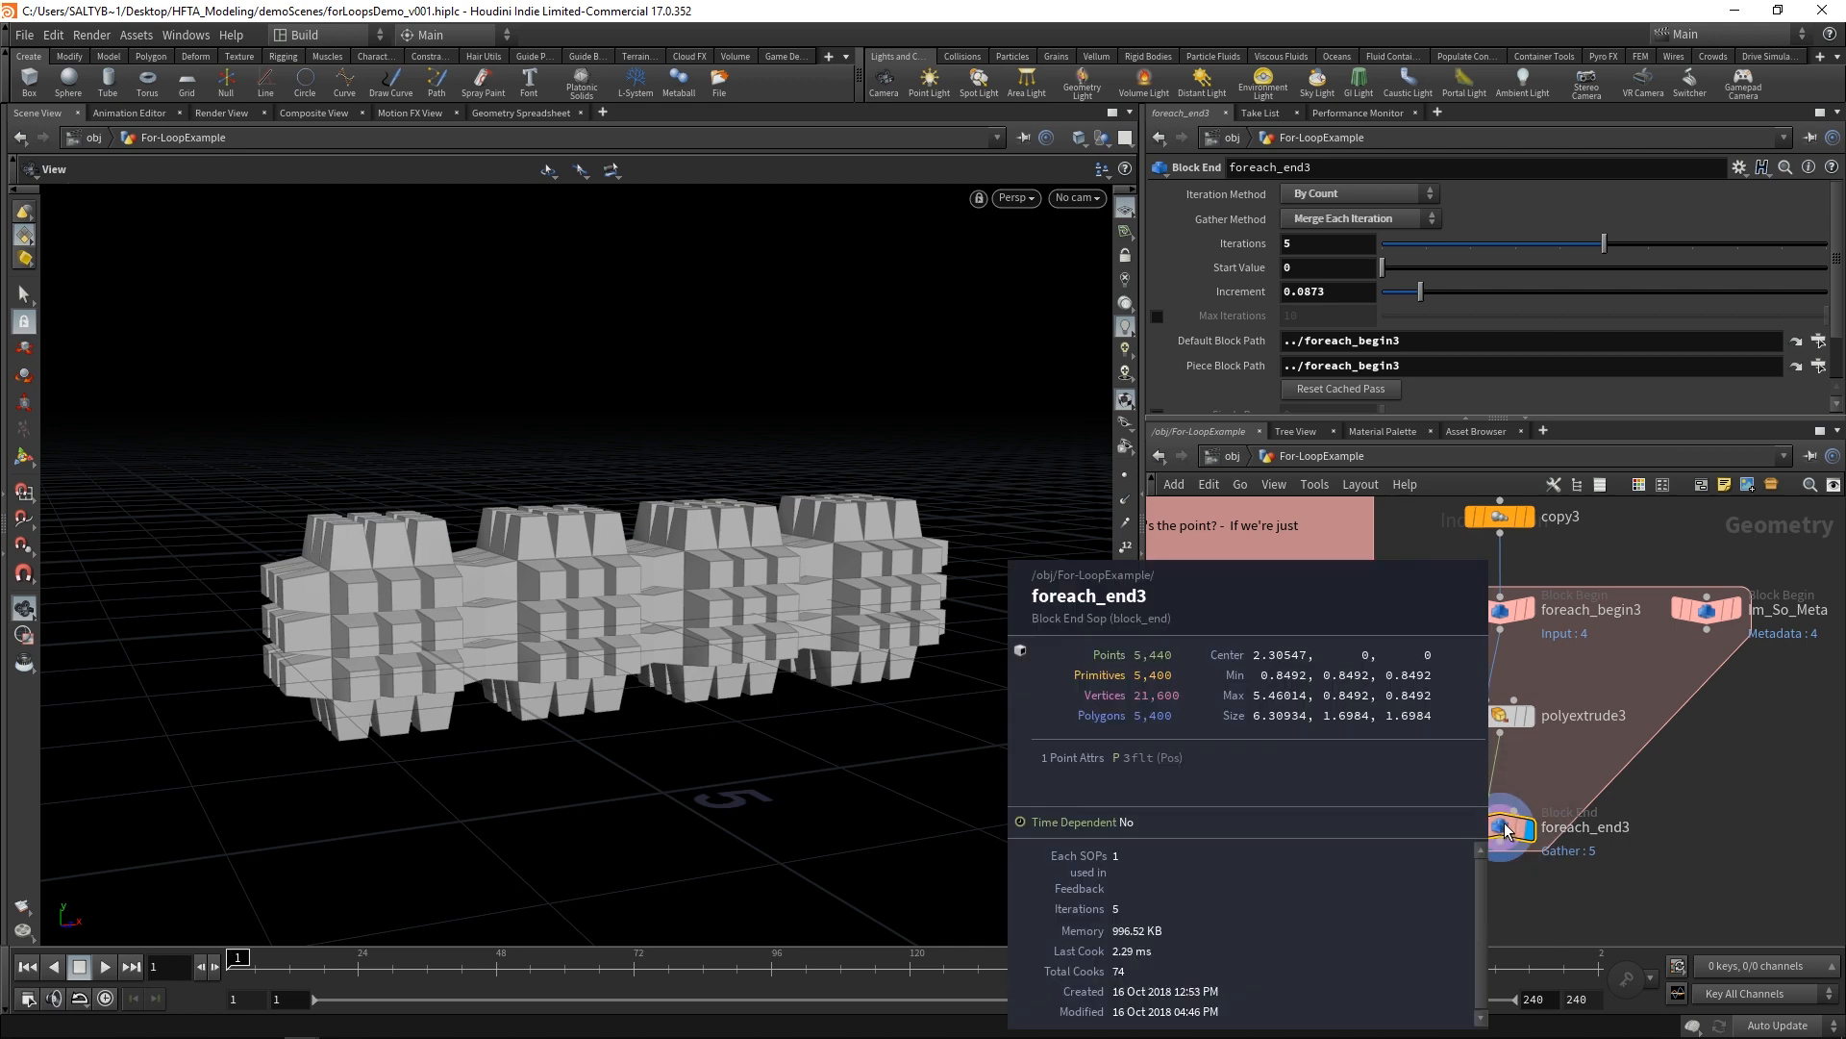
pyautogui.moveTo(1158, 680)
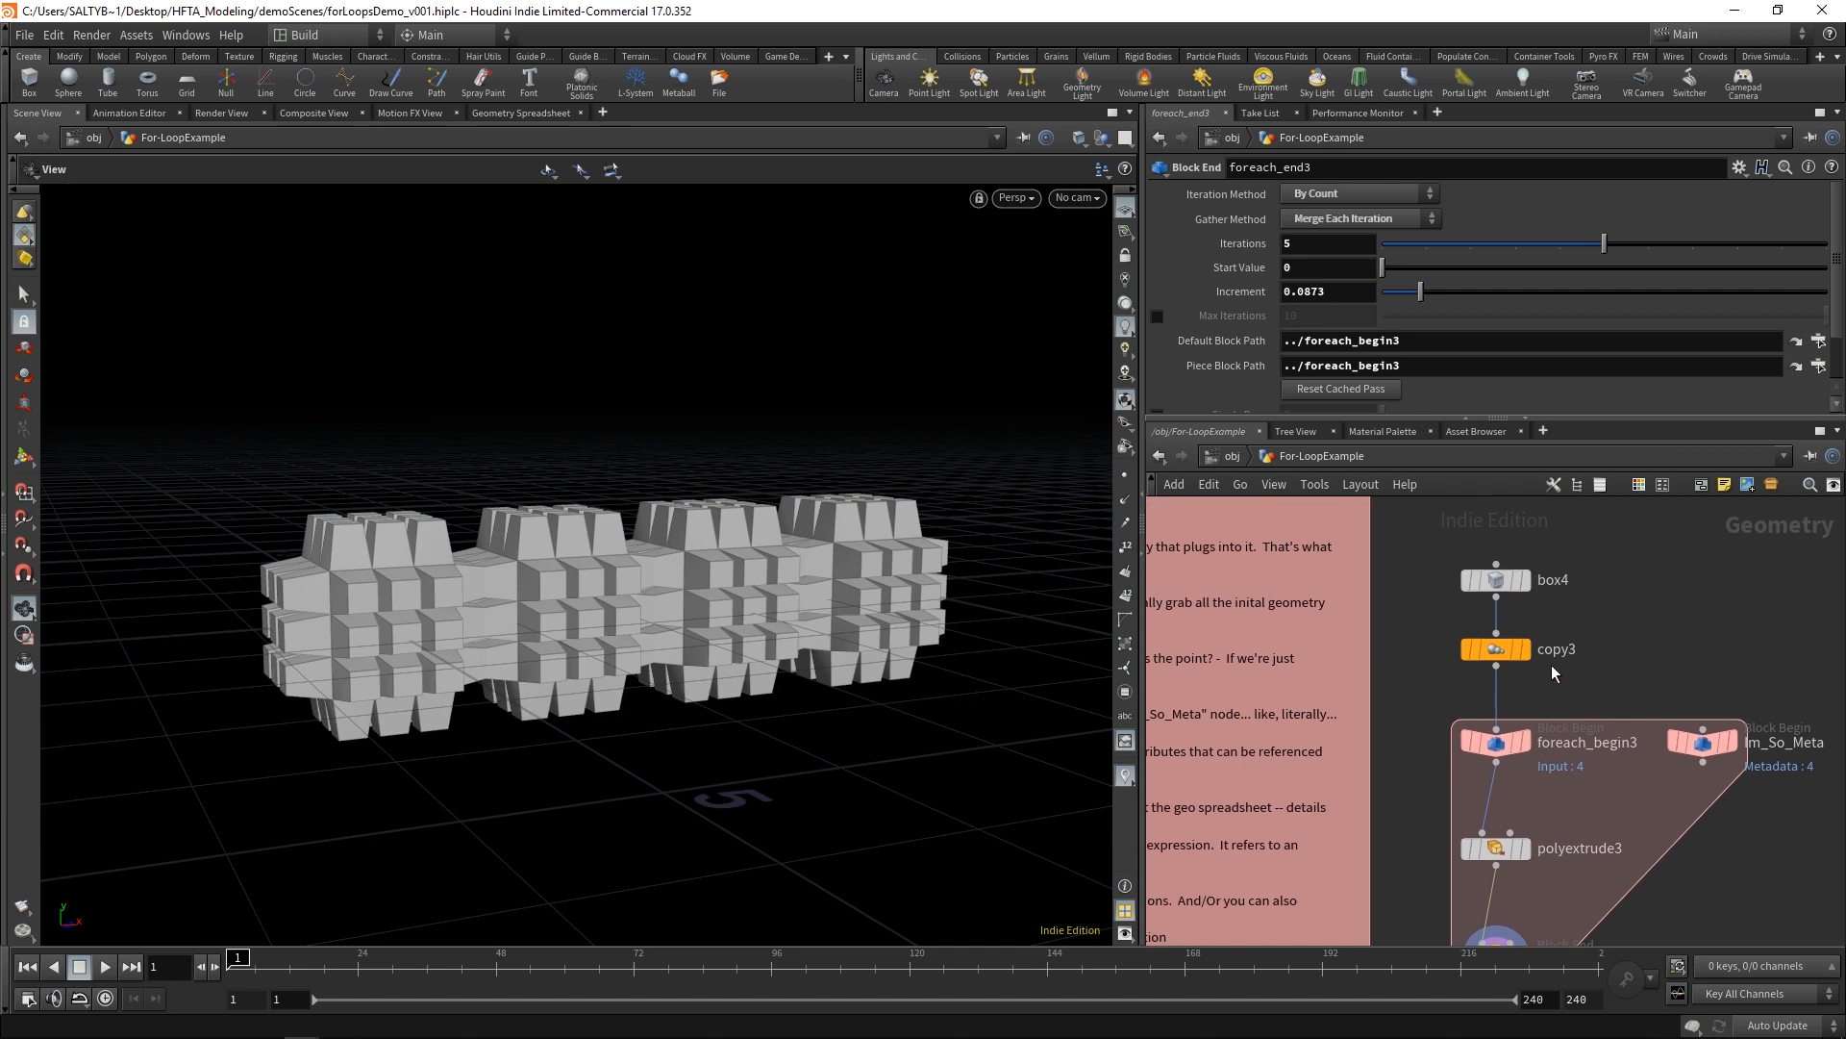
pyautogui.click(1496, 648)
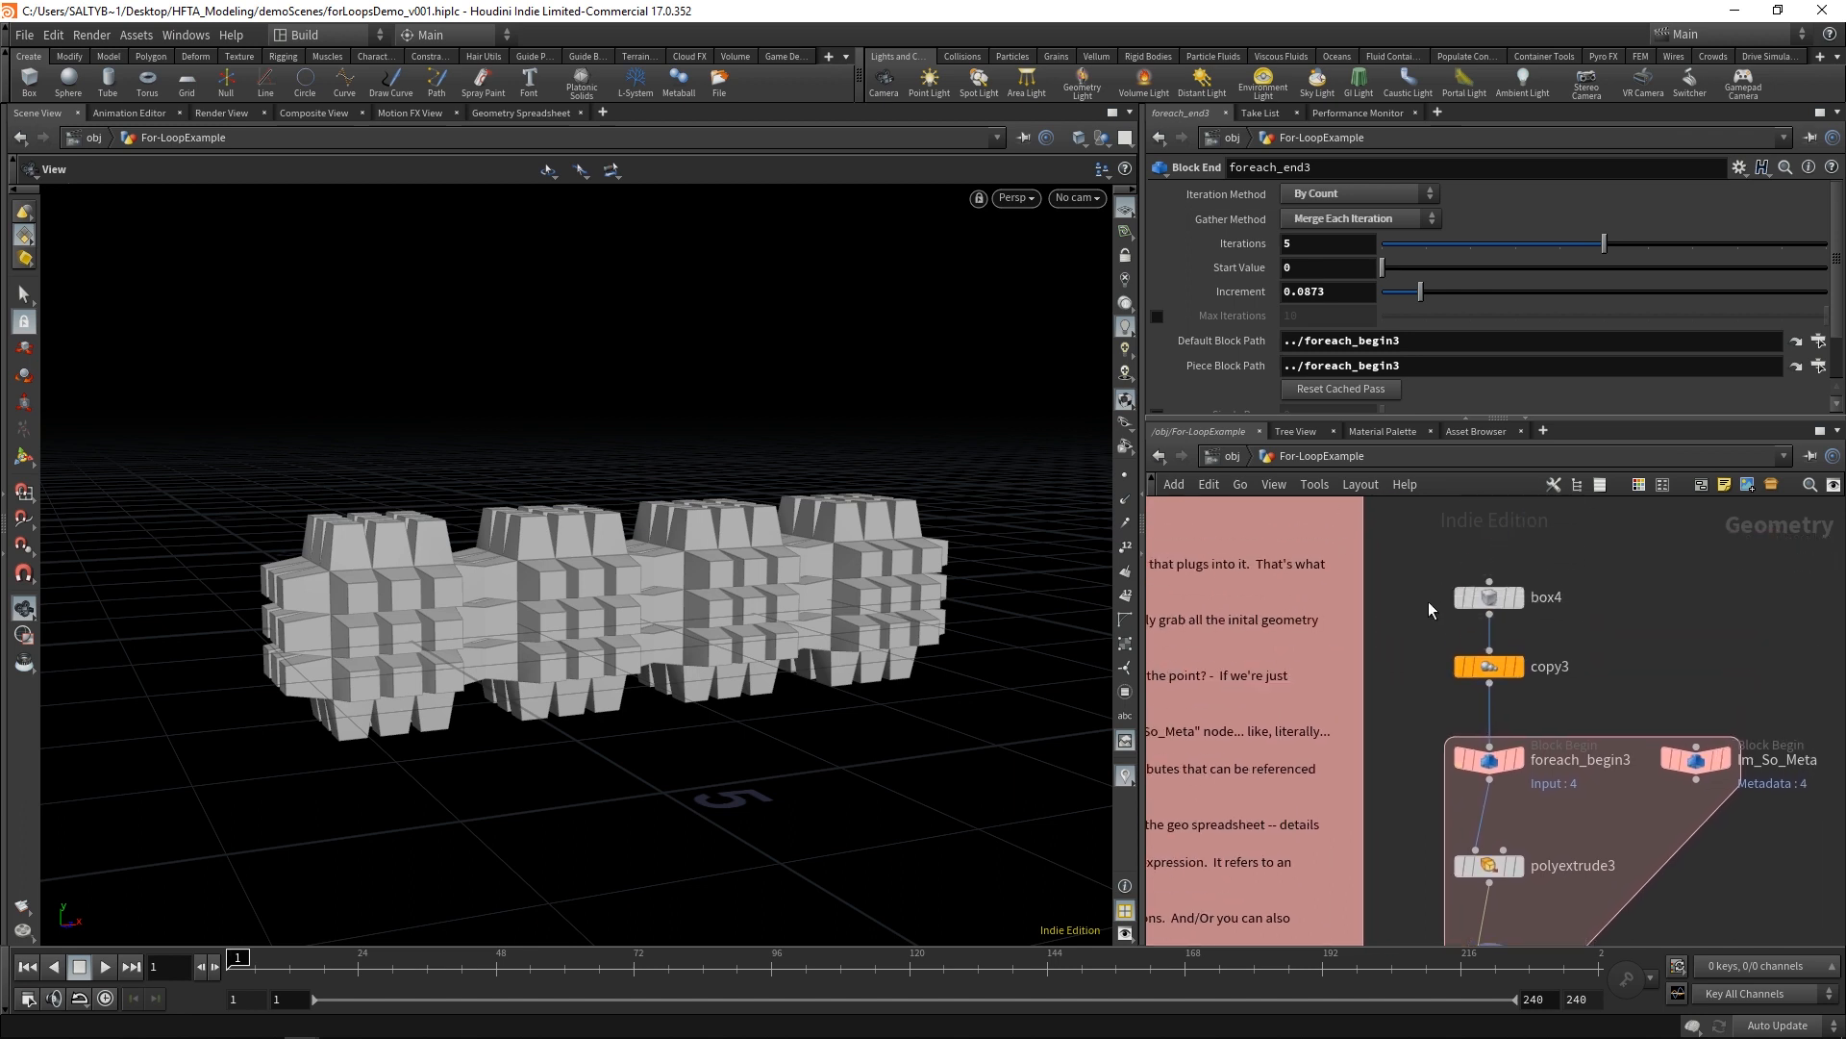
# Step: Inspect the copy node making four boxes, the loop's extrude and the begin block's fetch settings
pyautogui.click(1487, 666)
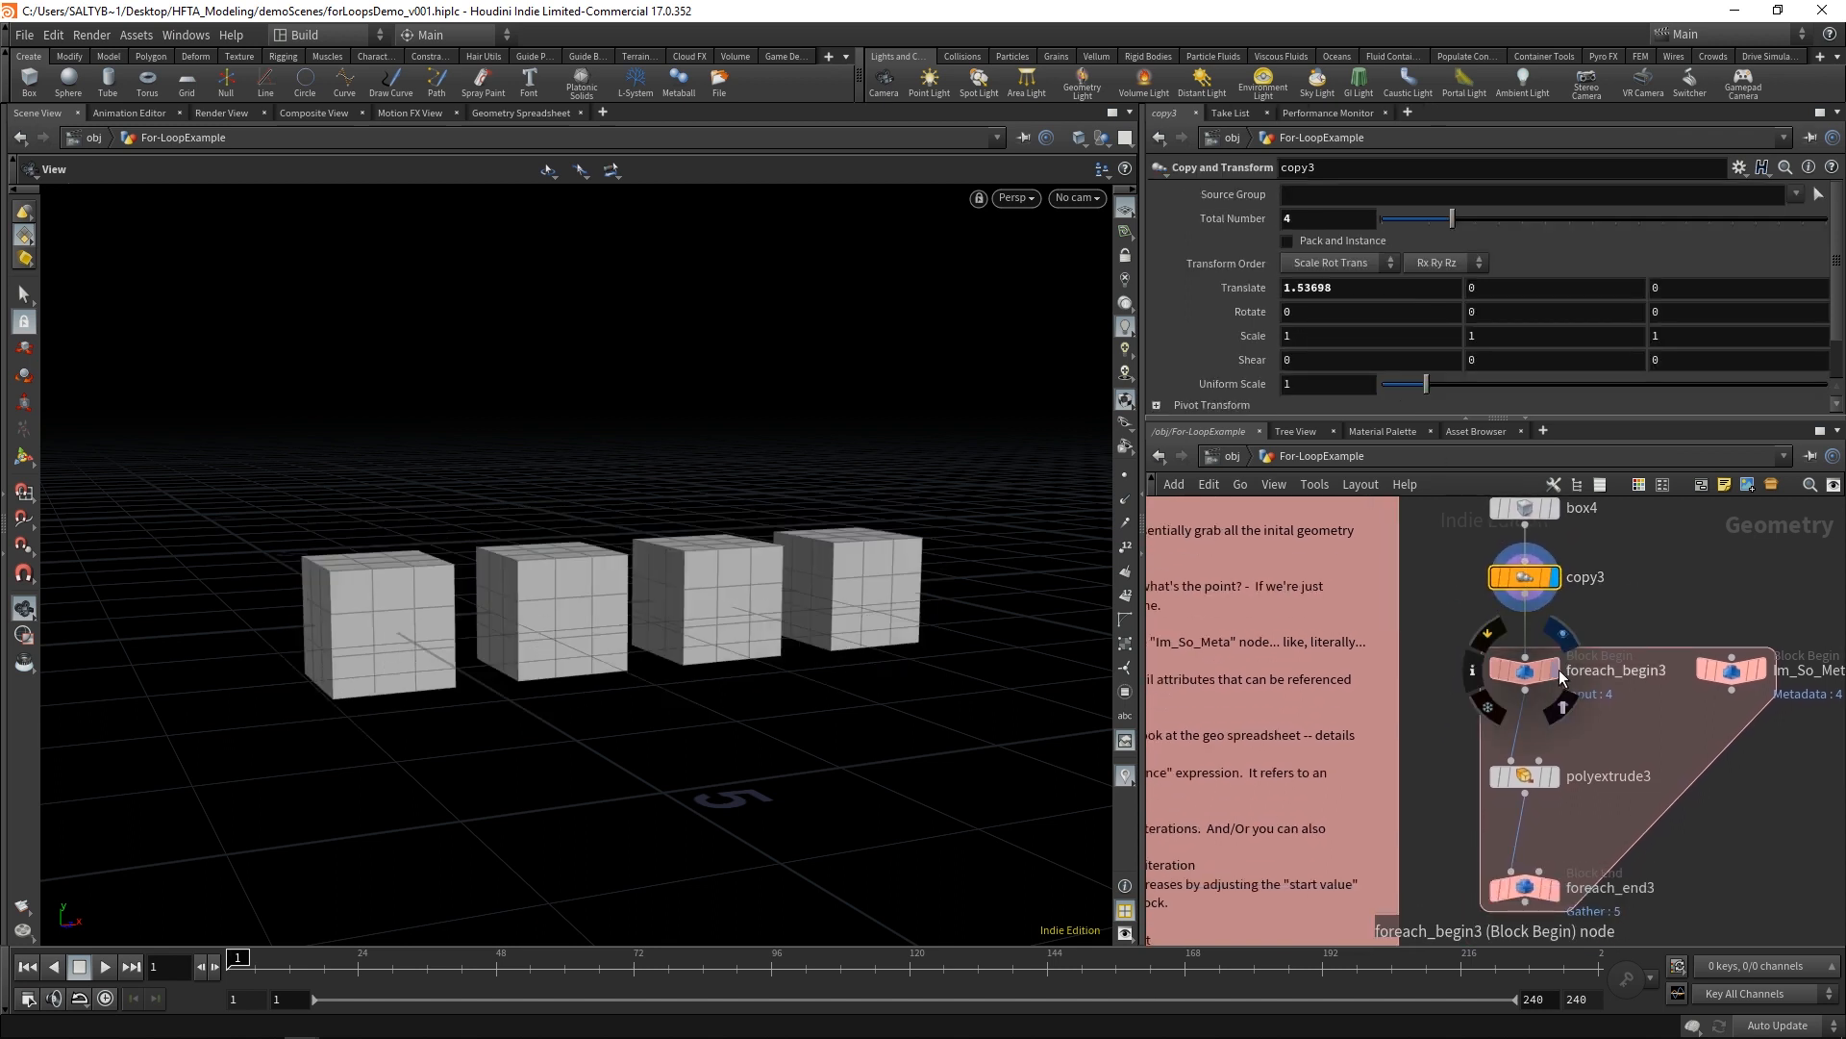
pyautogui.click(1523, 669)
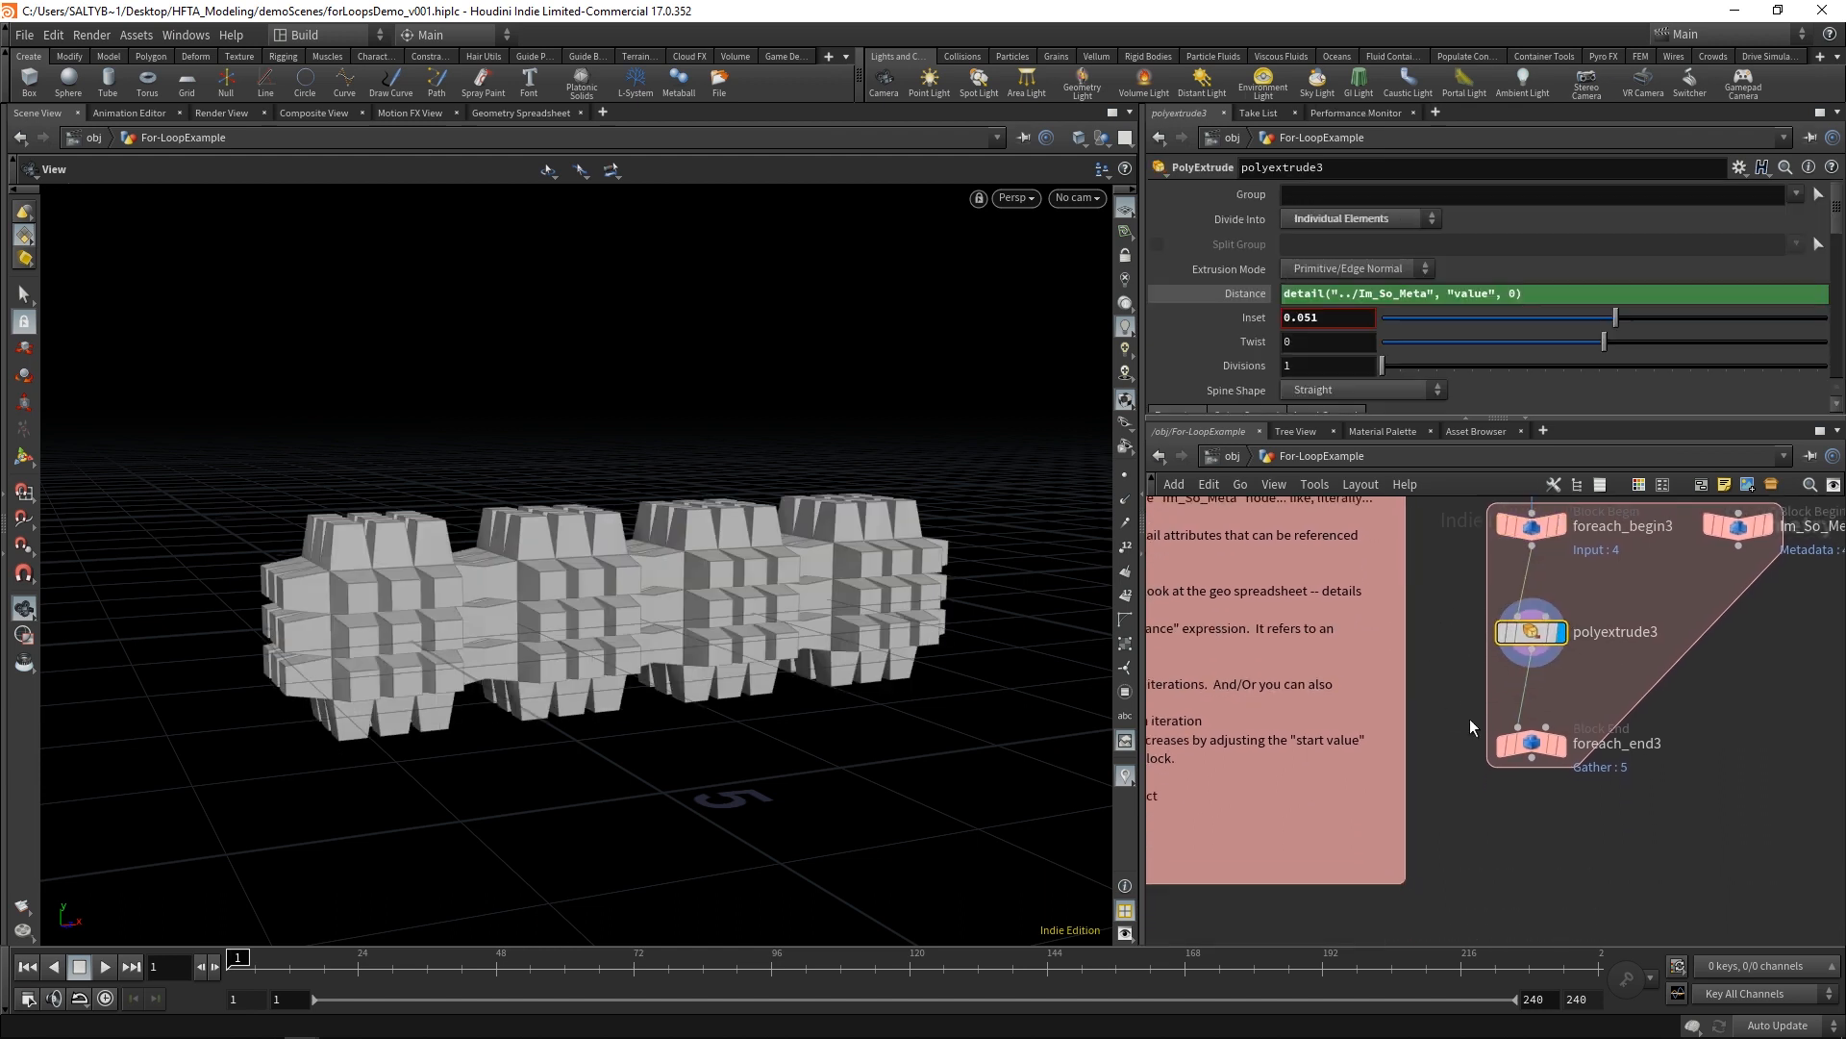
pyautogui.click(1531, 742)
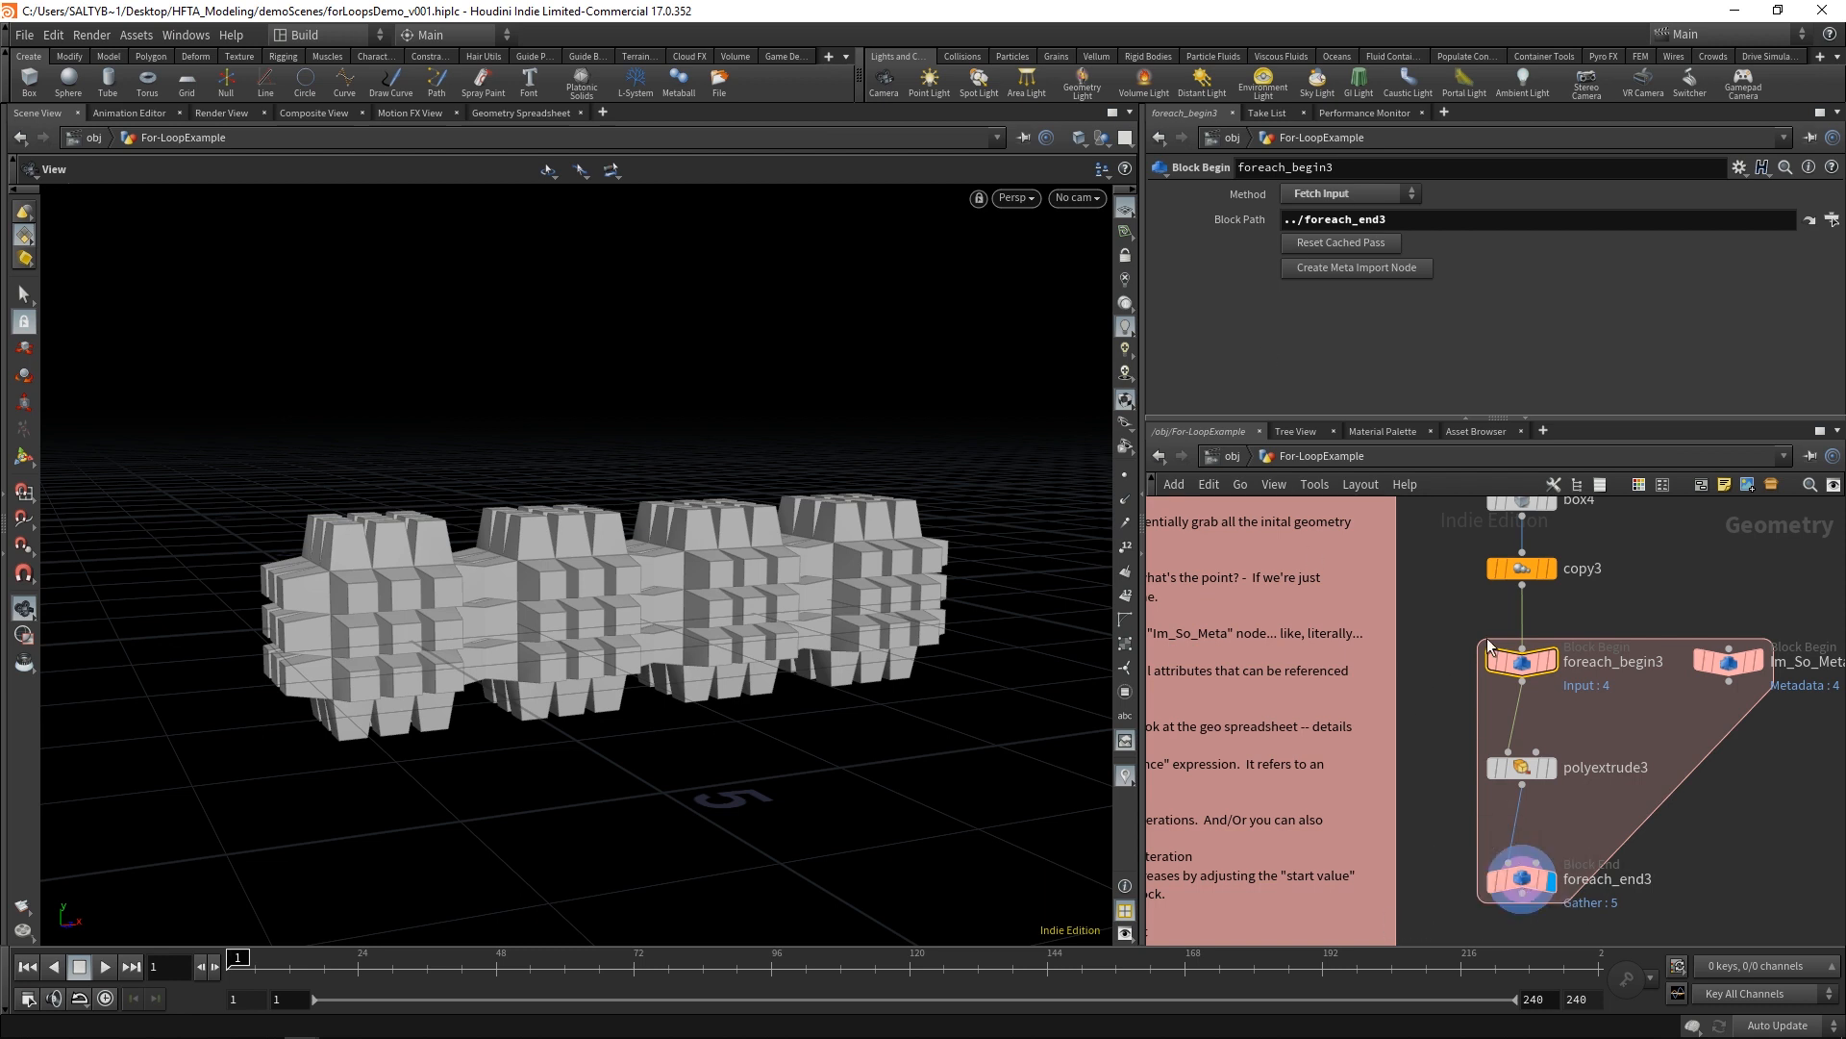
pyautogui.scroll(-3)
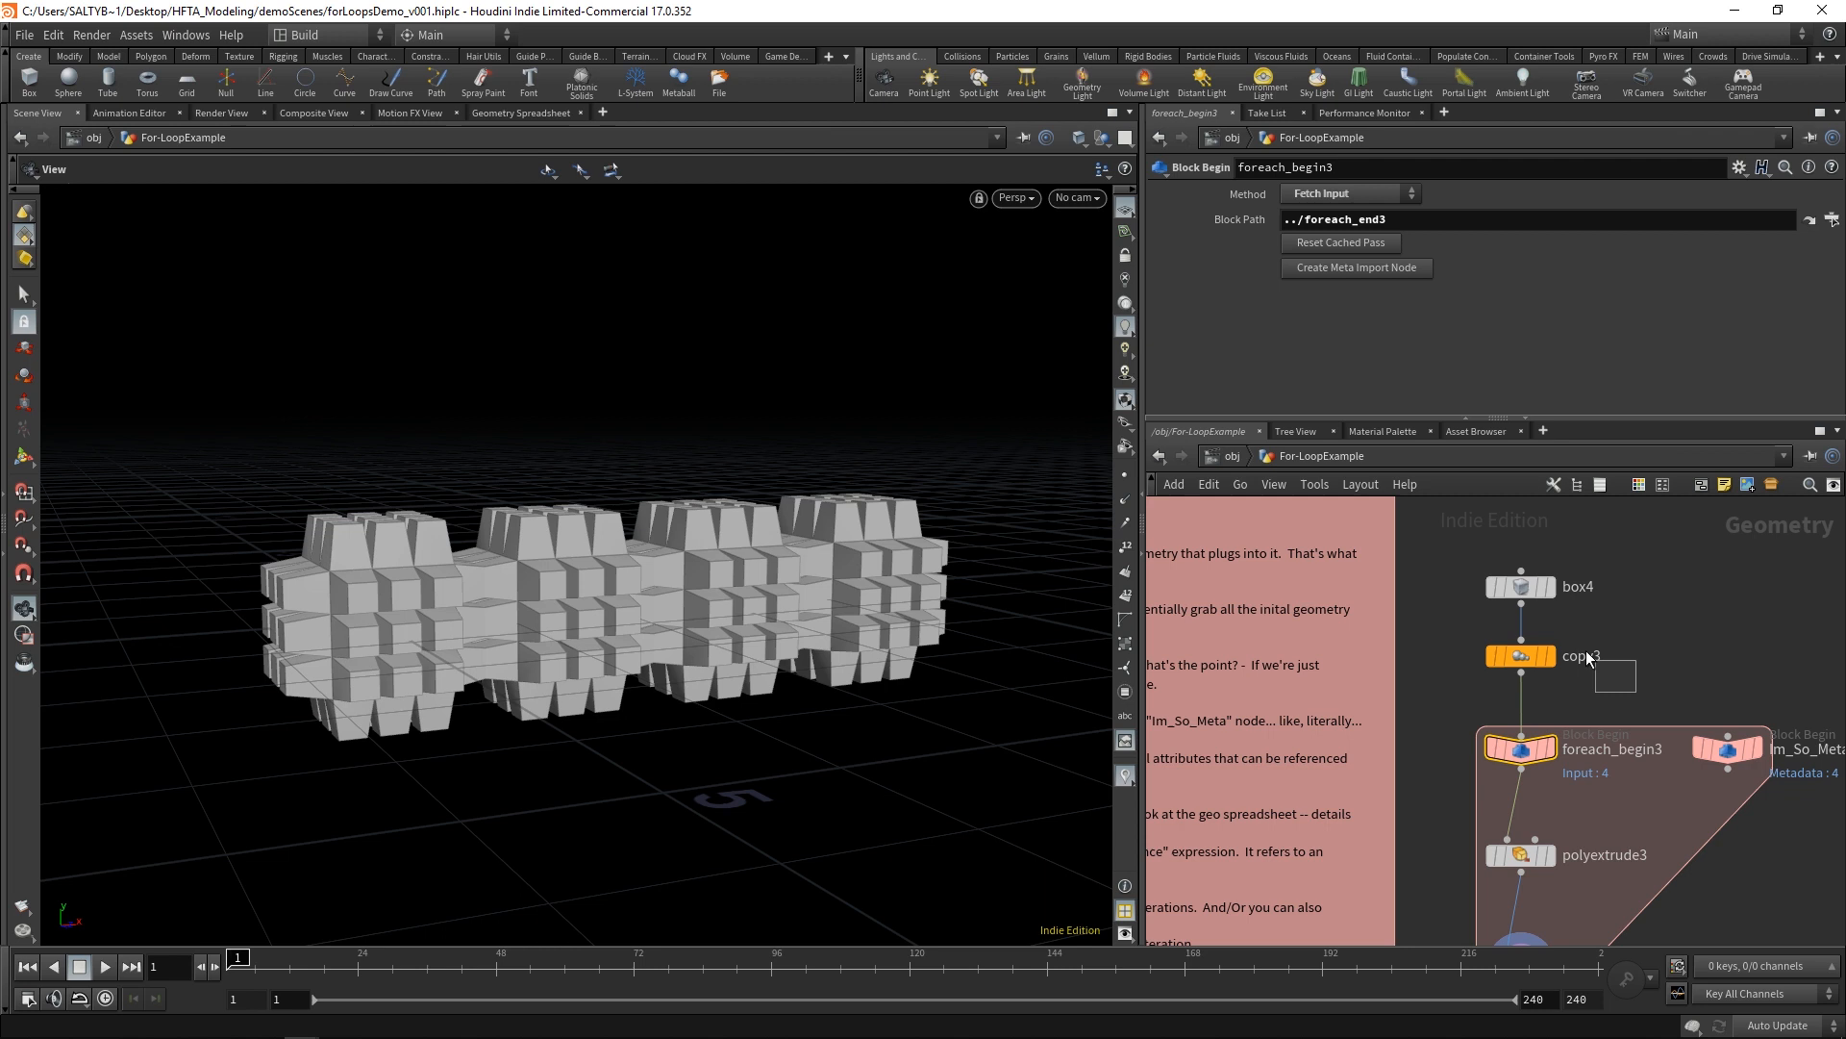
pyautogui.click(1520, 656)
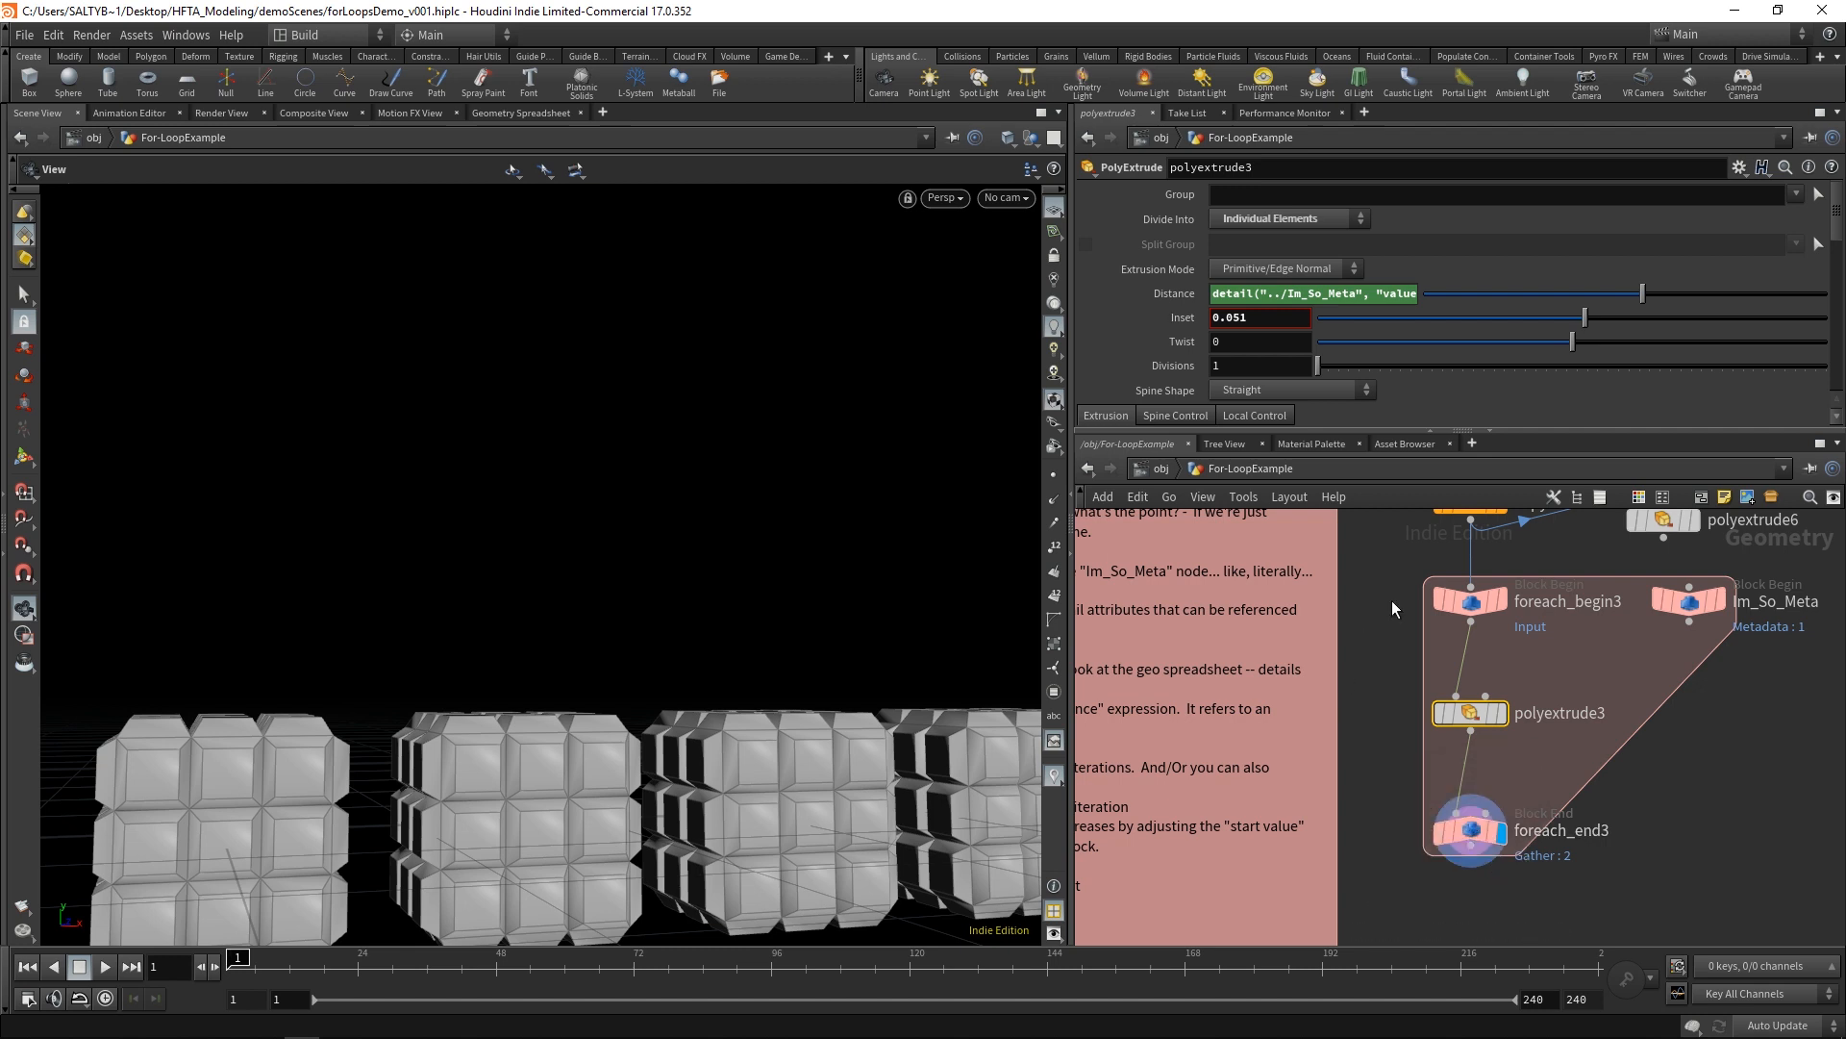
pyautogui.moveTo(1398, 612)
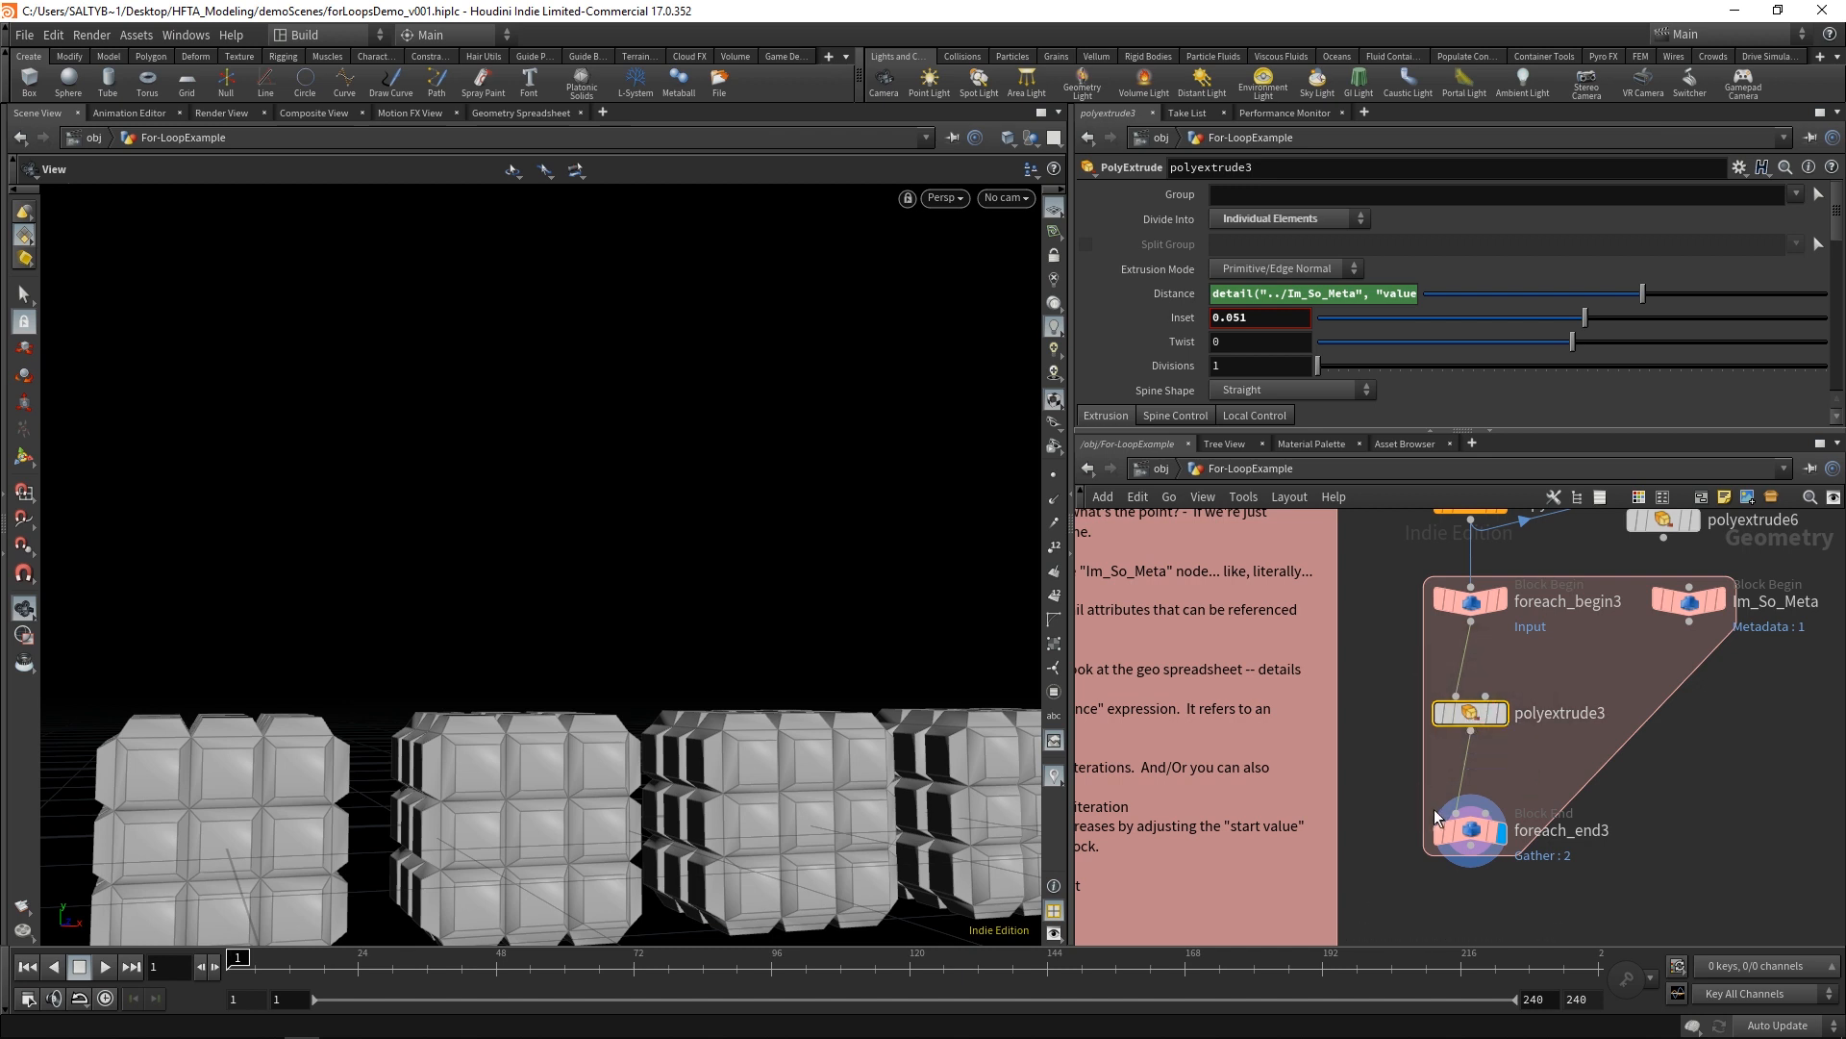
pyautogui.moveTo(1408, 670)
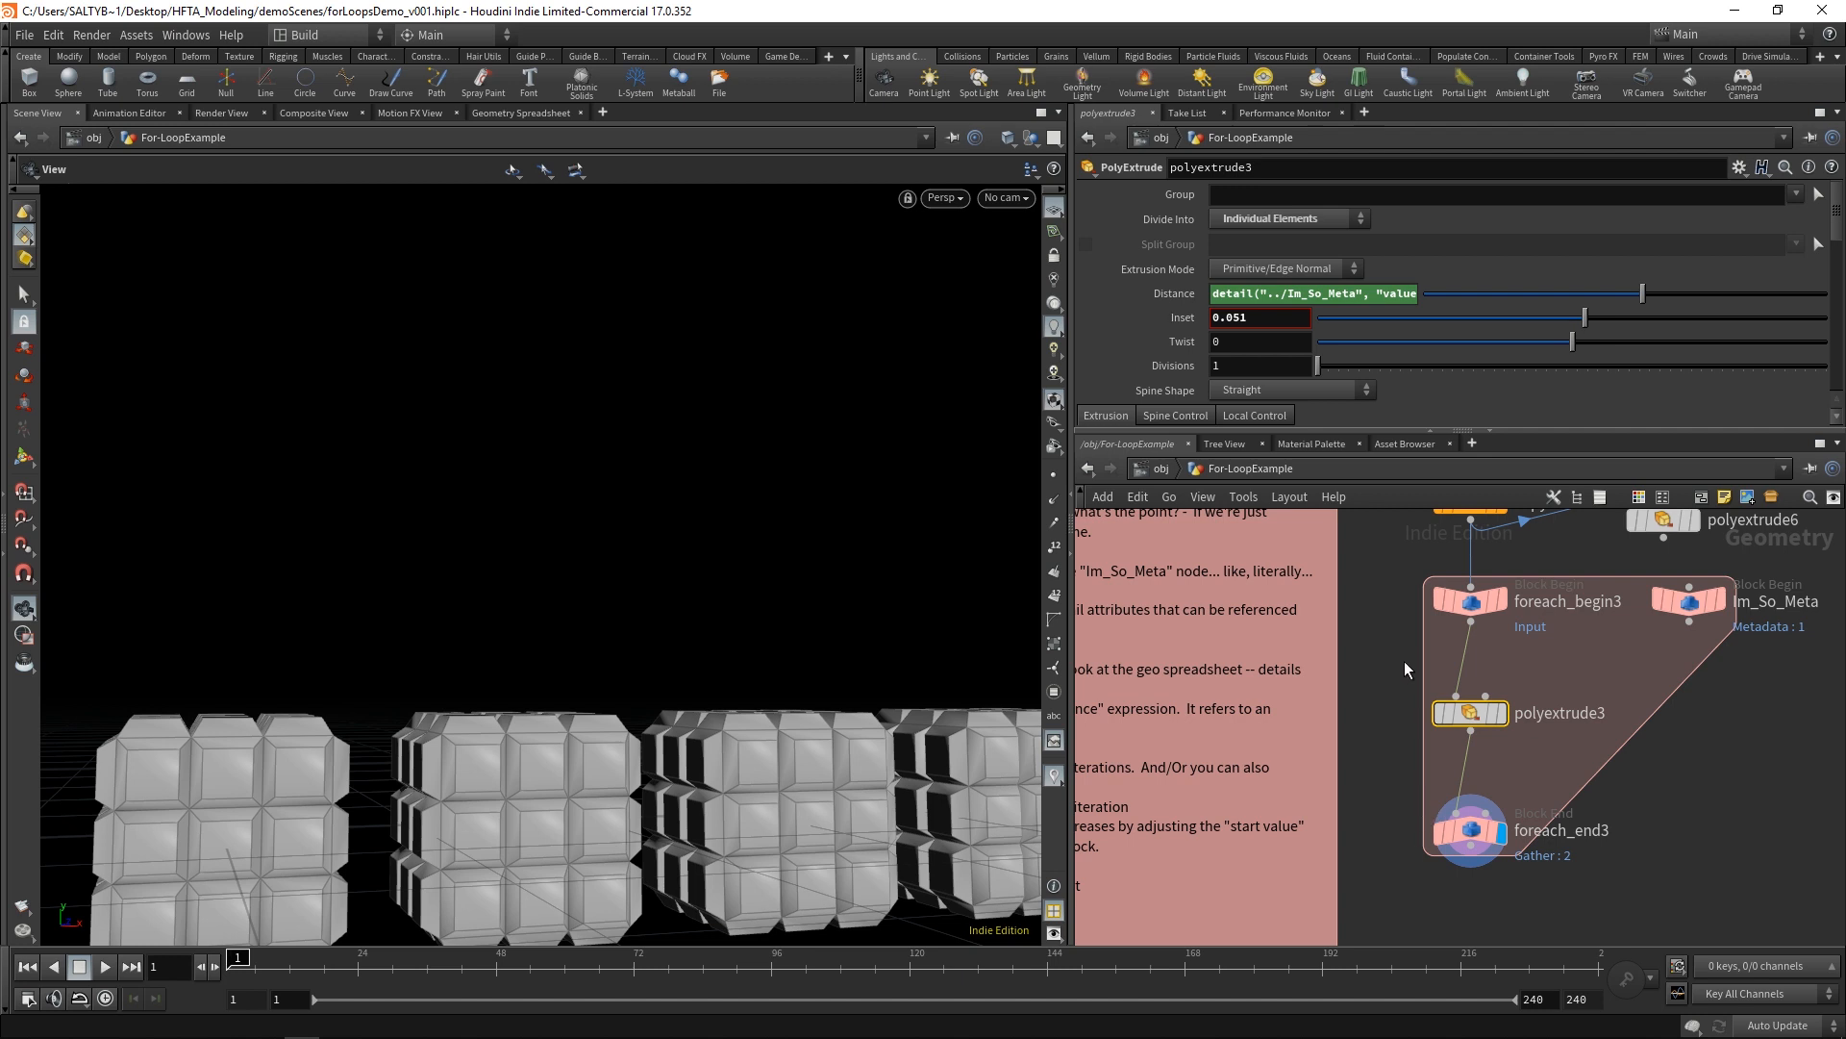
pyautogui.click(1470, 600)
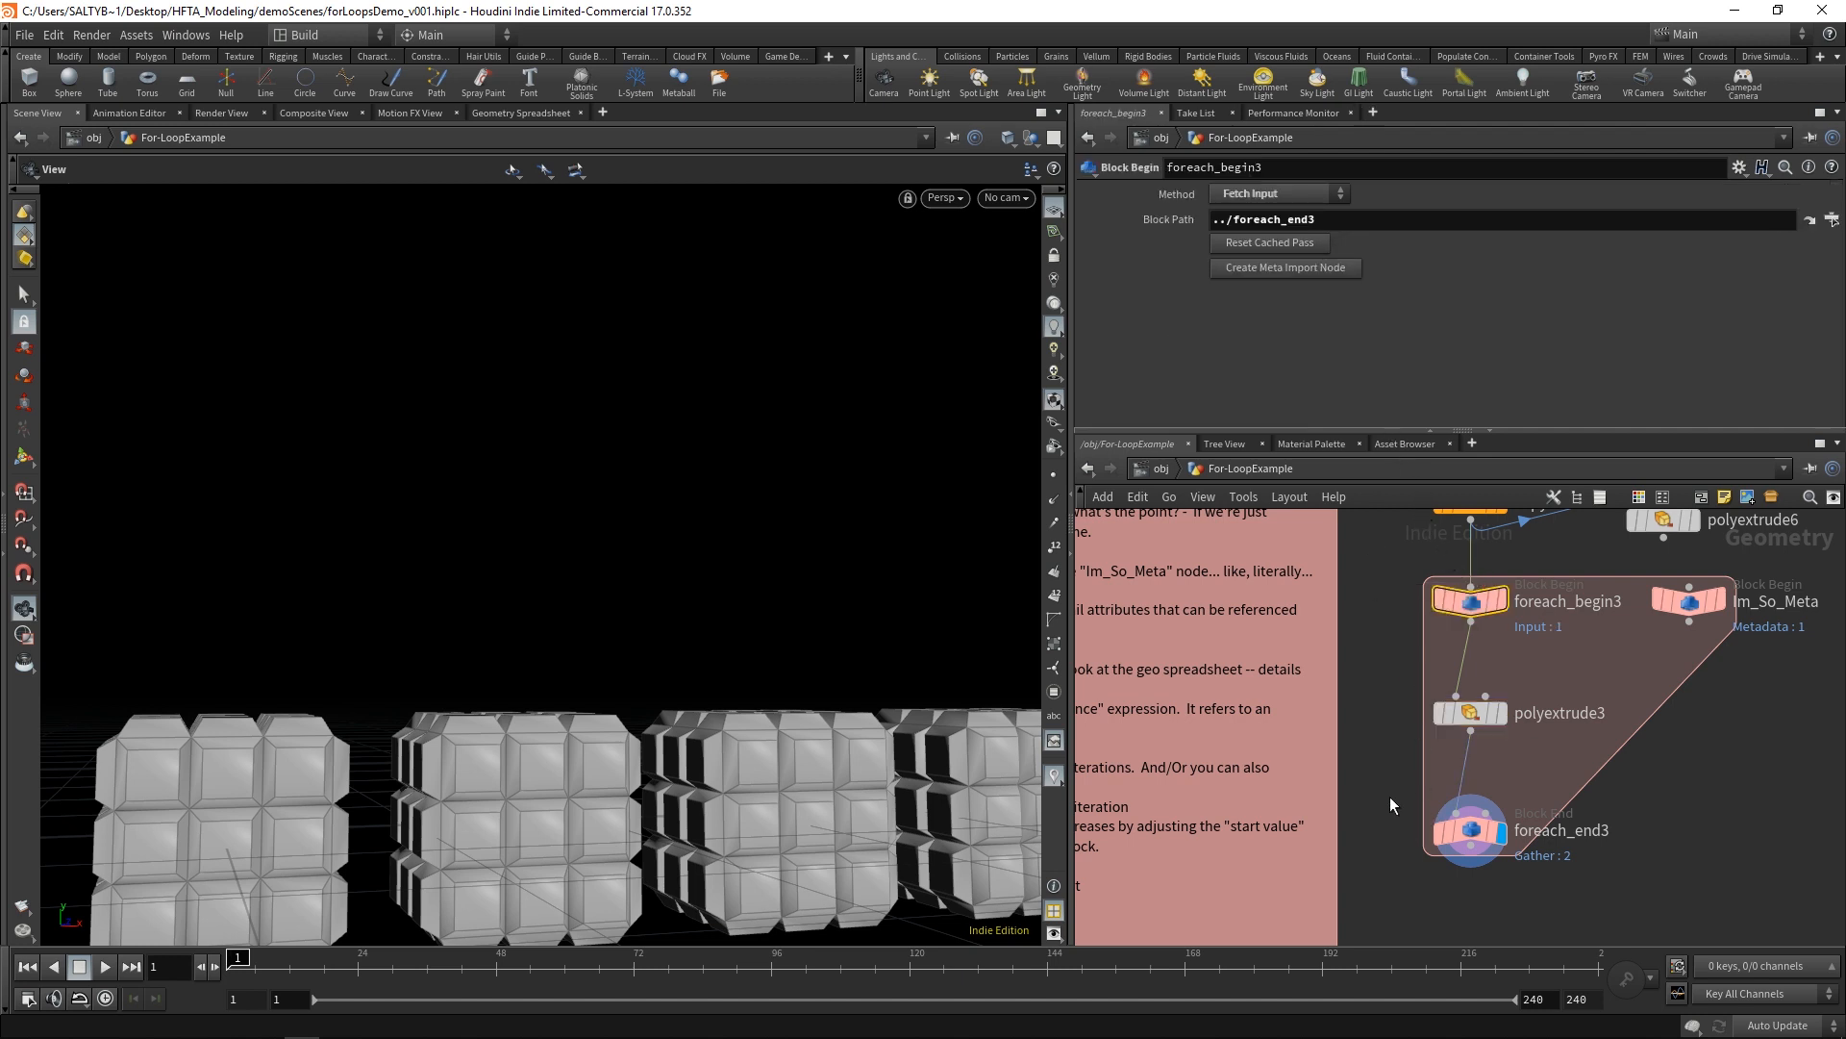
pyautogui.click(1470, 833)
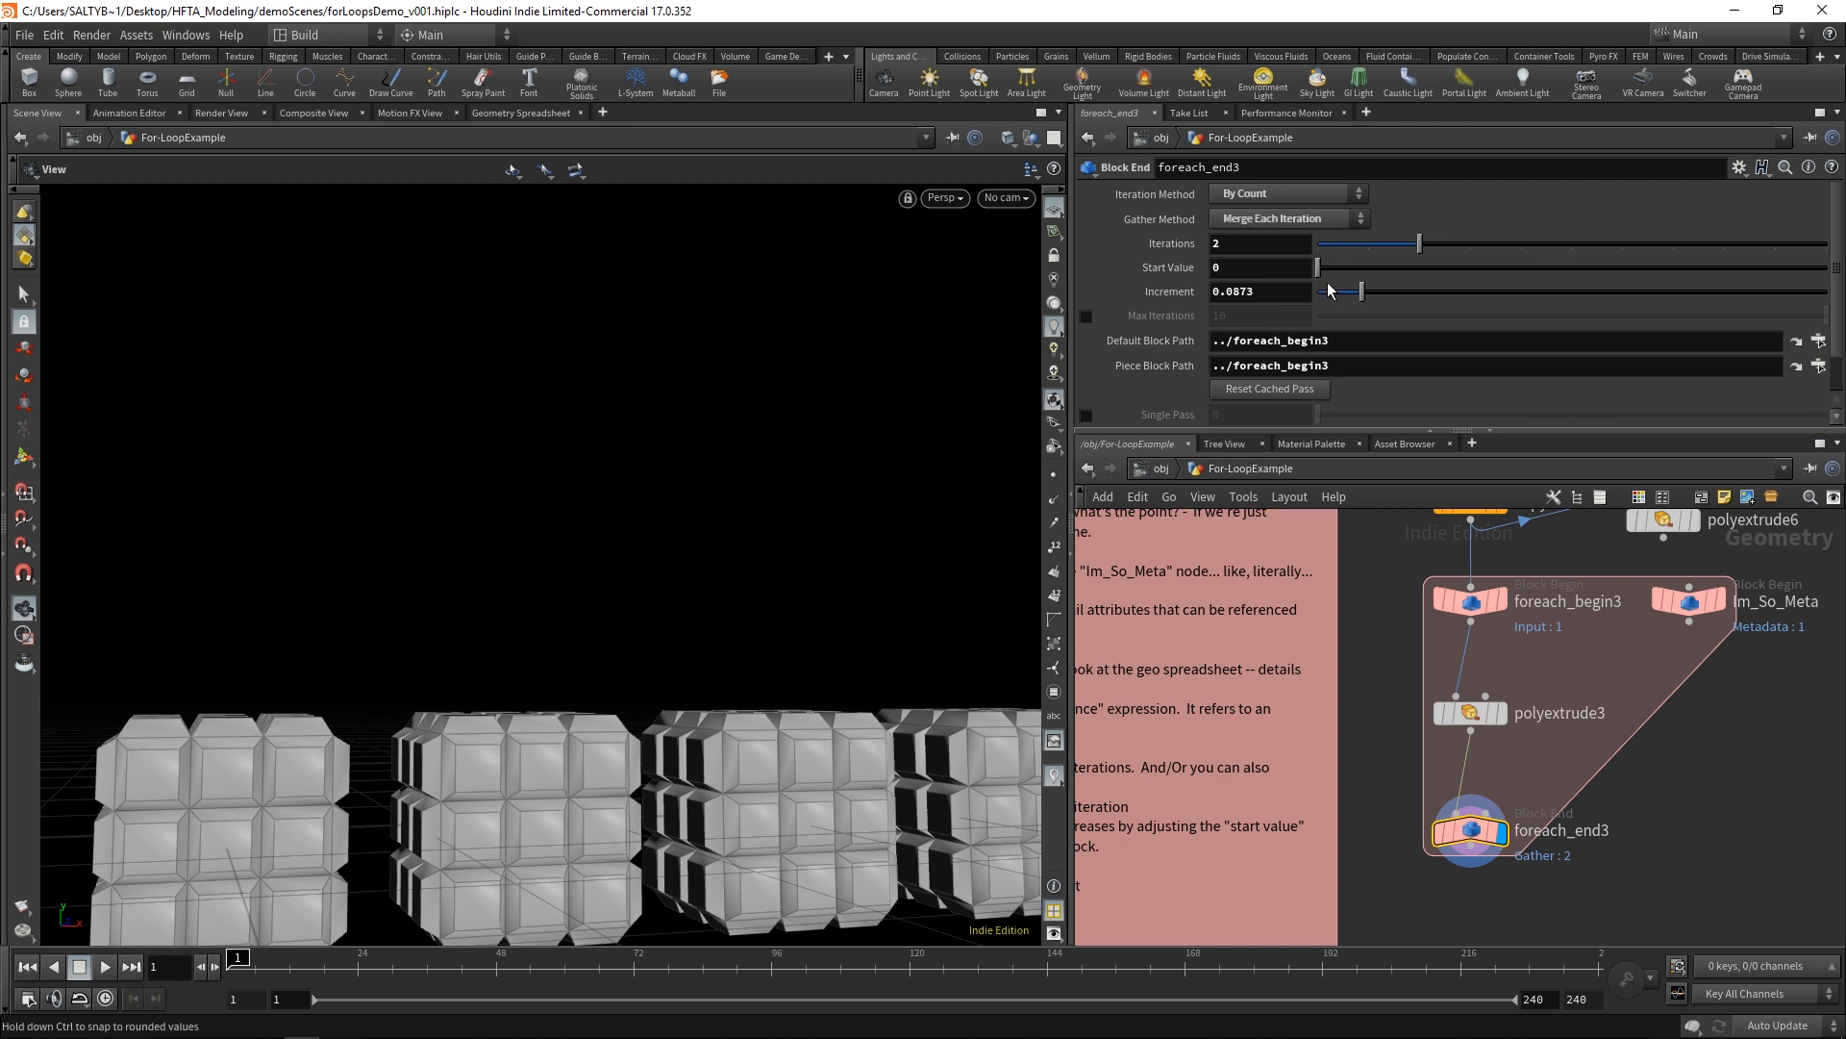
pyautogui.moveTo(1429, 635)
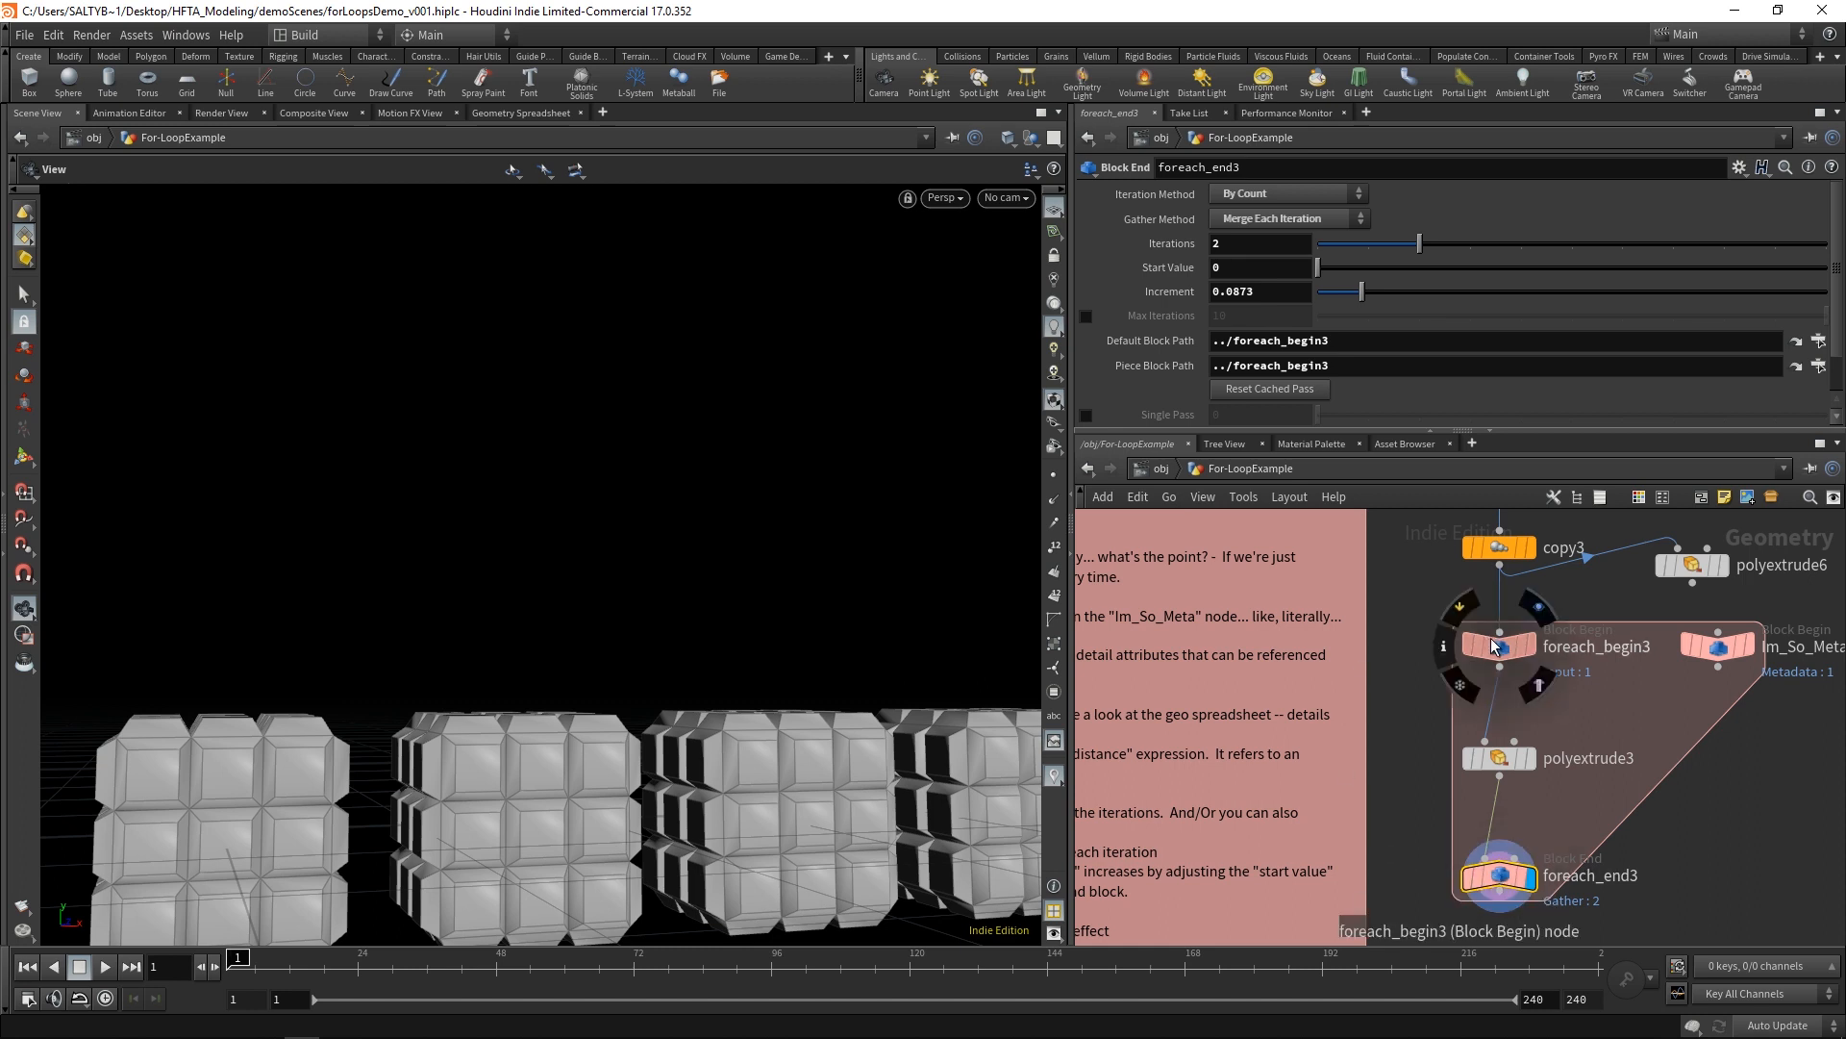
pyautogui.moveTo(1498, 731)
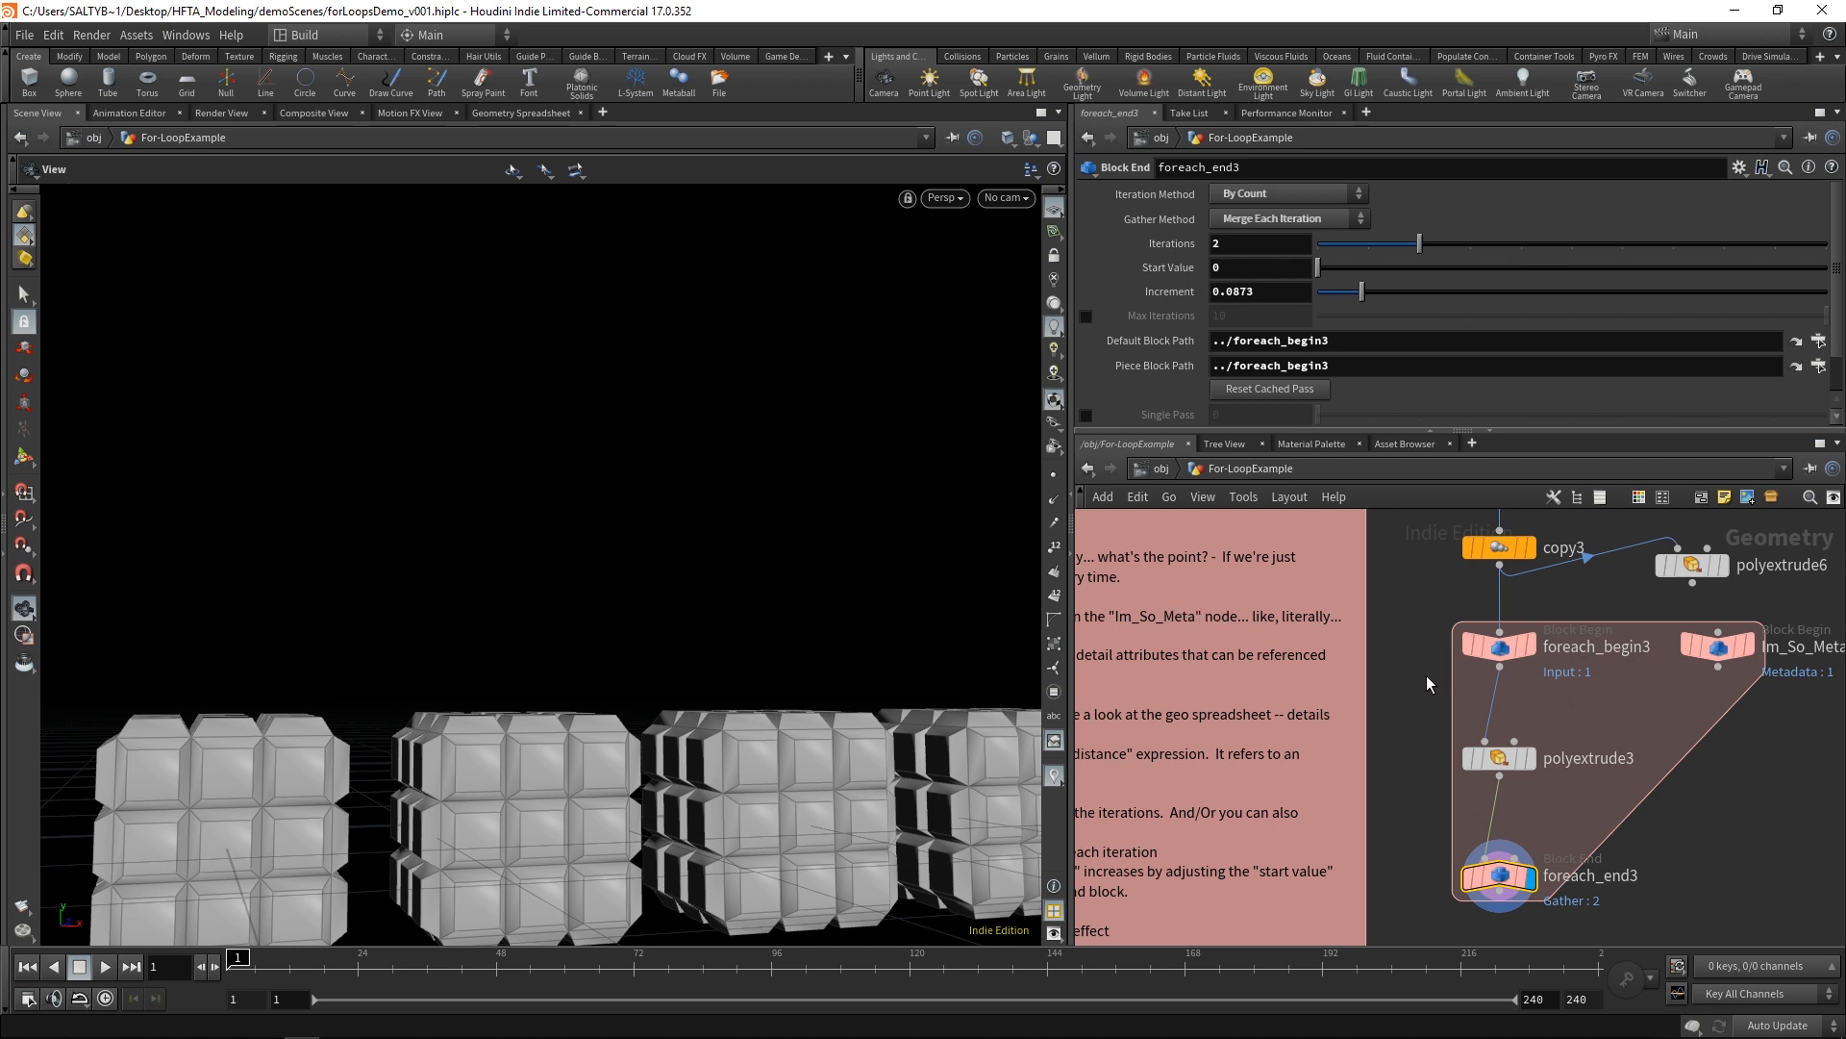
pyautogui.moveTo(1444, 731)
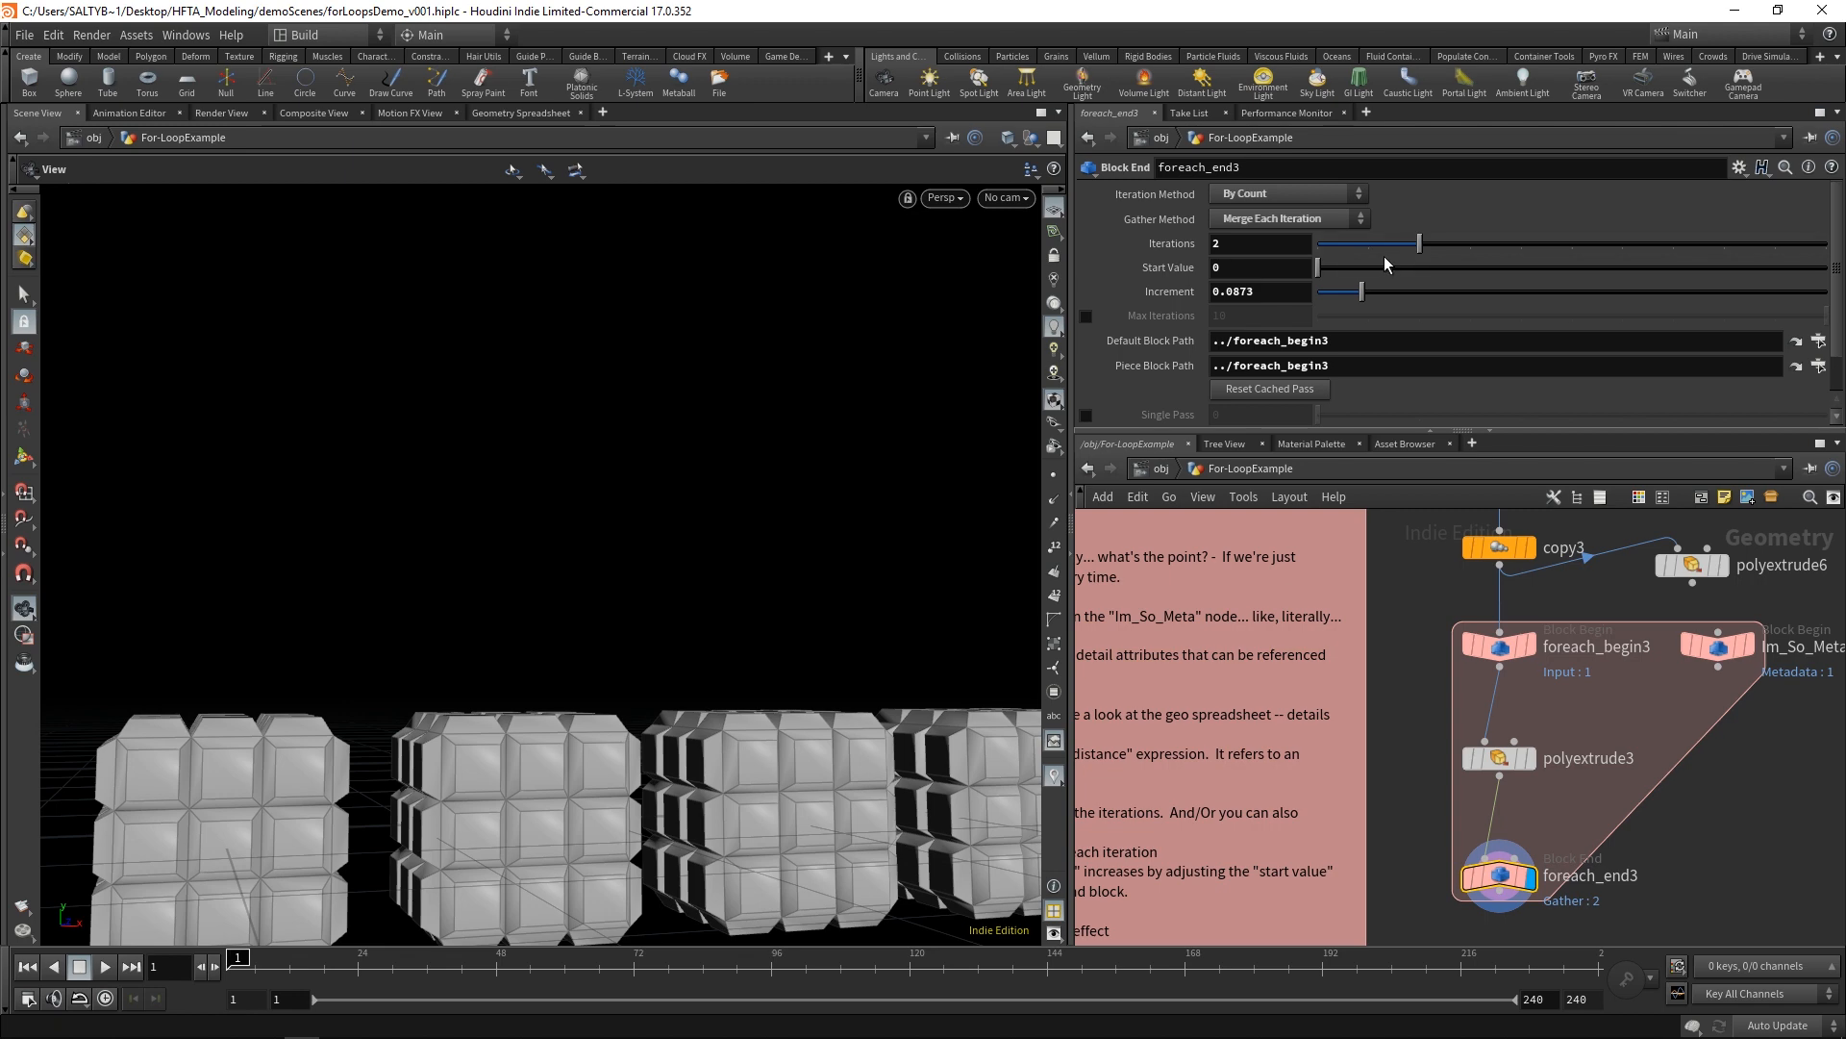
# Step: Vary the loop's iteration count, then cut the piece loop's Max Iterations down to 1
pyautogui.moveTo(1404, 242); pyautogui.dragTo(1602, 243)
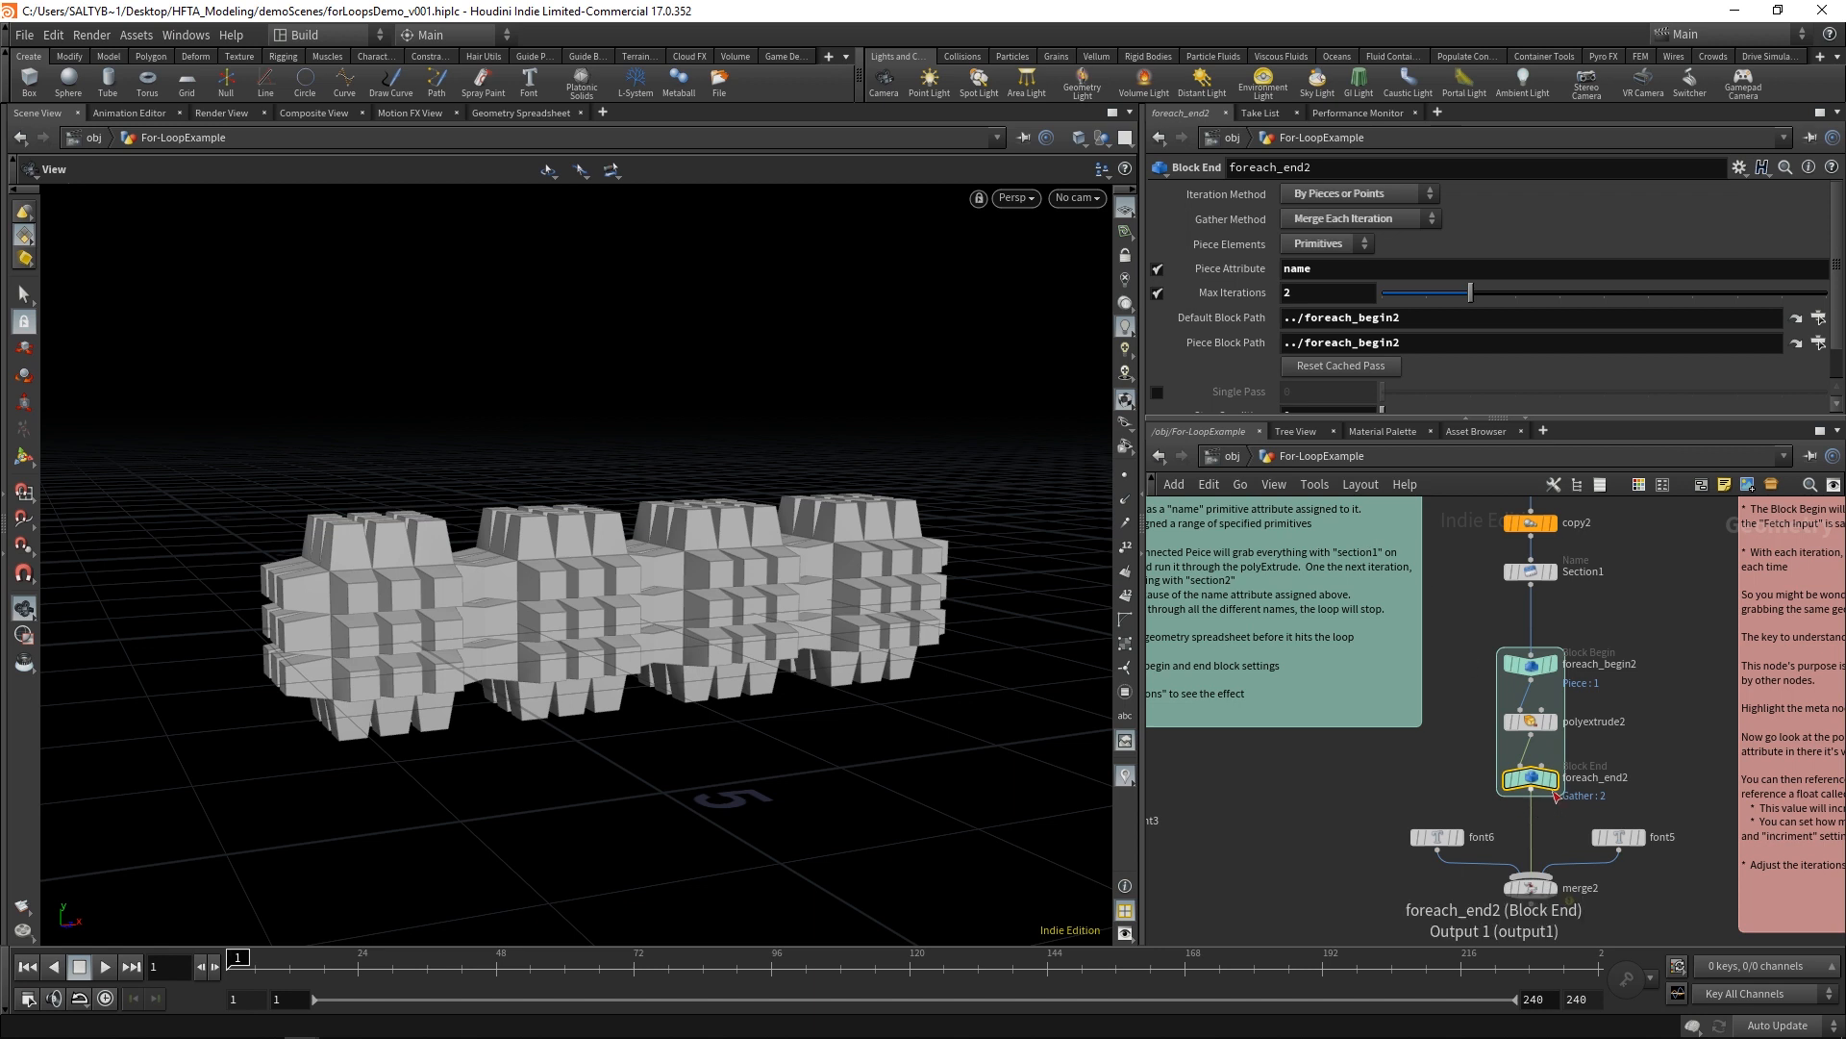
pyautogui.moveTo(1469, 293); pyautogui.dragTo(1459, 292)
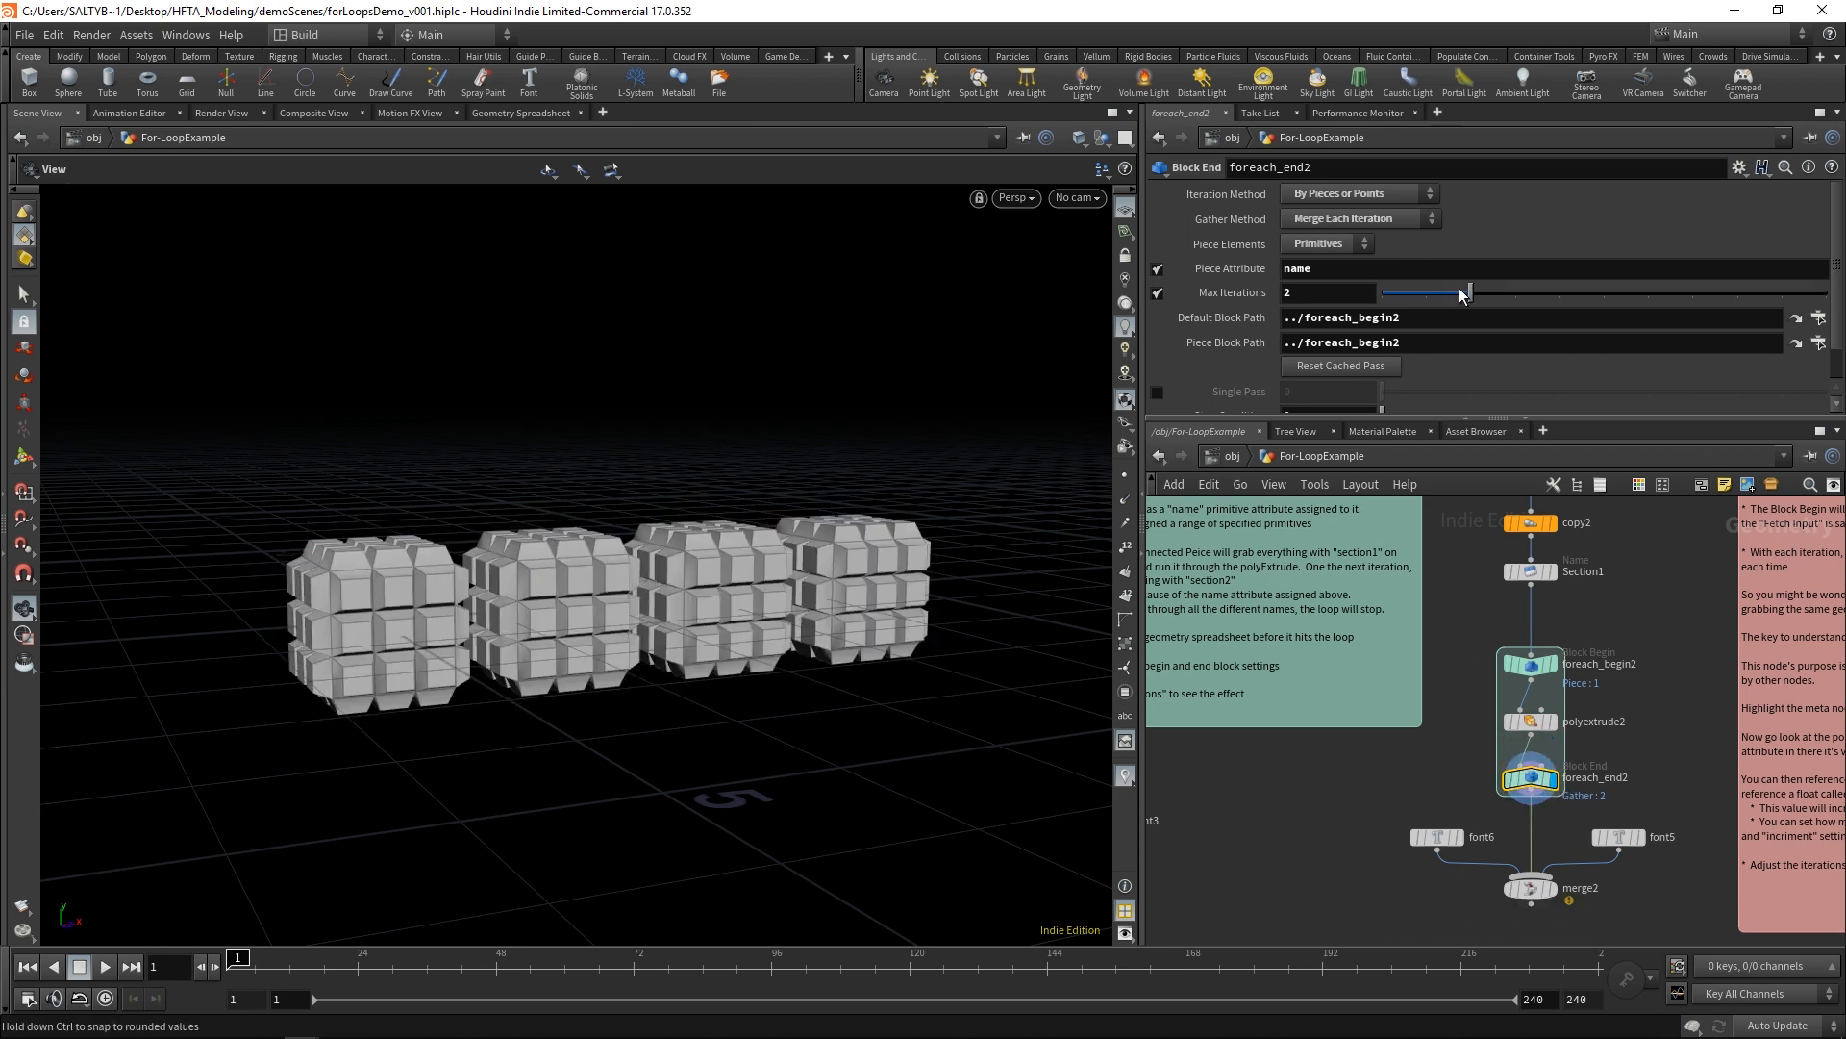
pyautogui.moveTo(1466, 292); pyautogui.dragTo(1402, 293)
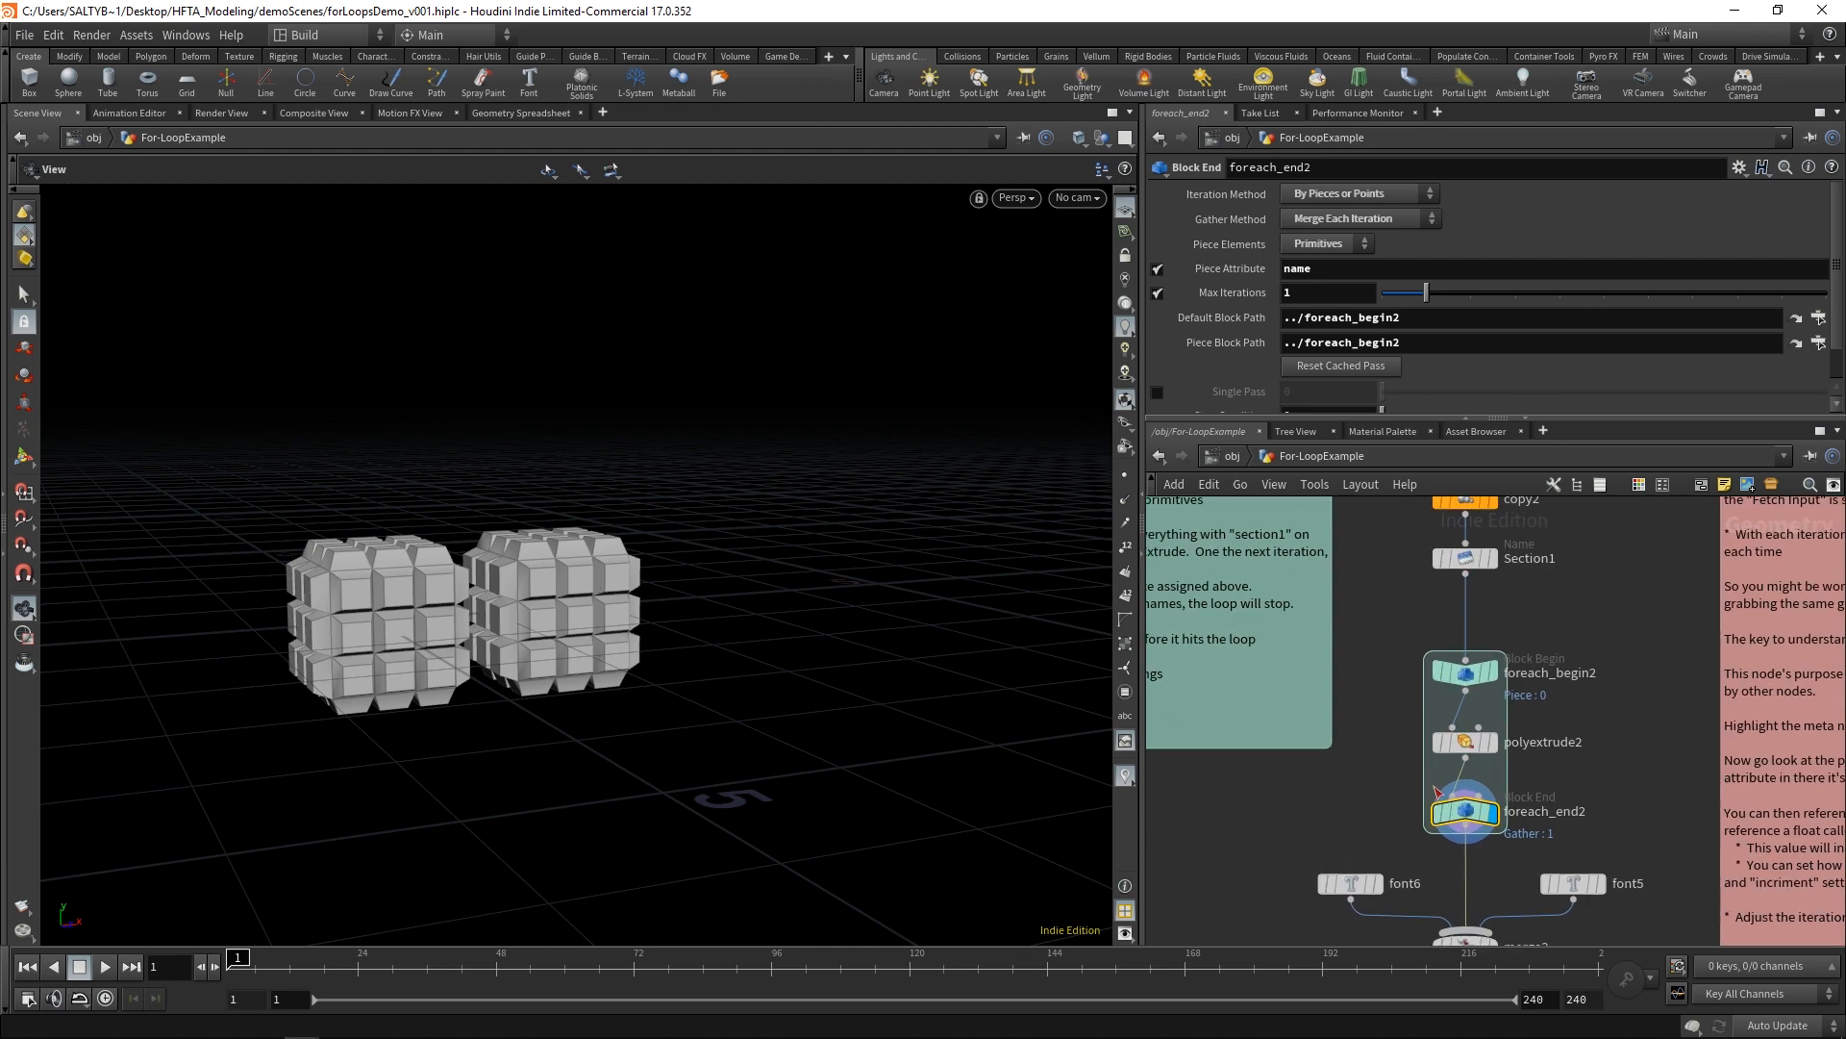
pyautogui.moveTo(1429, 677)
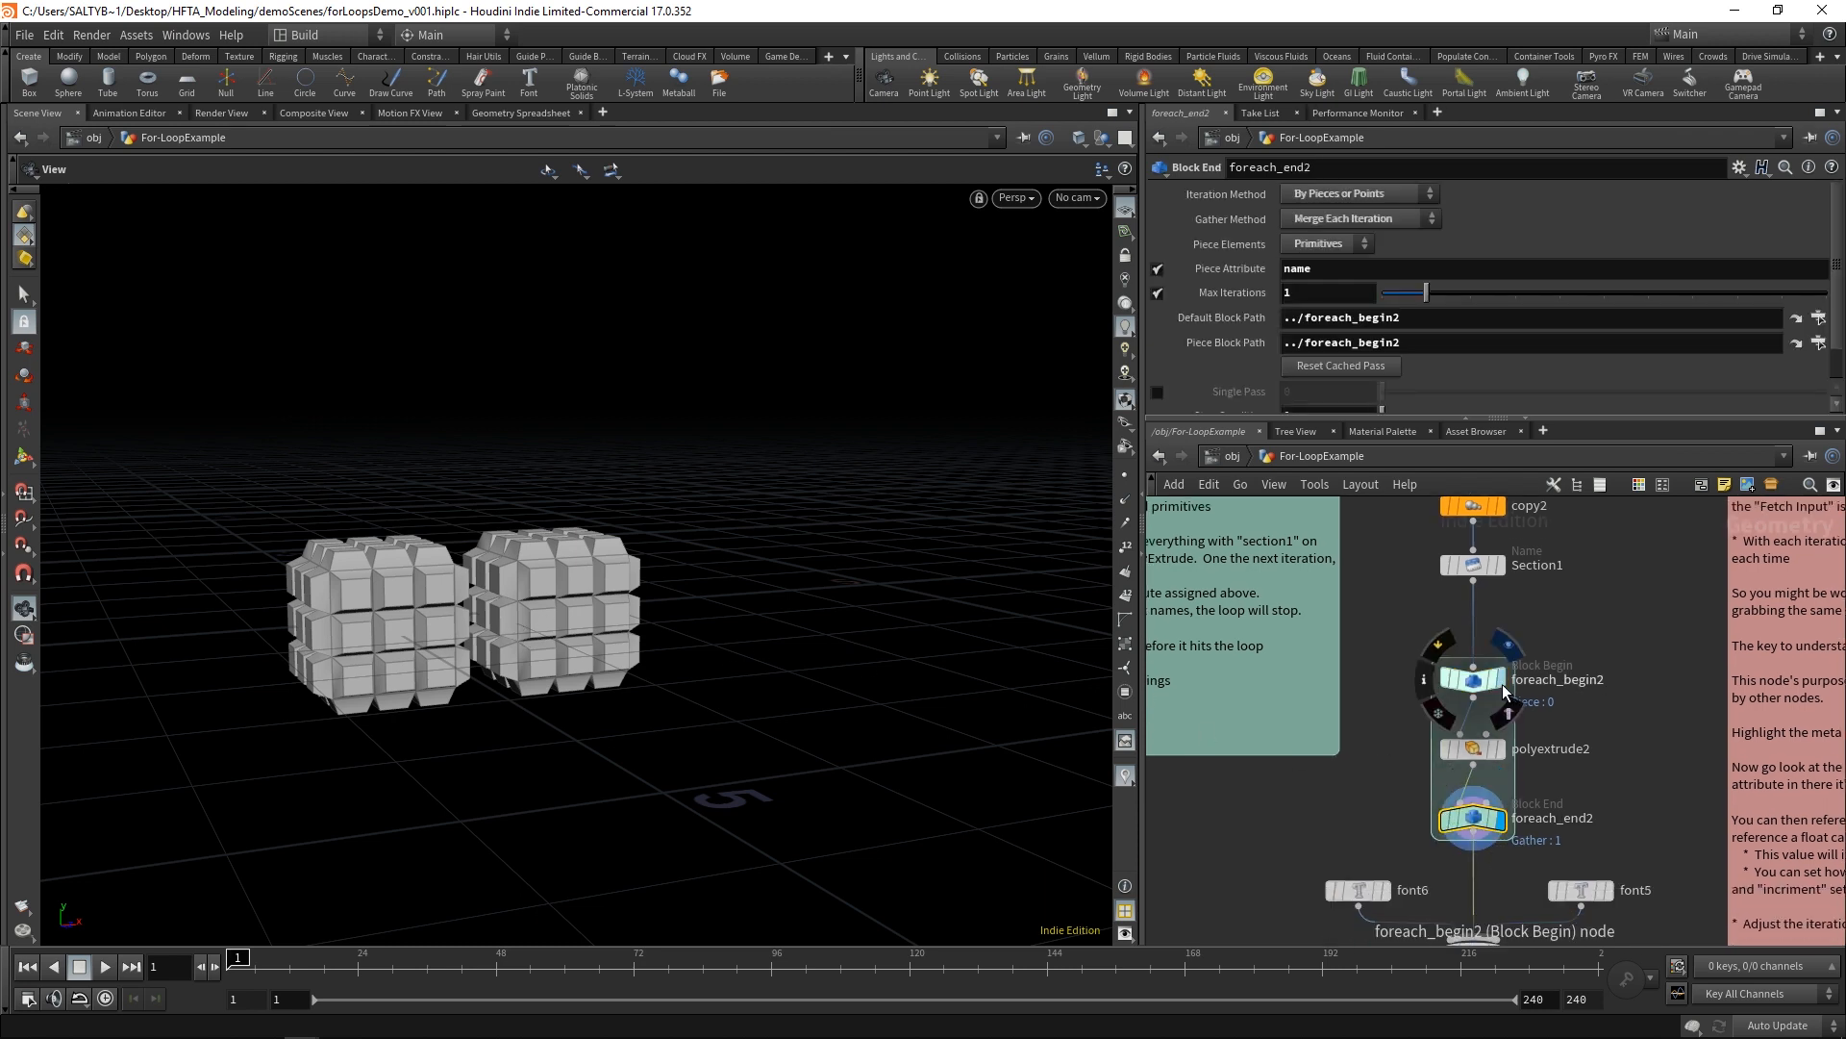
# Step: After checking the begin block, raise the piece loop's Max Iterations to 3
pyautogui.click(1471, 679)
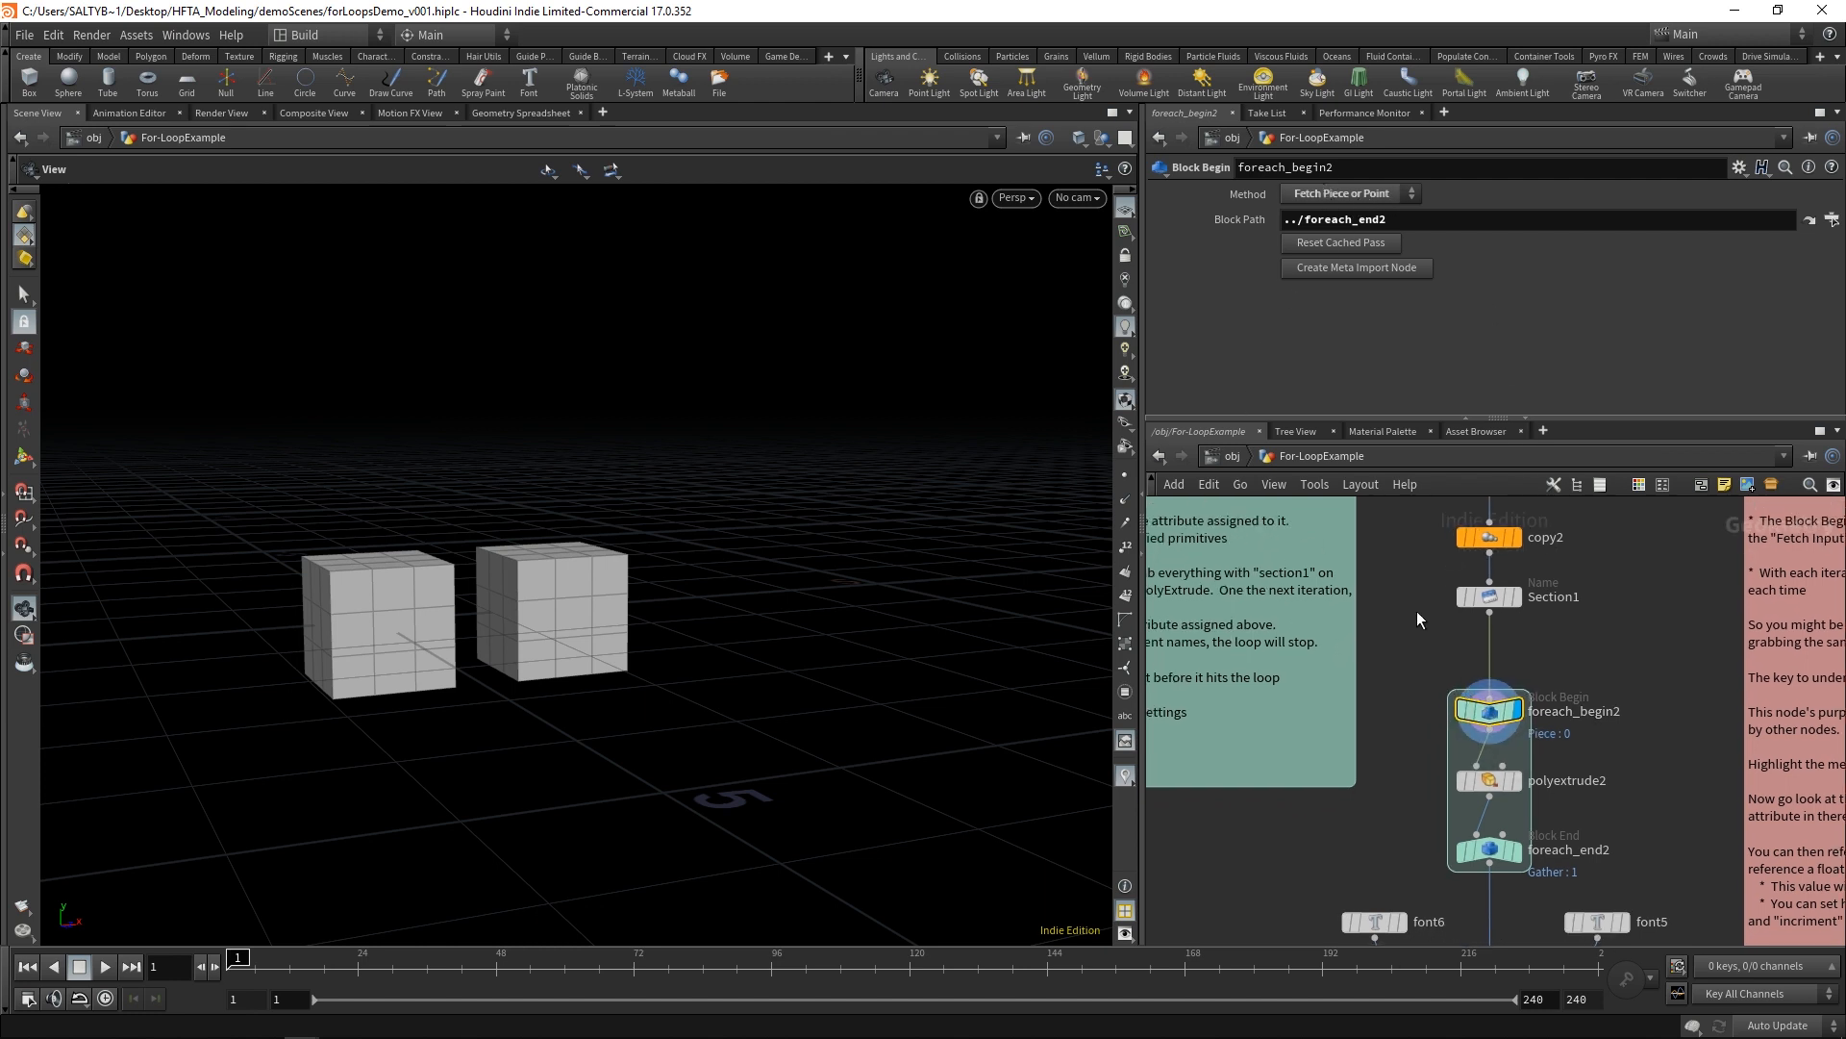
pyautogui.click(1487, 849)
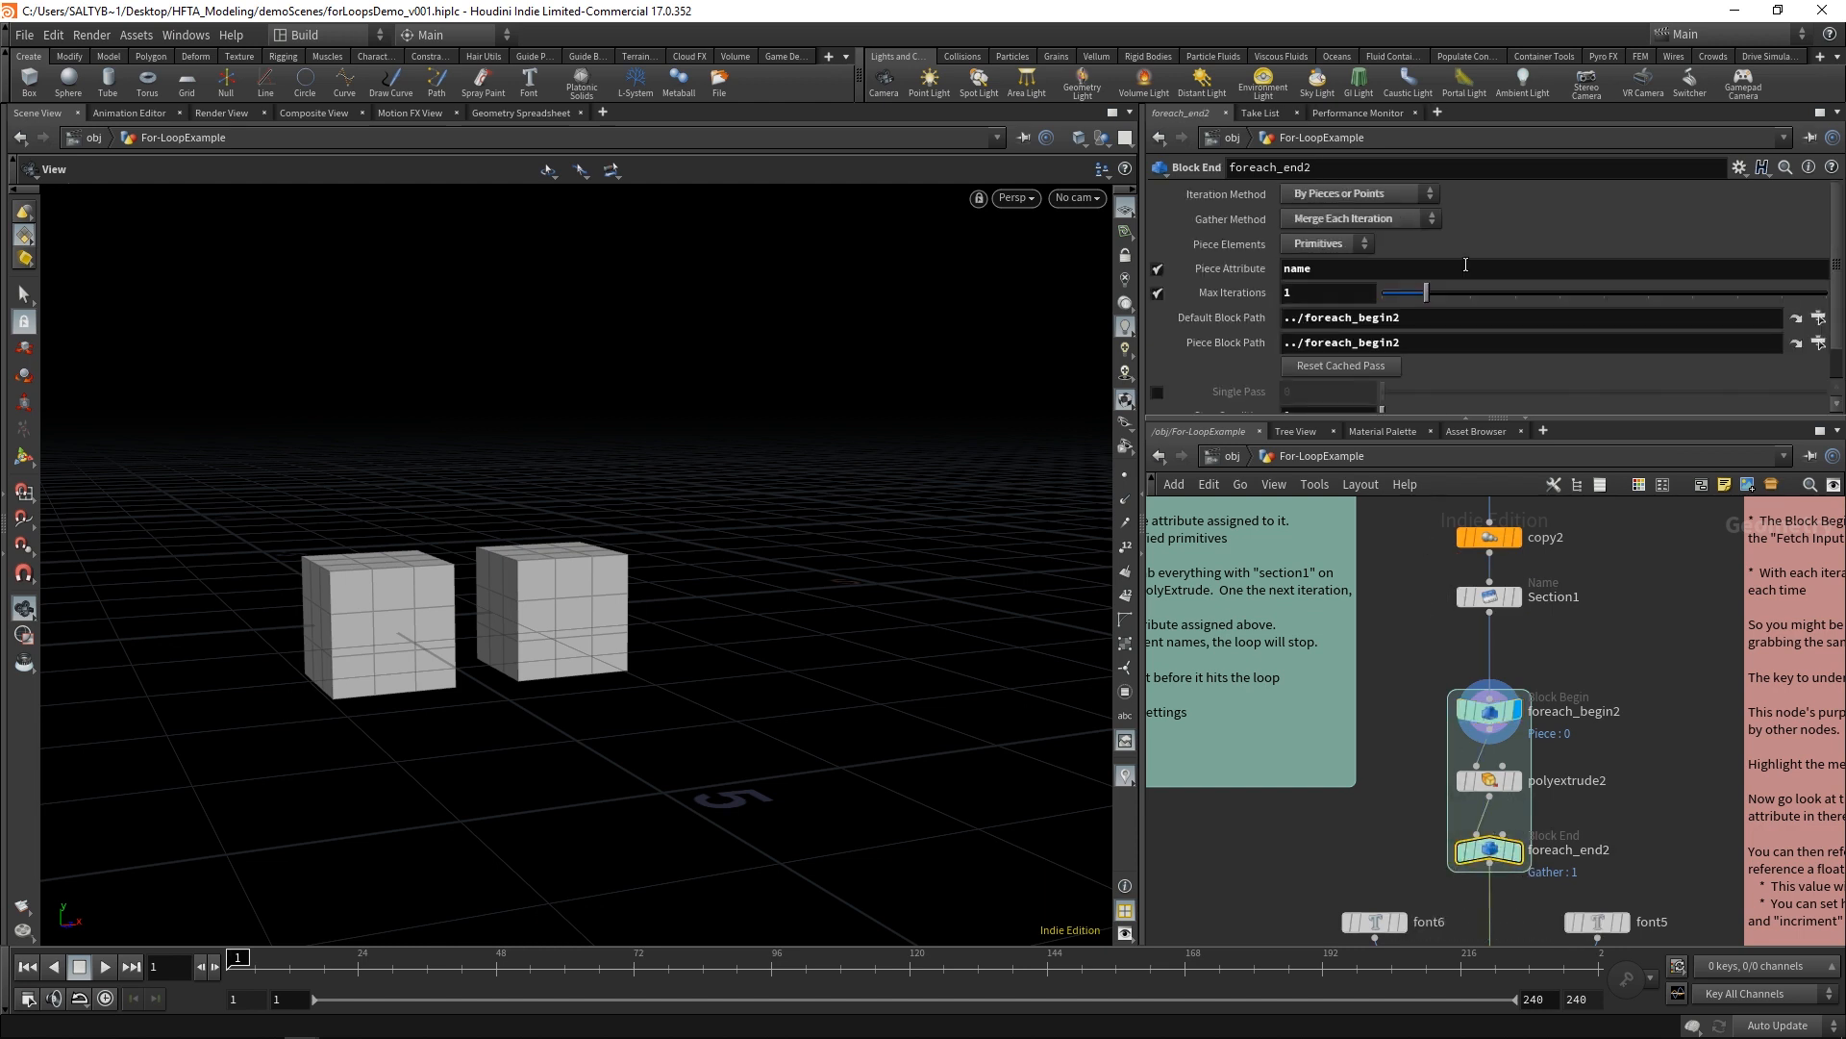
pyautogui.moveTo(1402, 292); pyautogui.dragTo(1516, 293)
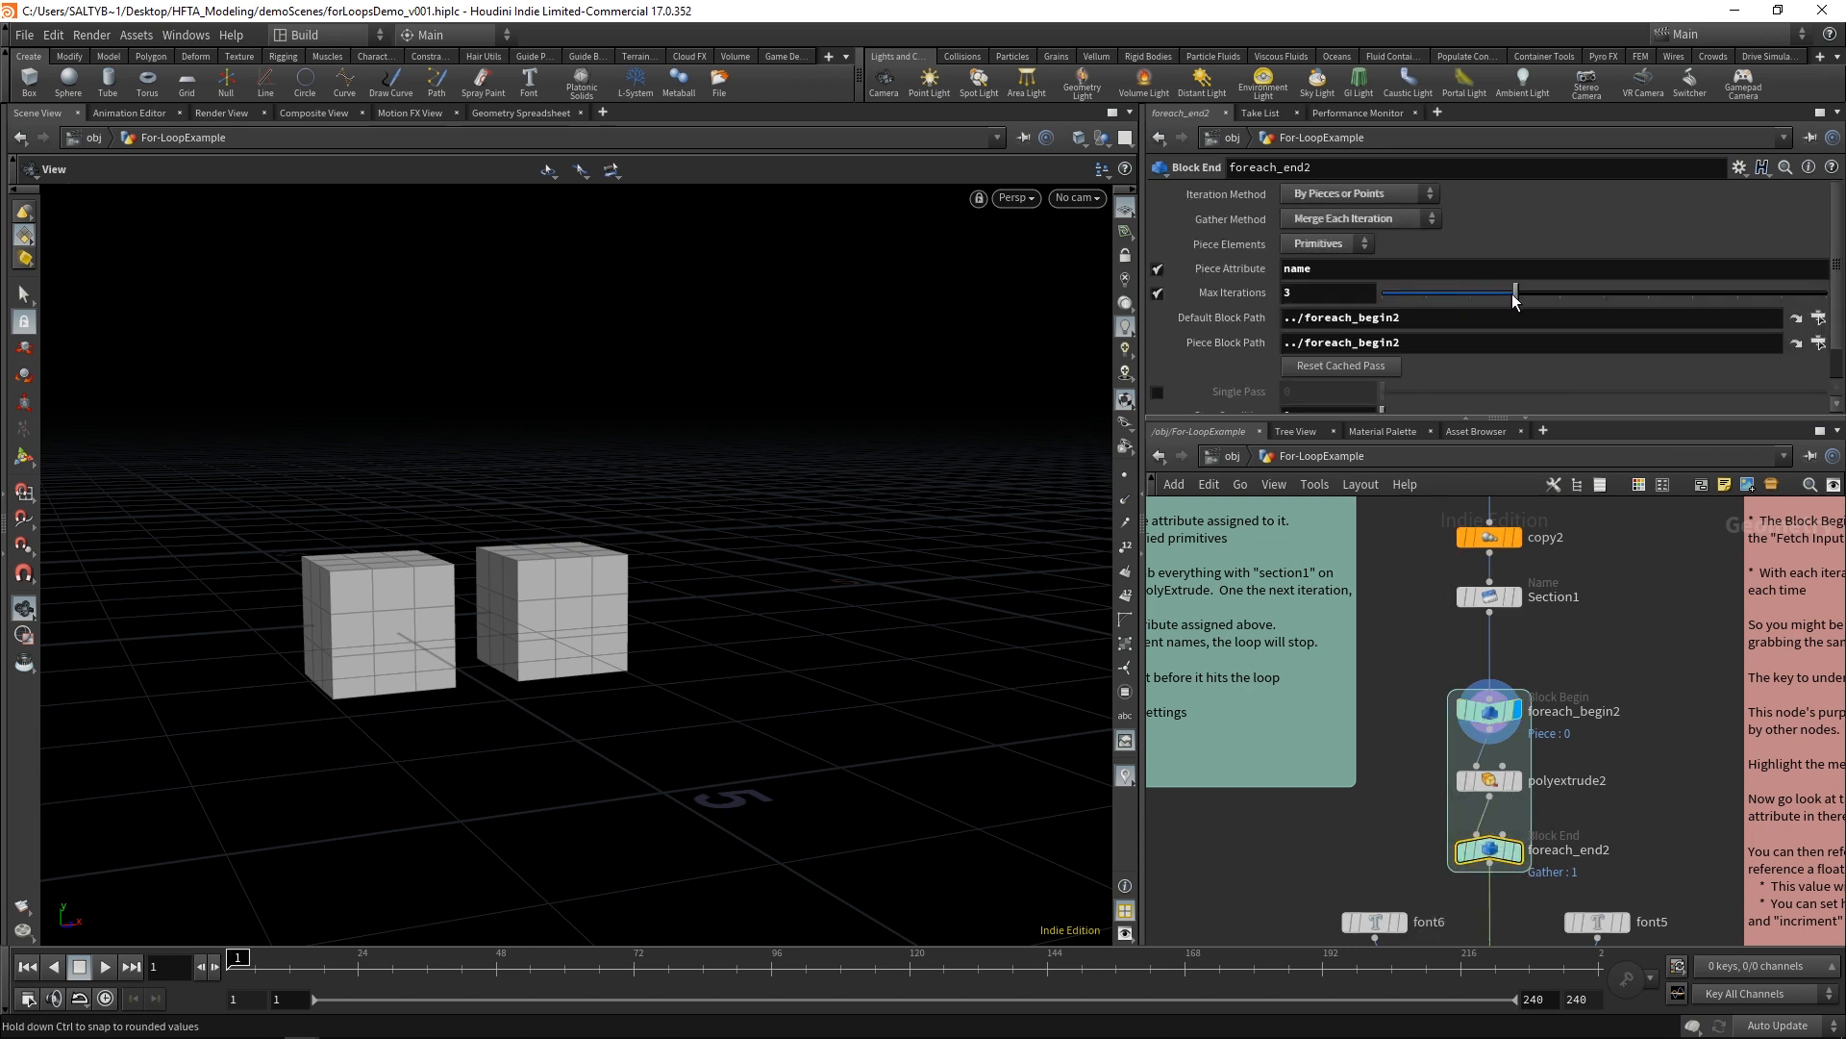
pyautogui.moveTo(1513, 292); pyautogui.dragTo(1469, 293)
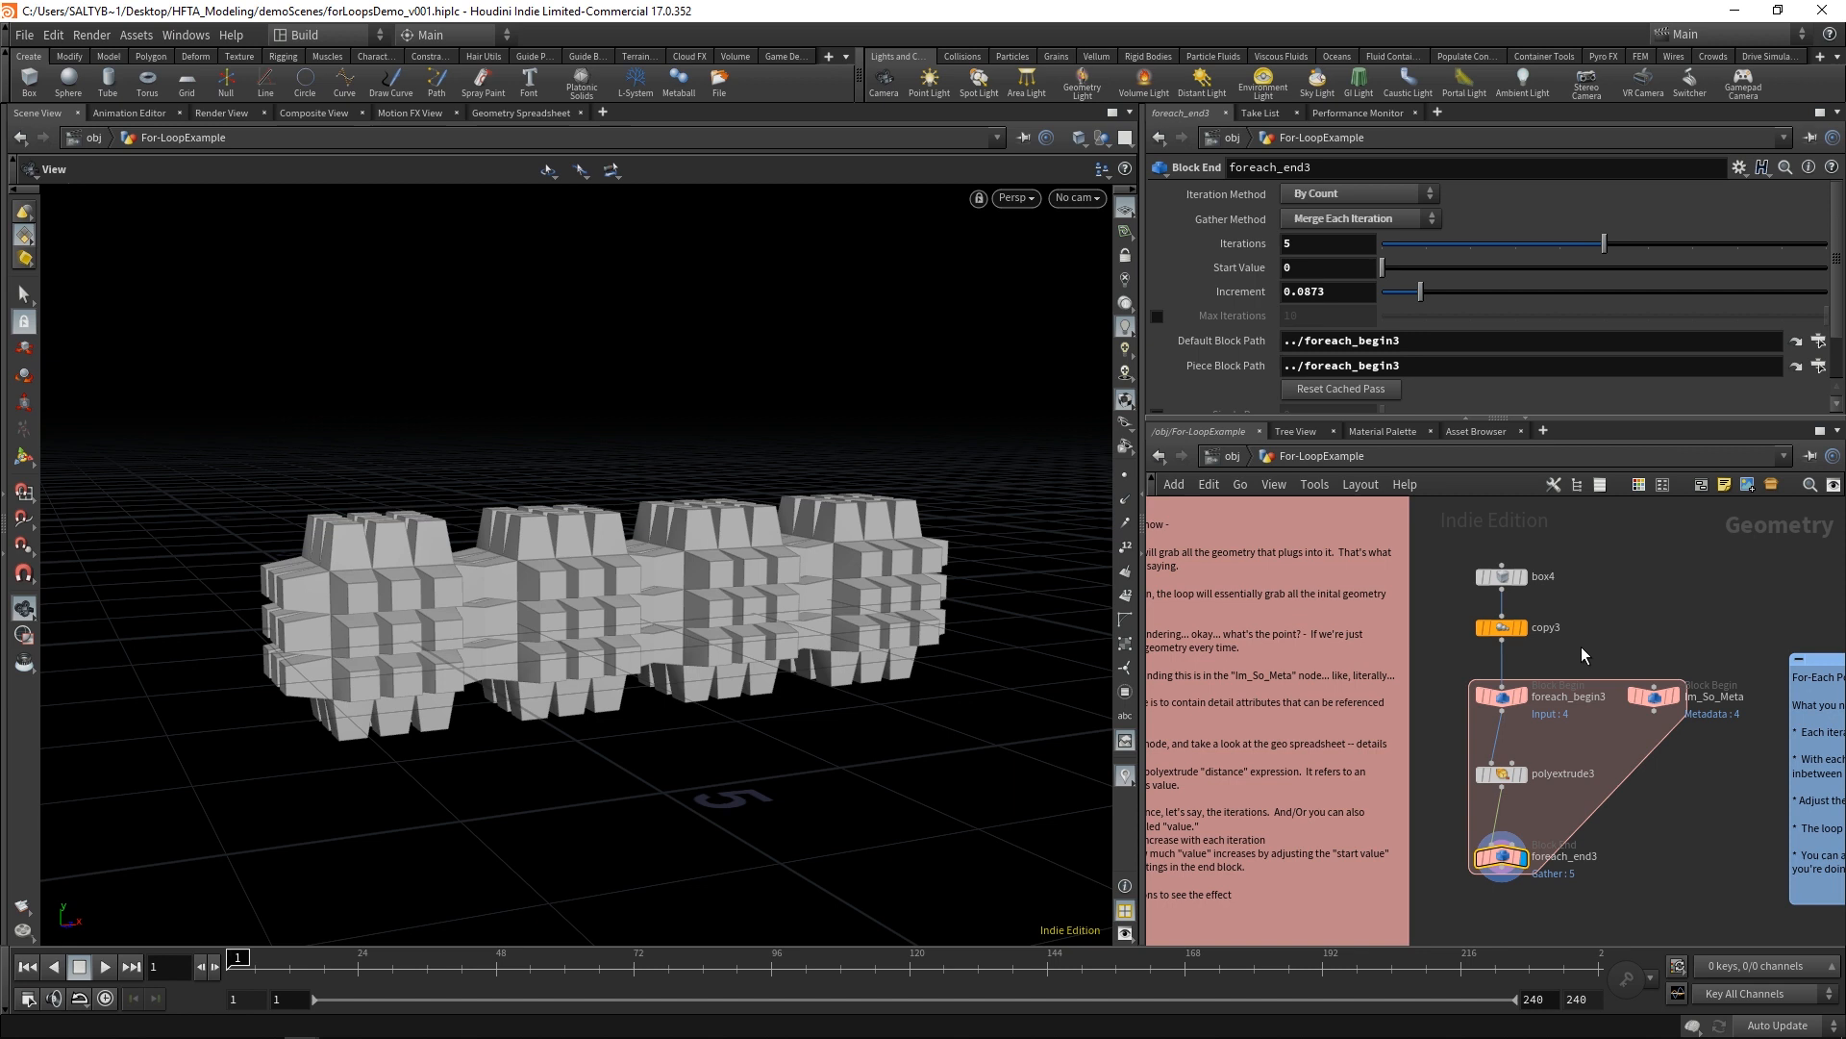
pyautogui.moveTo(1523, 790)
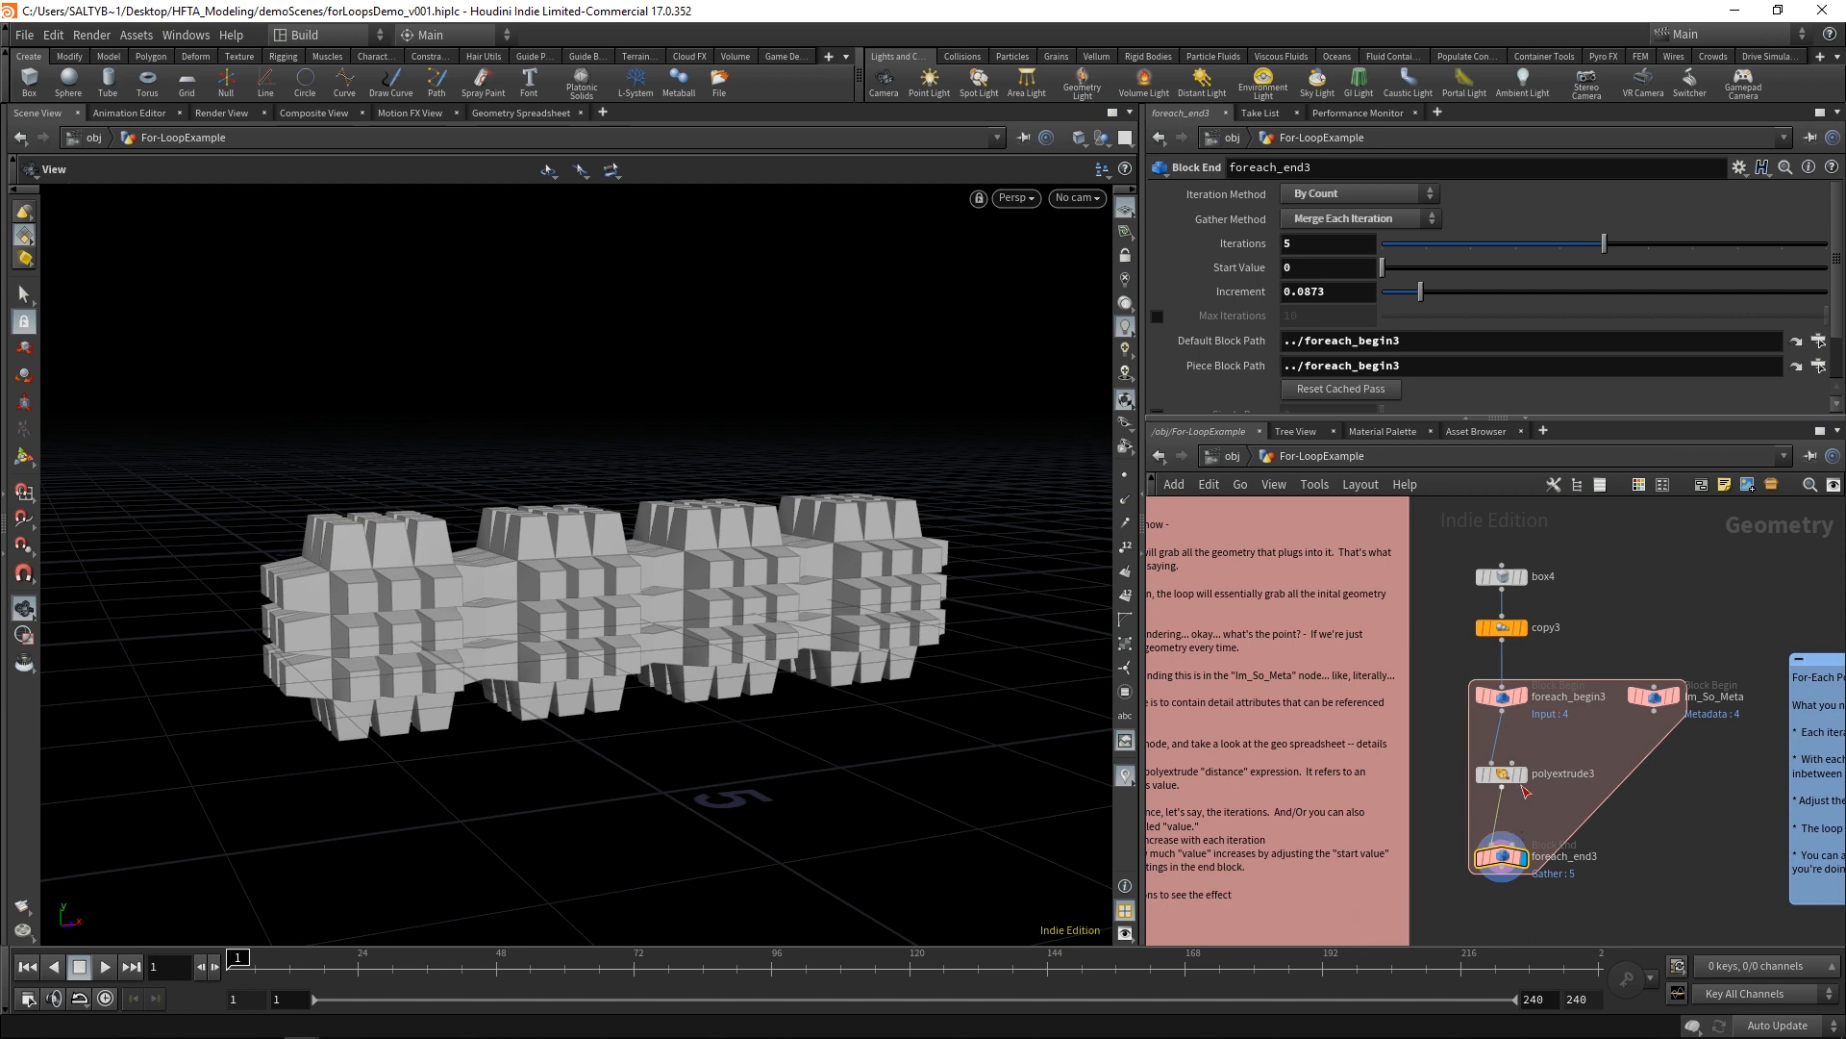
pyautogui.moveTo(1445, 708)
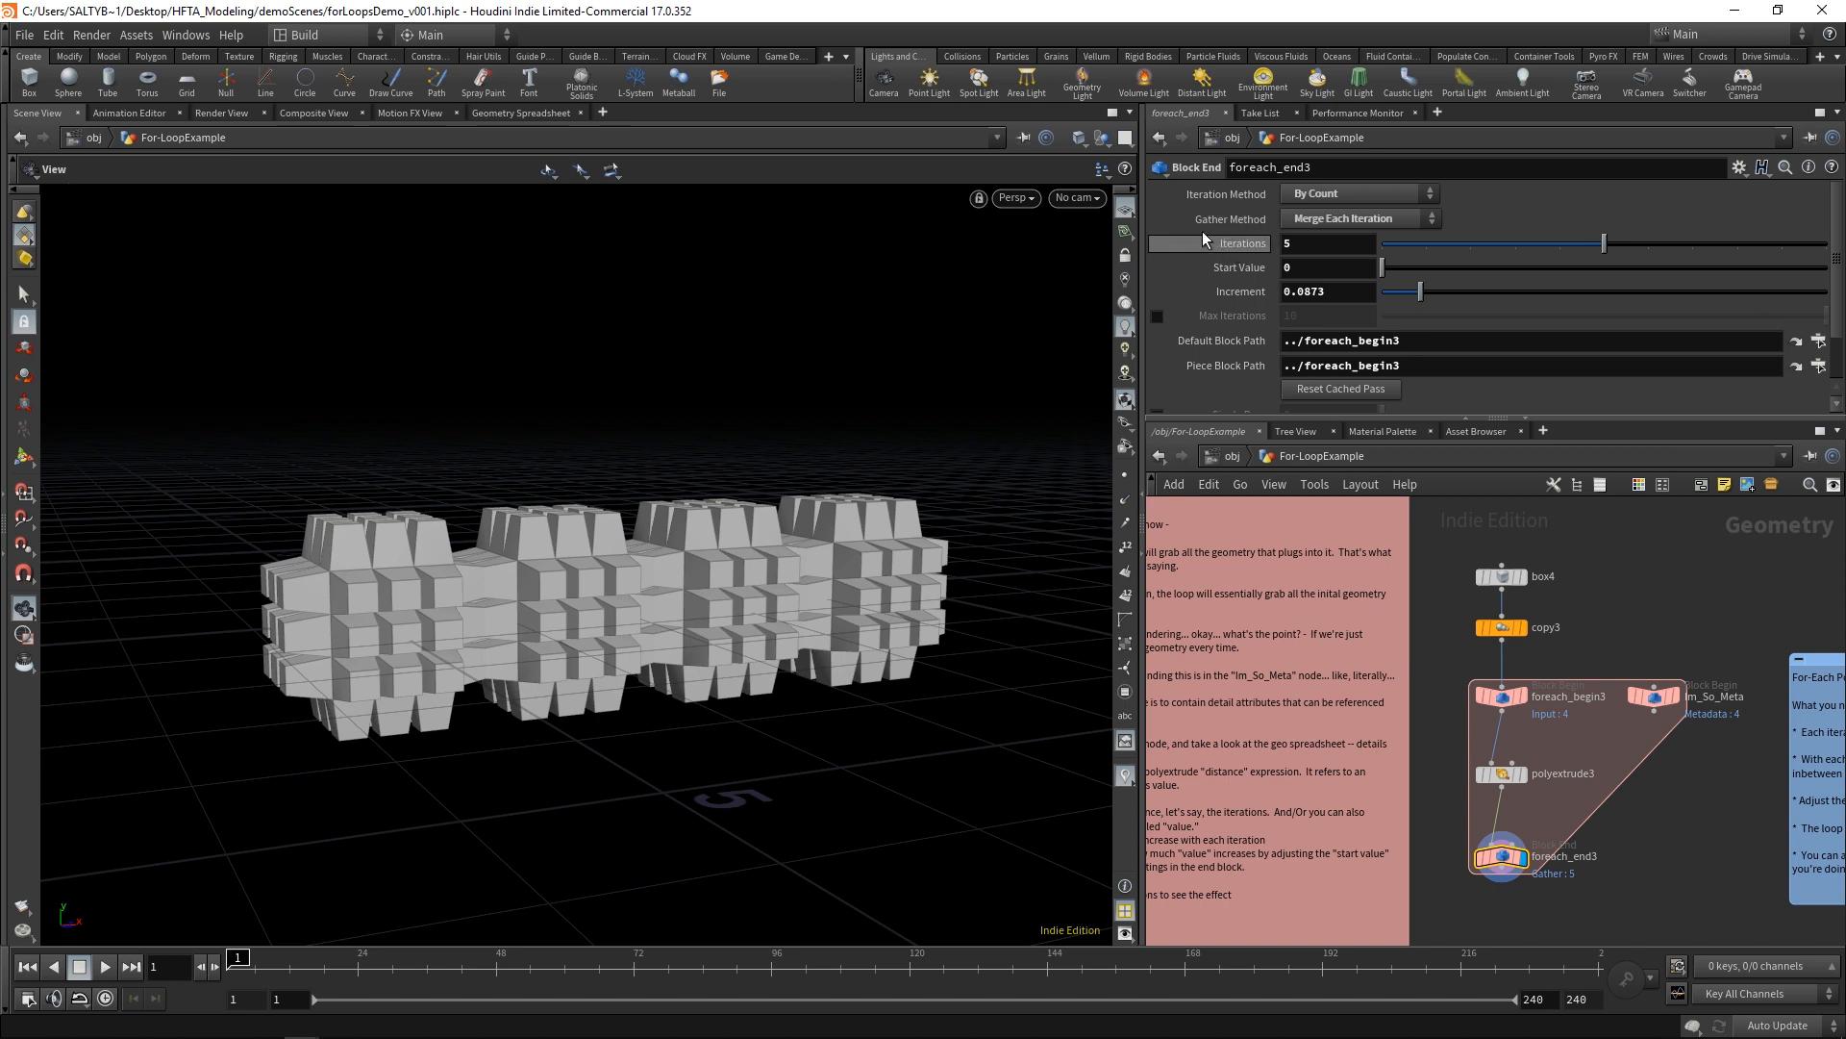
# Step: Set foreach_end3's Gather Method to Feedback Each Iteration
pyautogui.click(1357, 218)
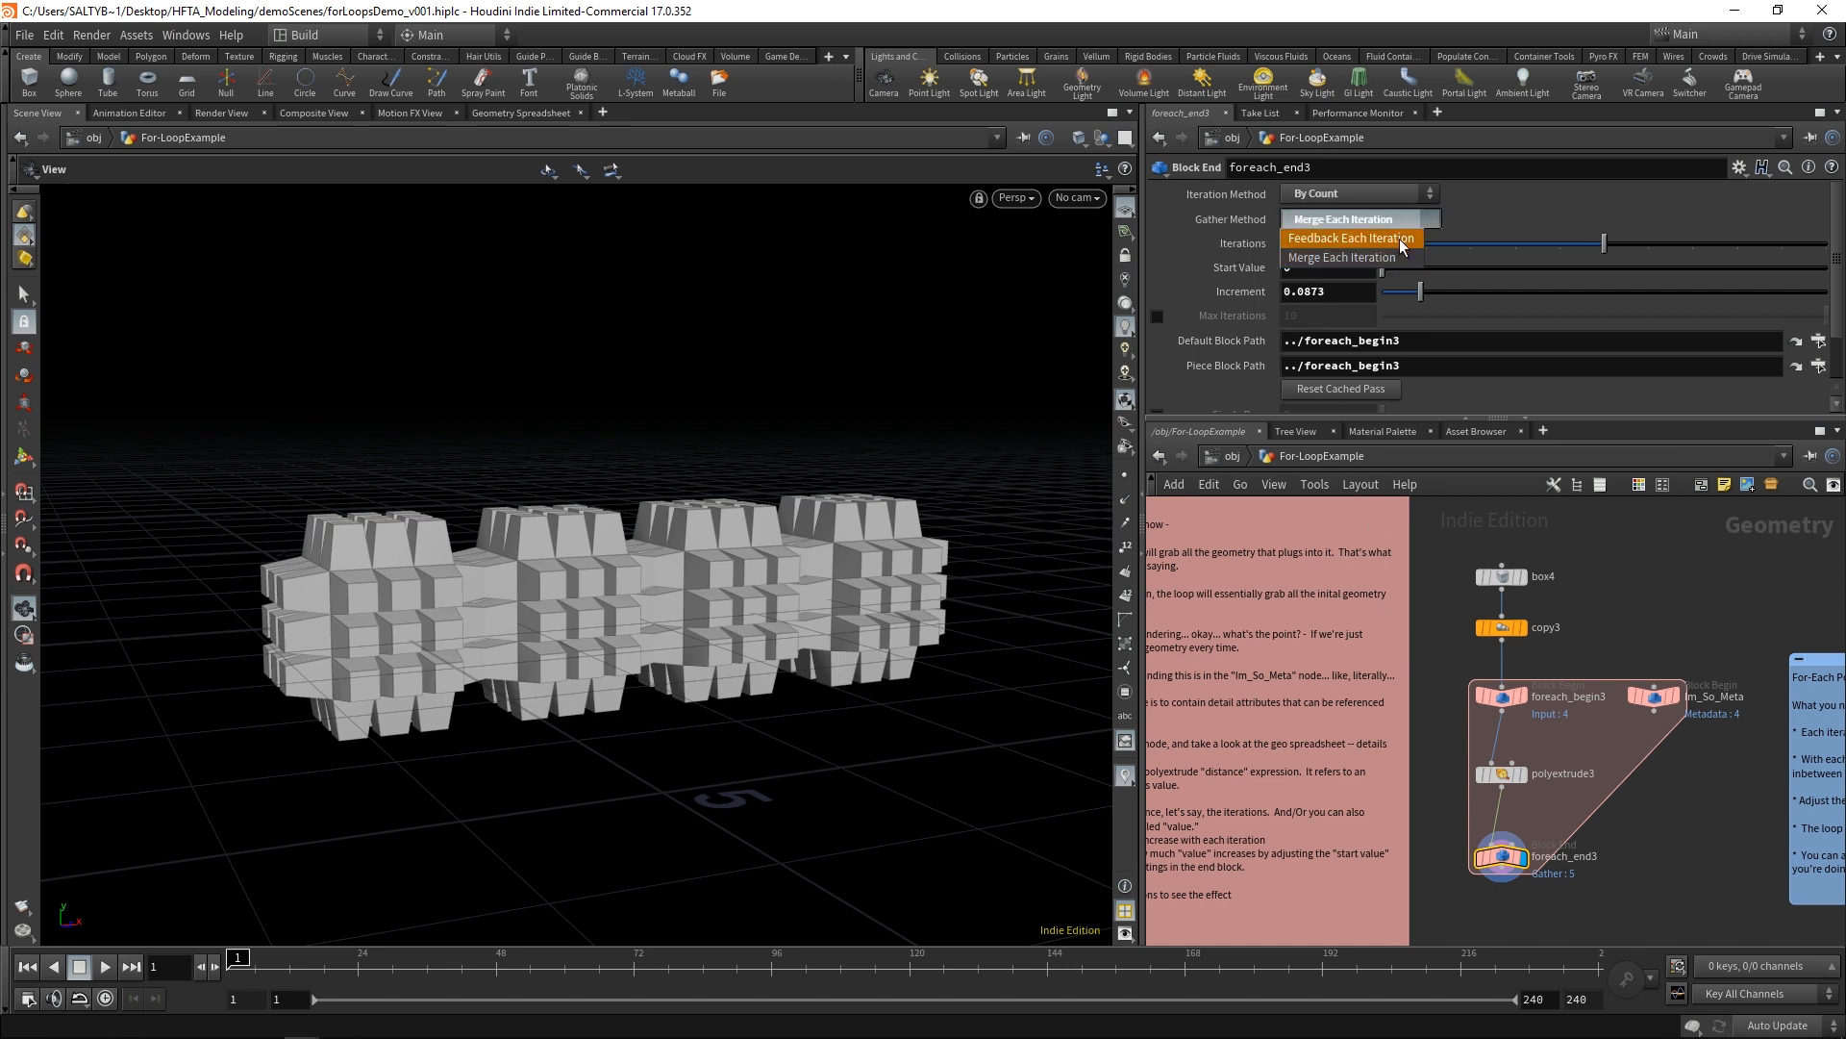
pyautogui.click(1352, 237)
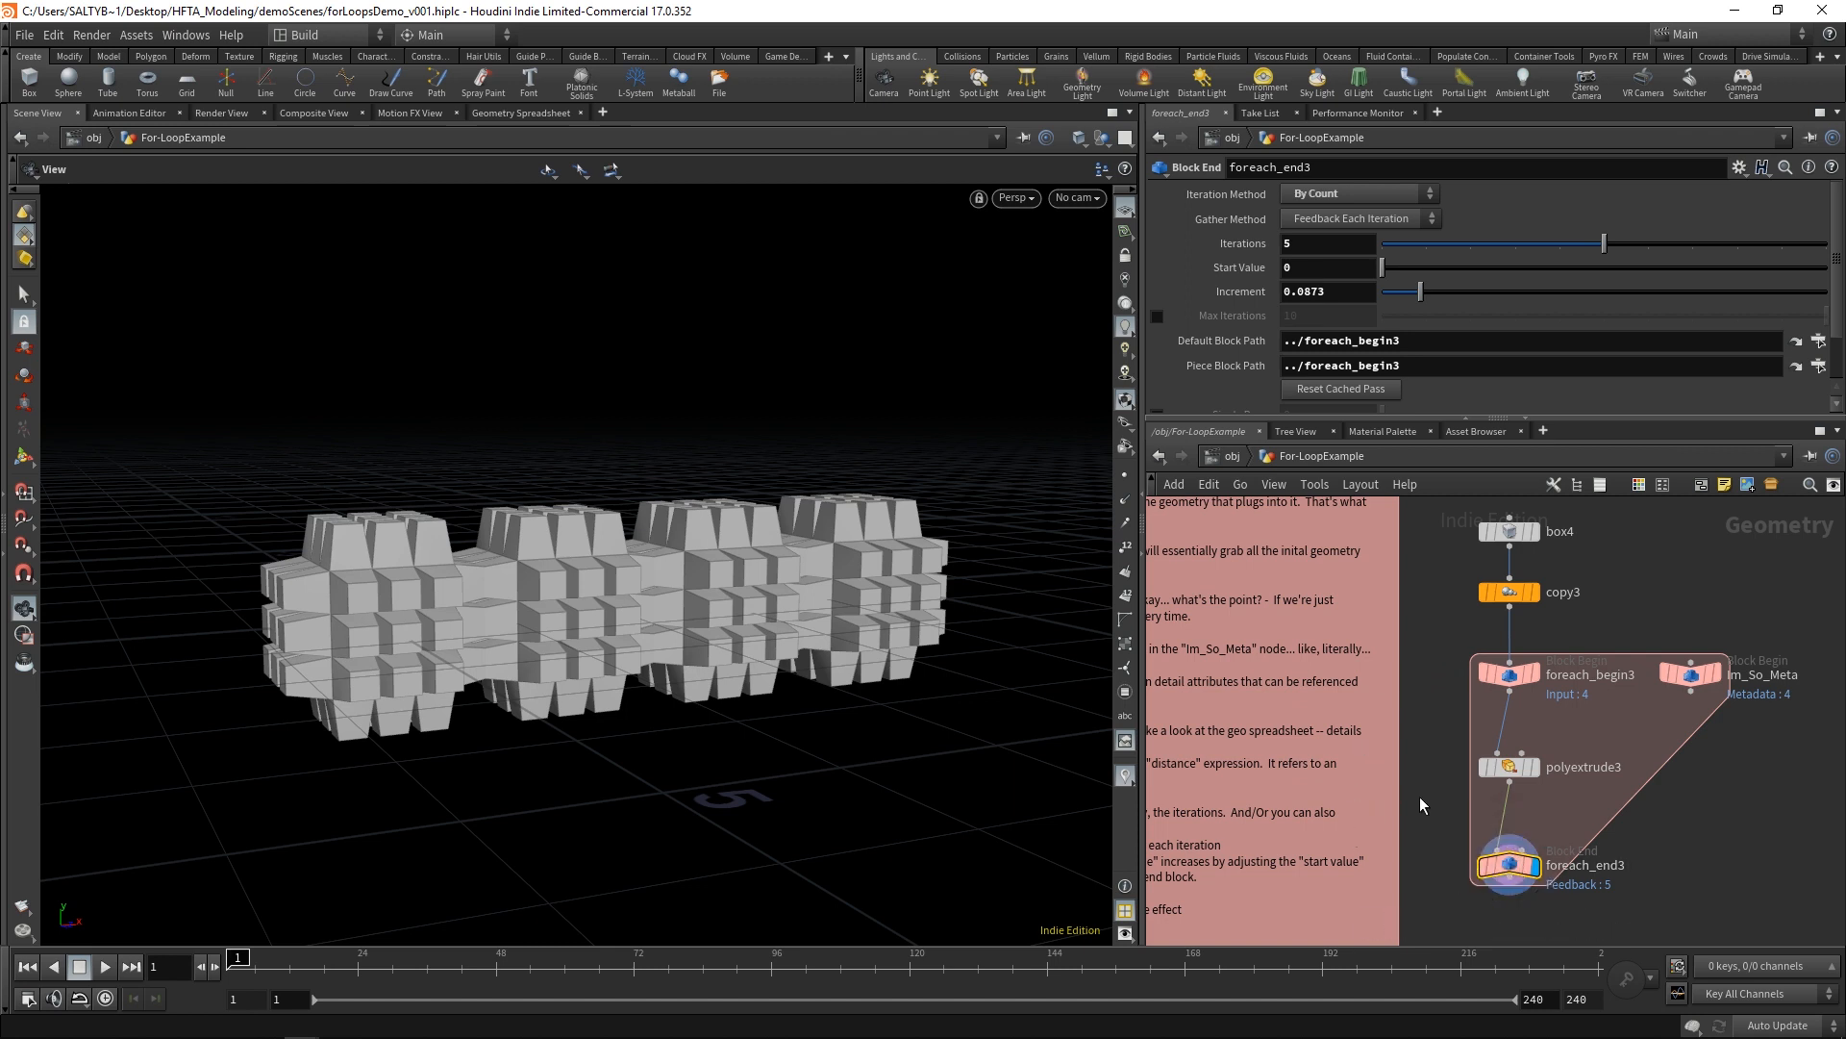
pyautogui.moveTo(1502, 827)
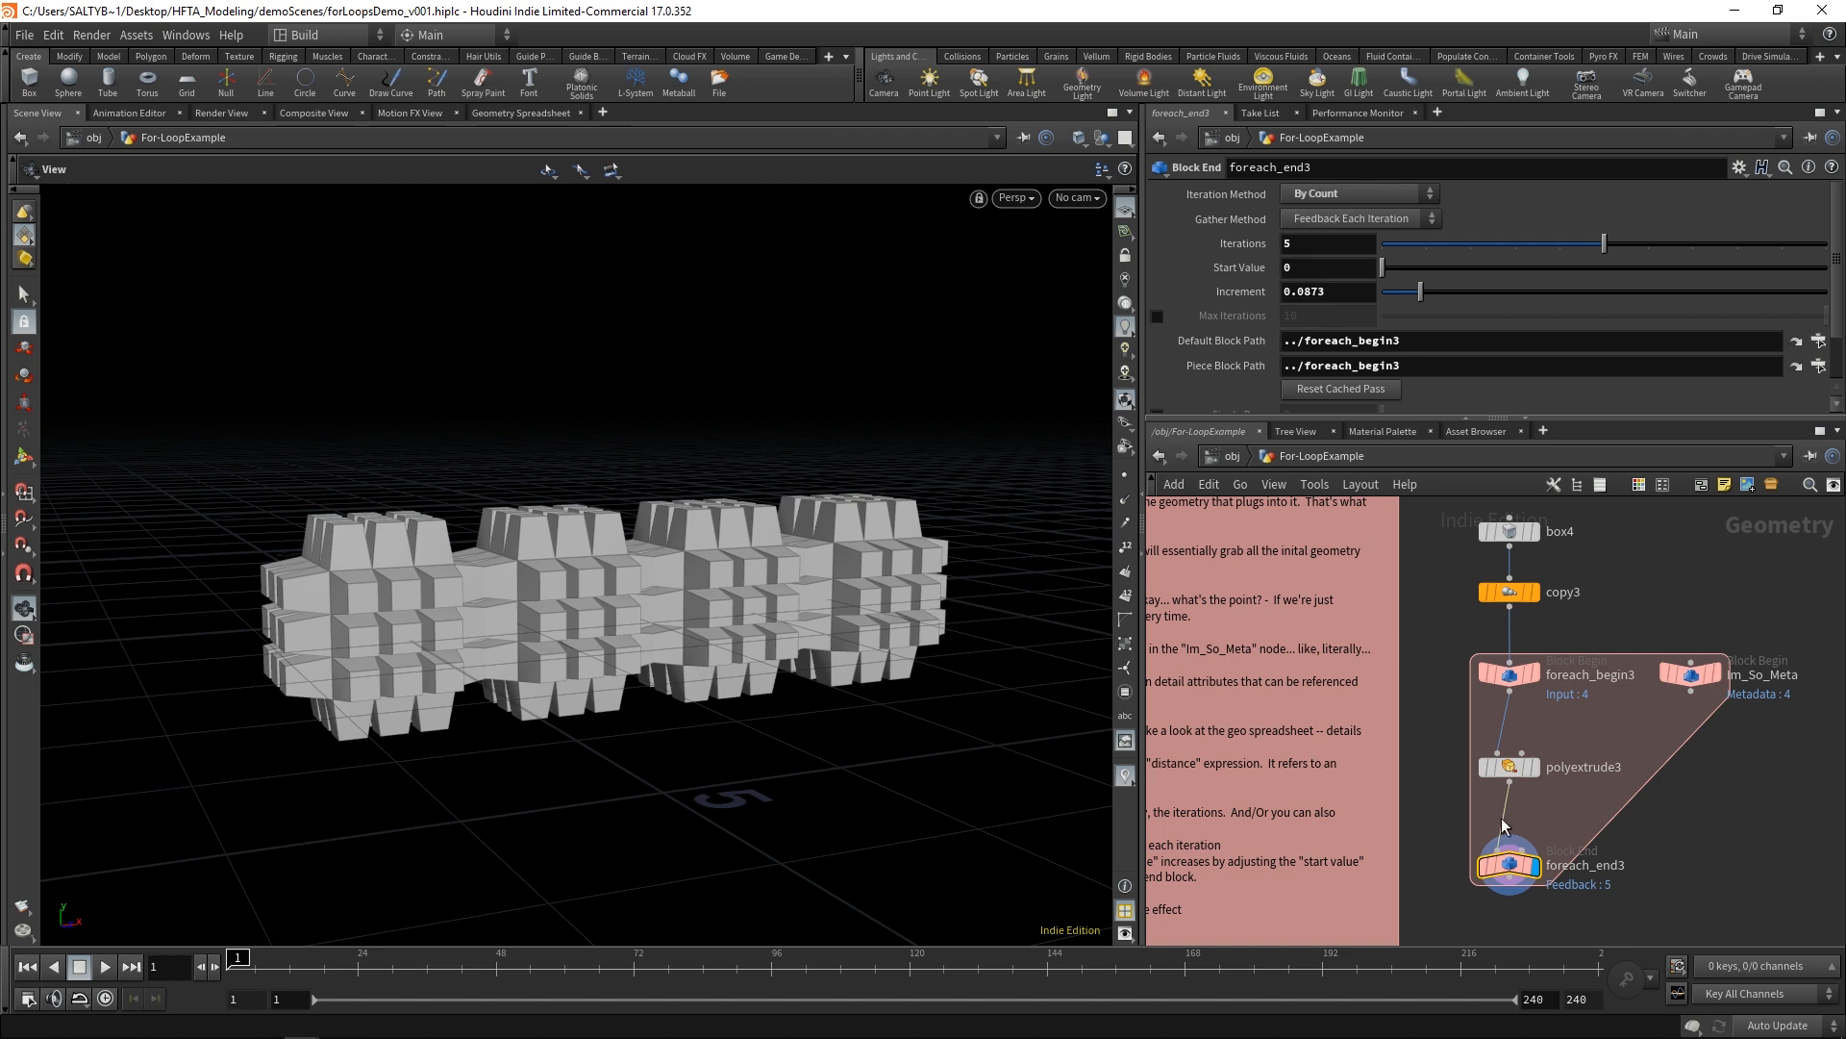
pyautogui.click(1512, 673)
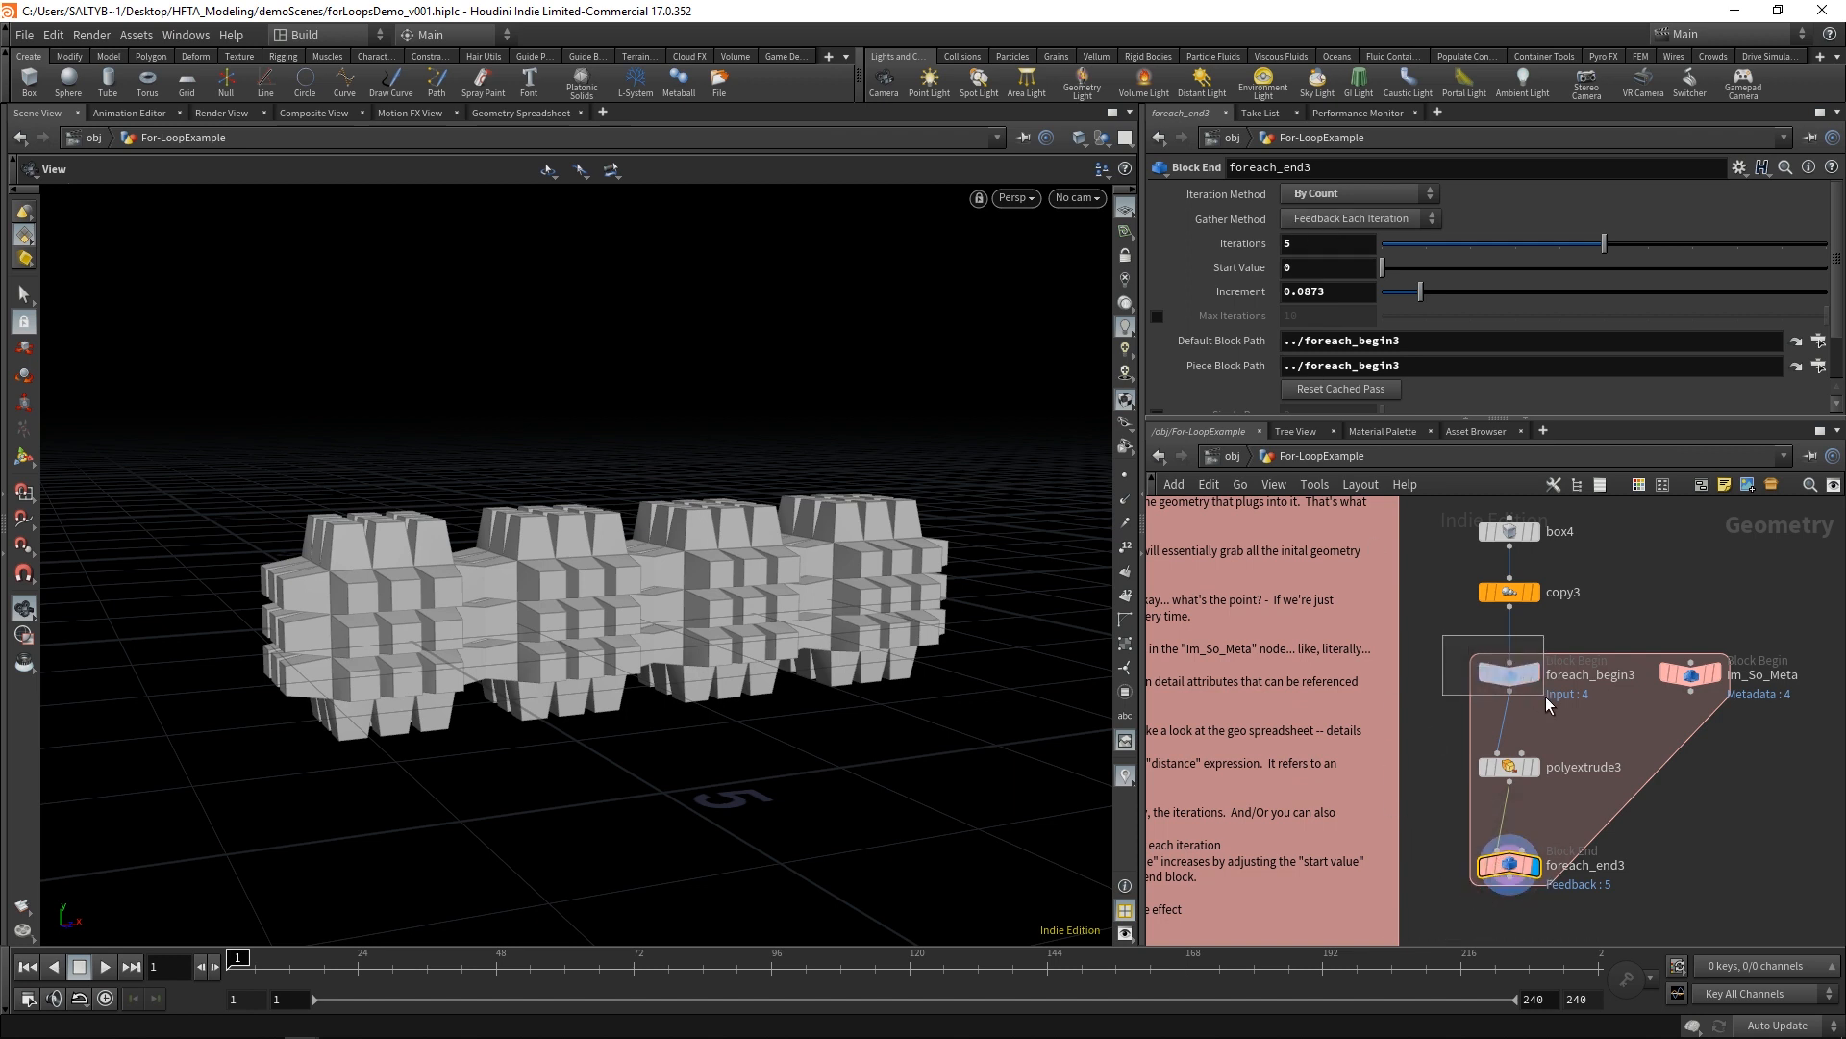
# Step: Check foreach_begin3's fetch Method and the polyextrude3 settings inside the loop
pyautogui.click(1507, 673)
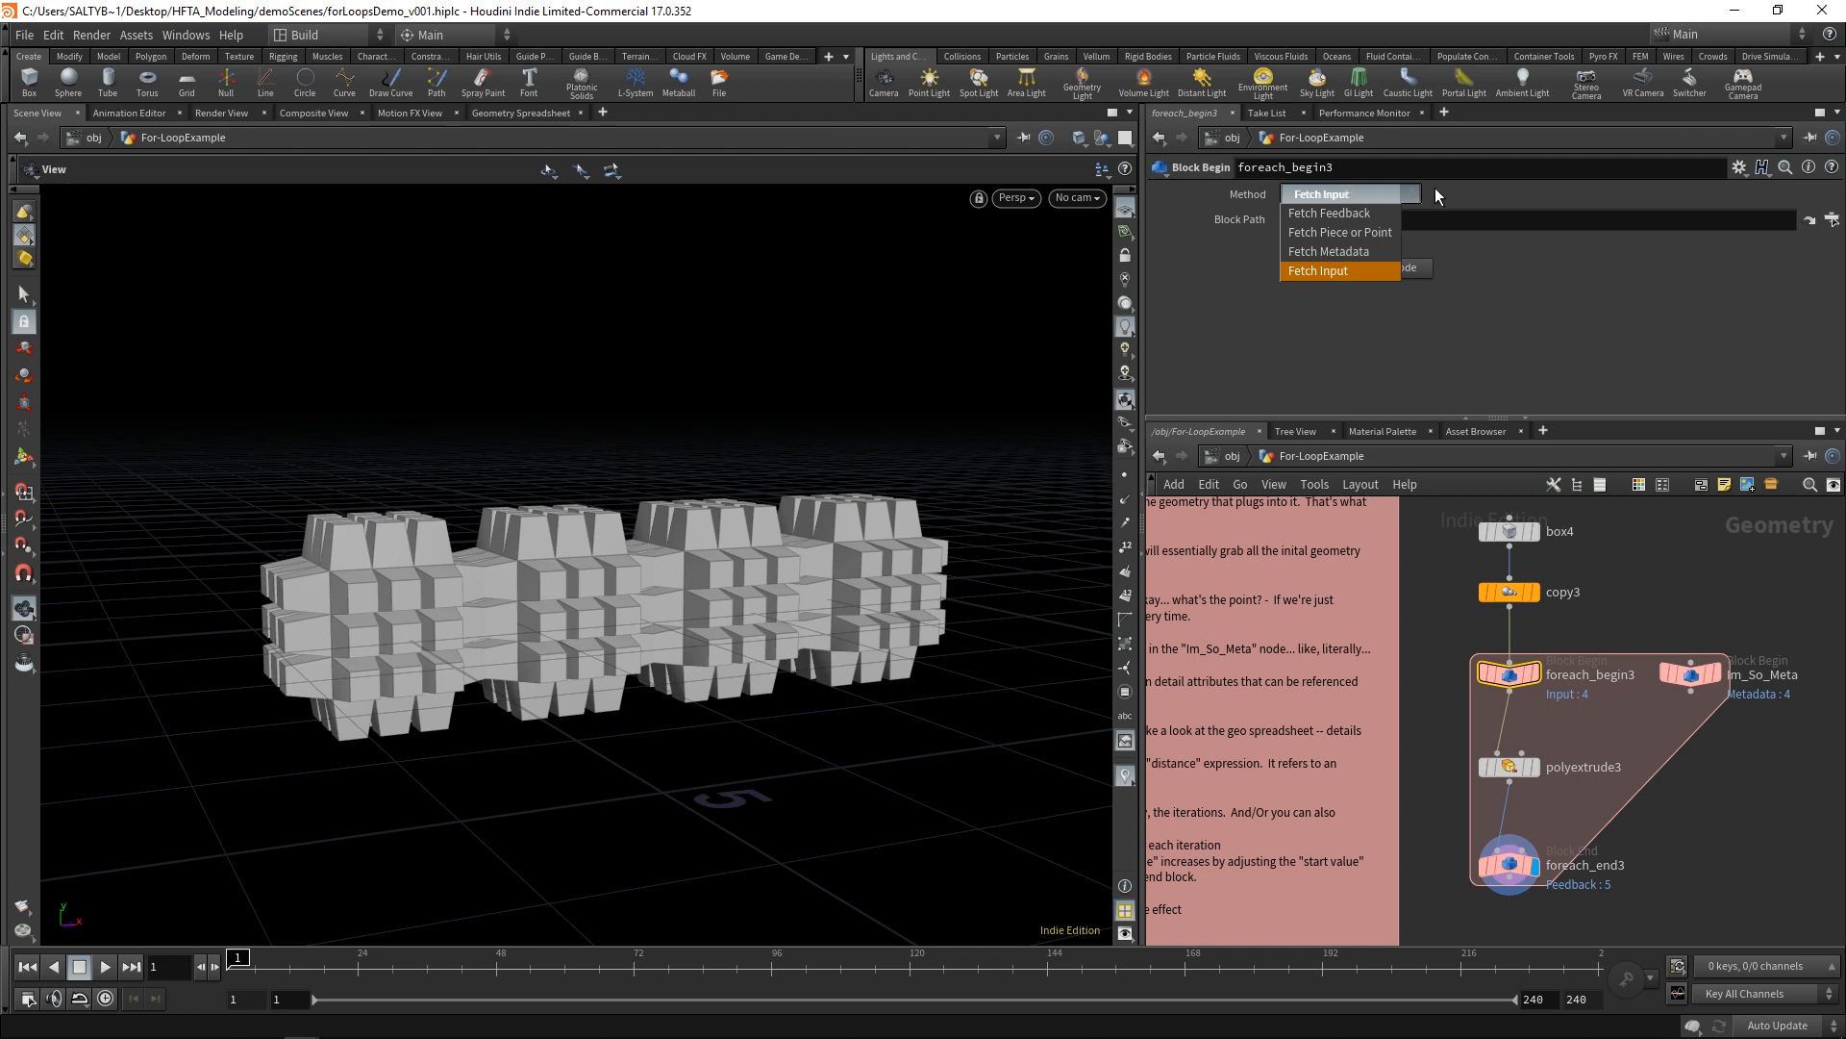
pyautogui.moveTo(1339, 214)
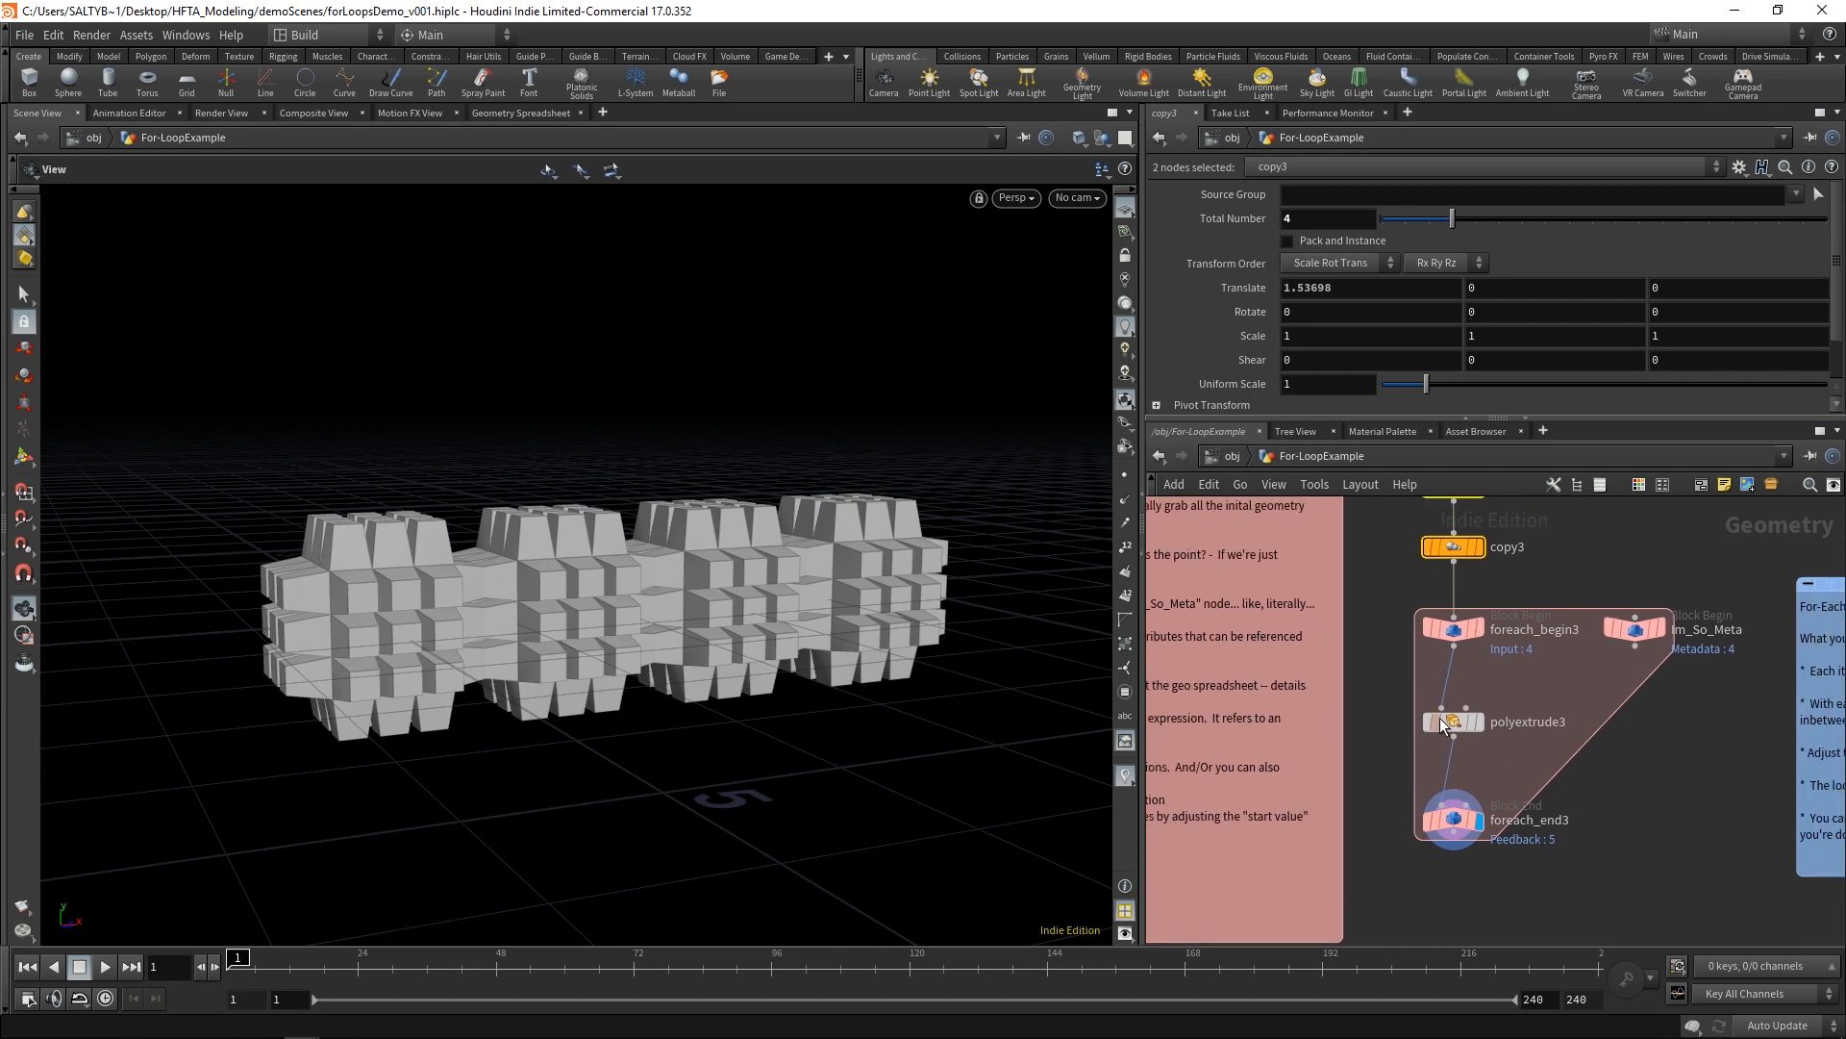
pyautogui.click(1454, 721)
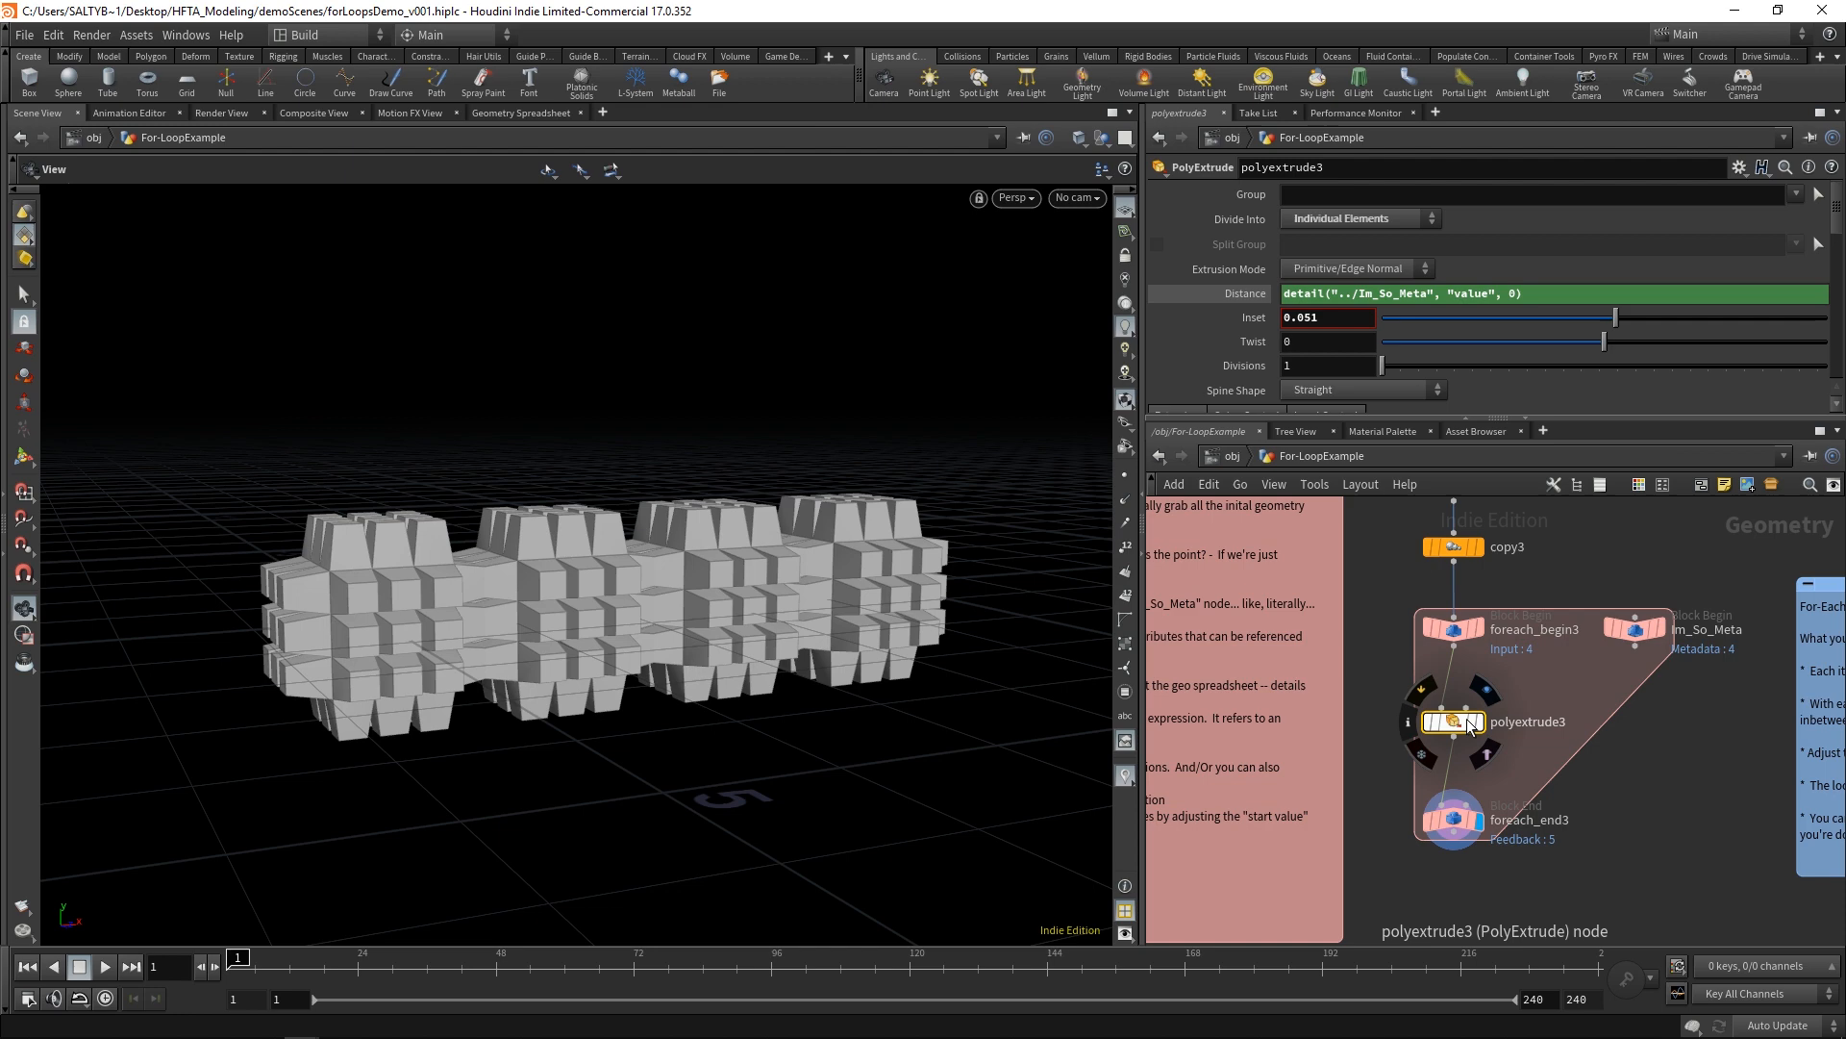
pyautogui.click(1635, 627)
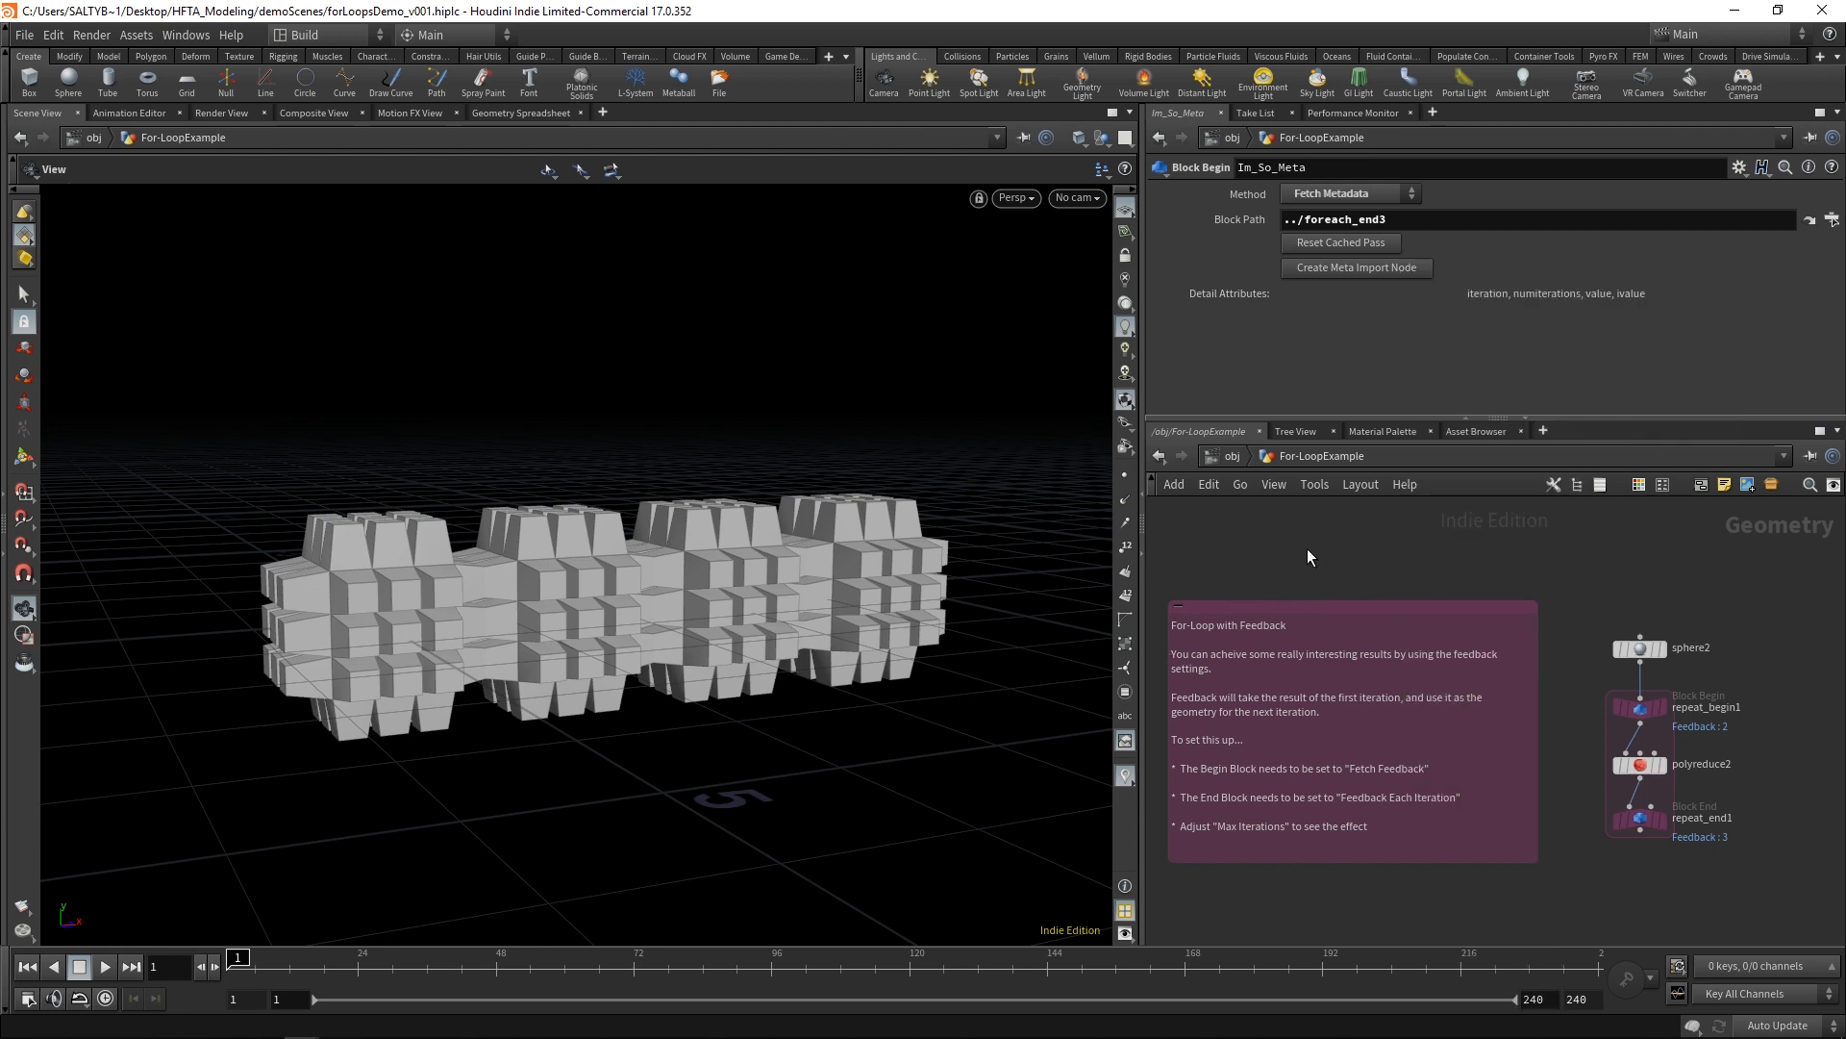
pyautogui.moveTo(1304, 566)
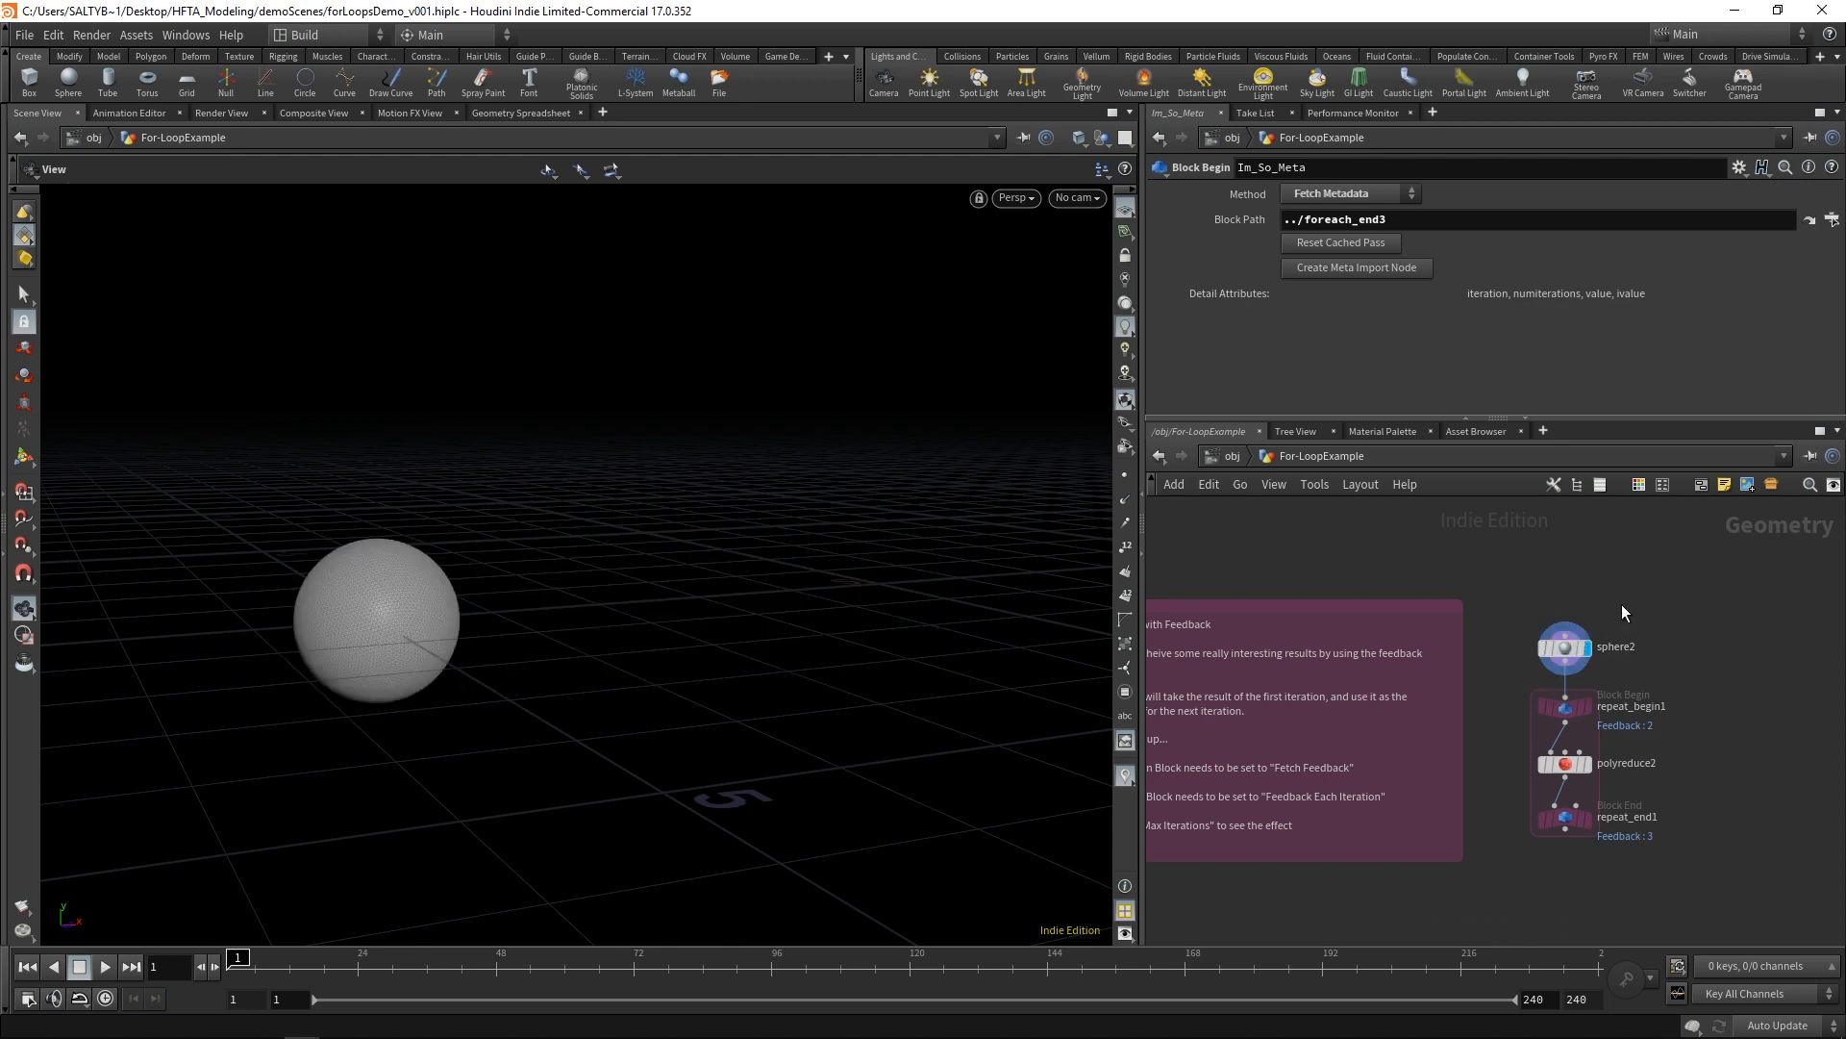
# Step: Pan to the sphere2/repeat_begin1 feedback network and display the dense sphere entering the loop
pyautogui.click(1566, 646)
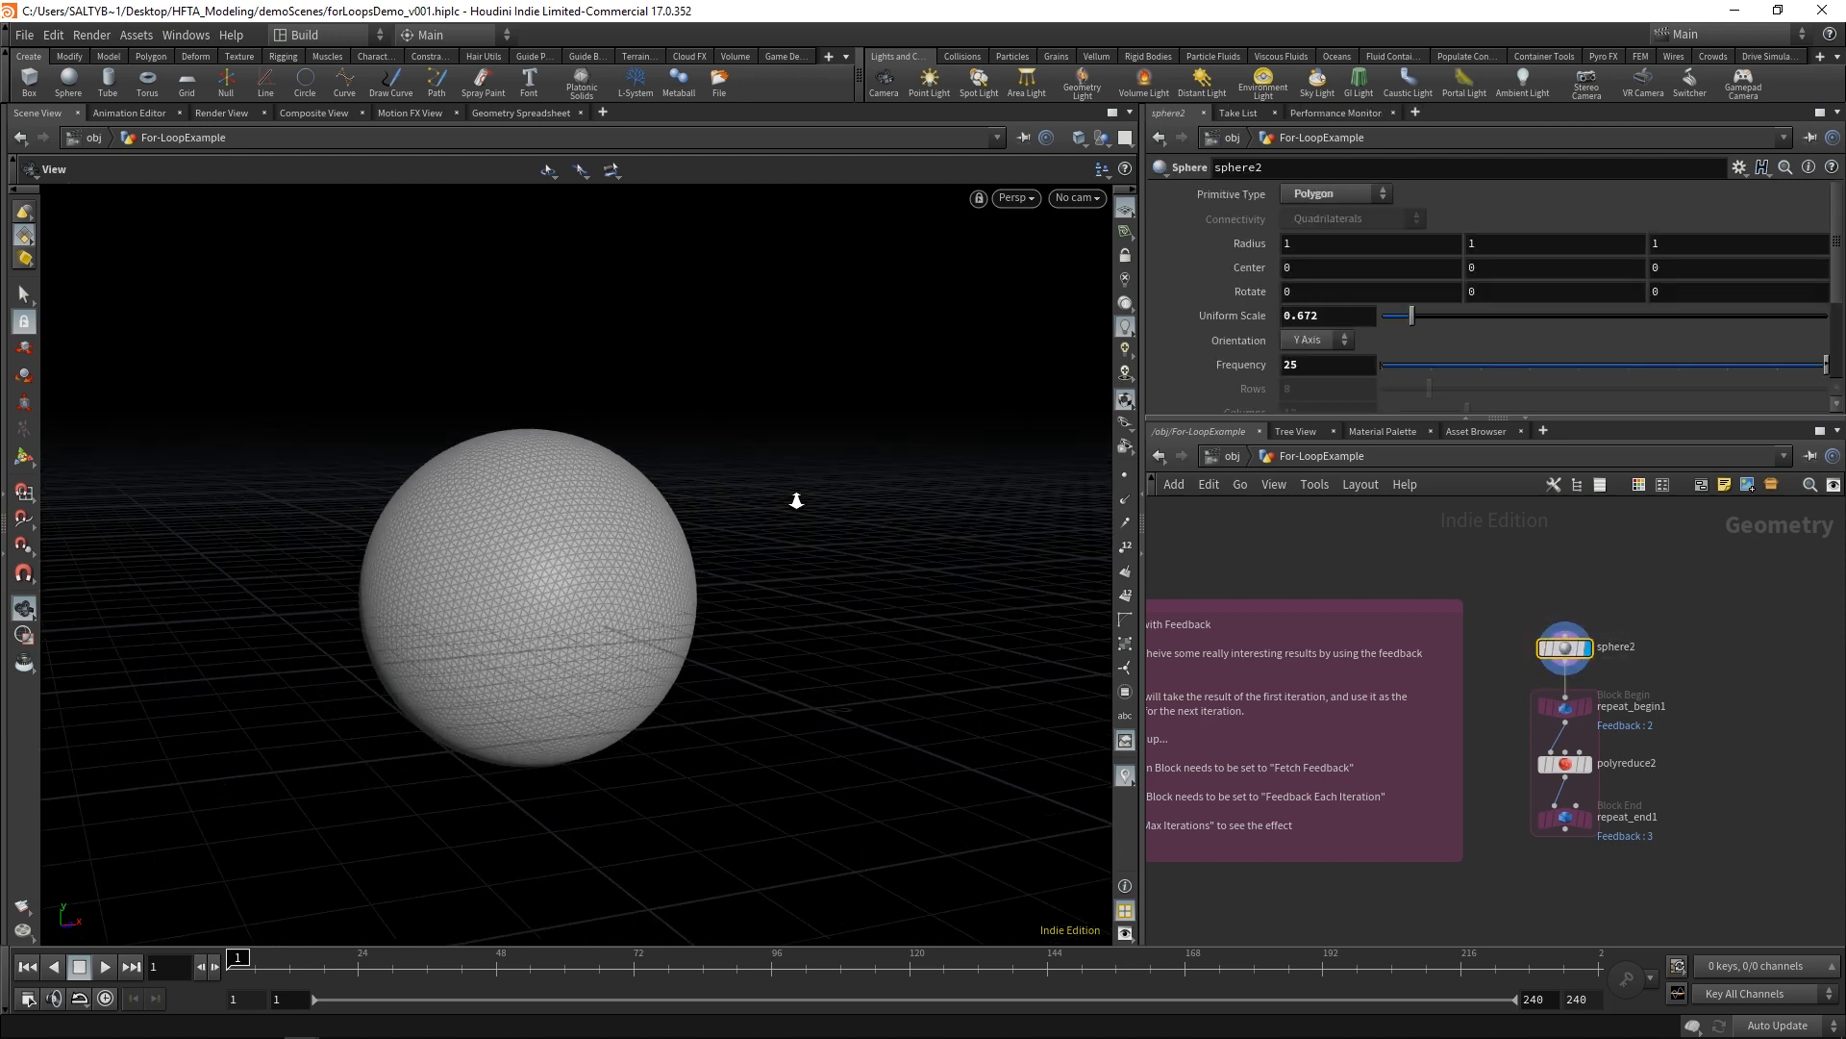
pyautogui.moveTo(795, 500); pyautogui.dragTo(572, 717)
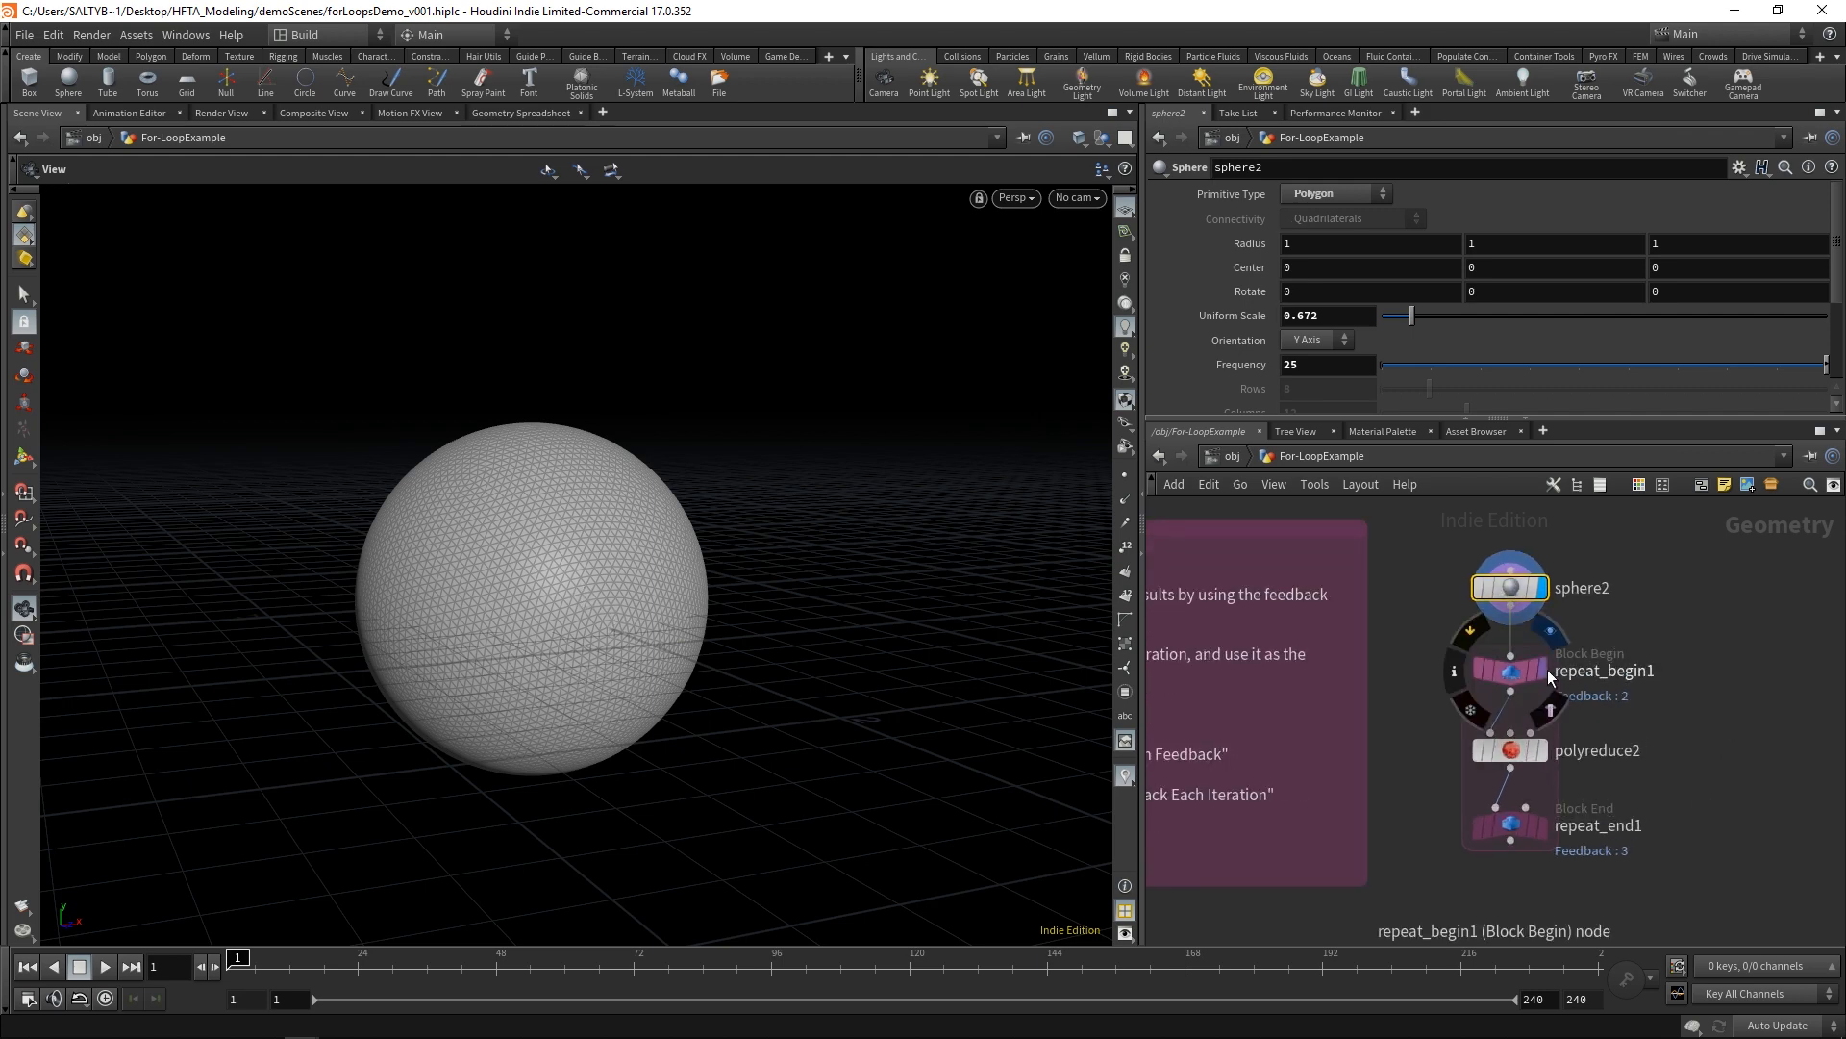
pyautogui.click(1508, 670)
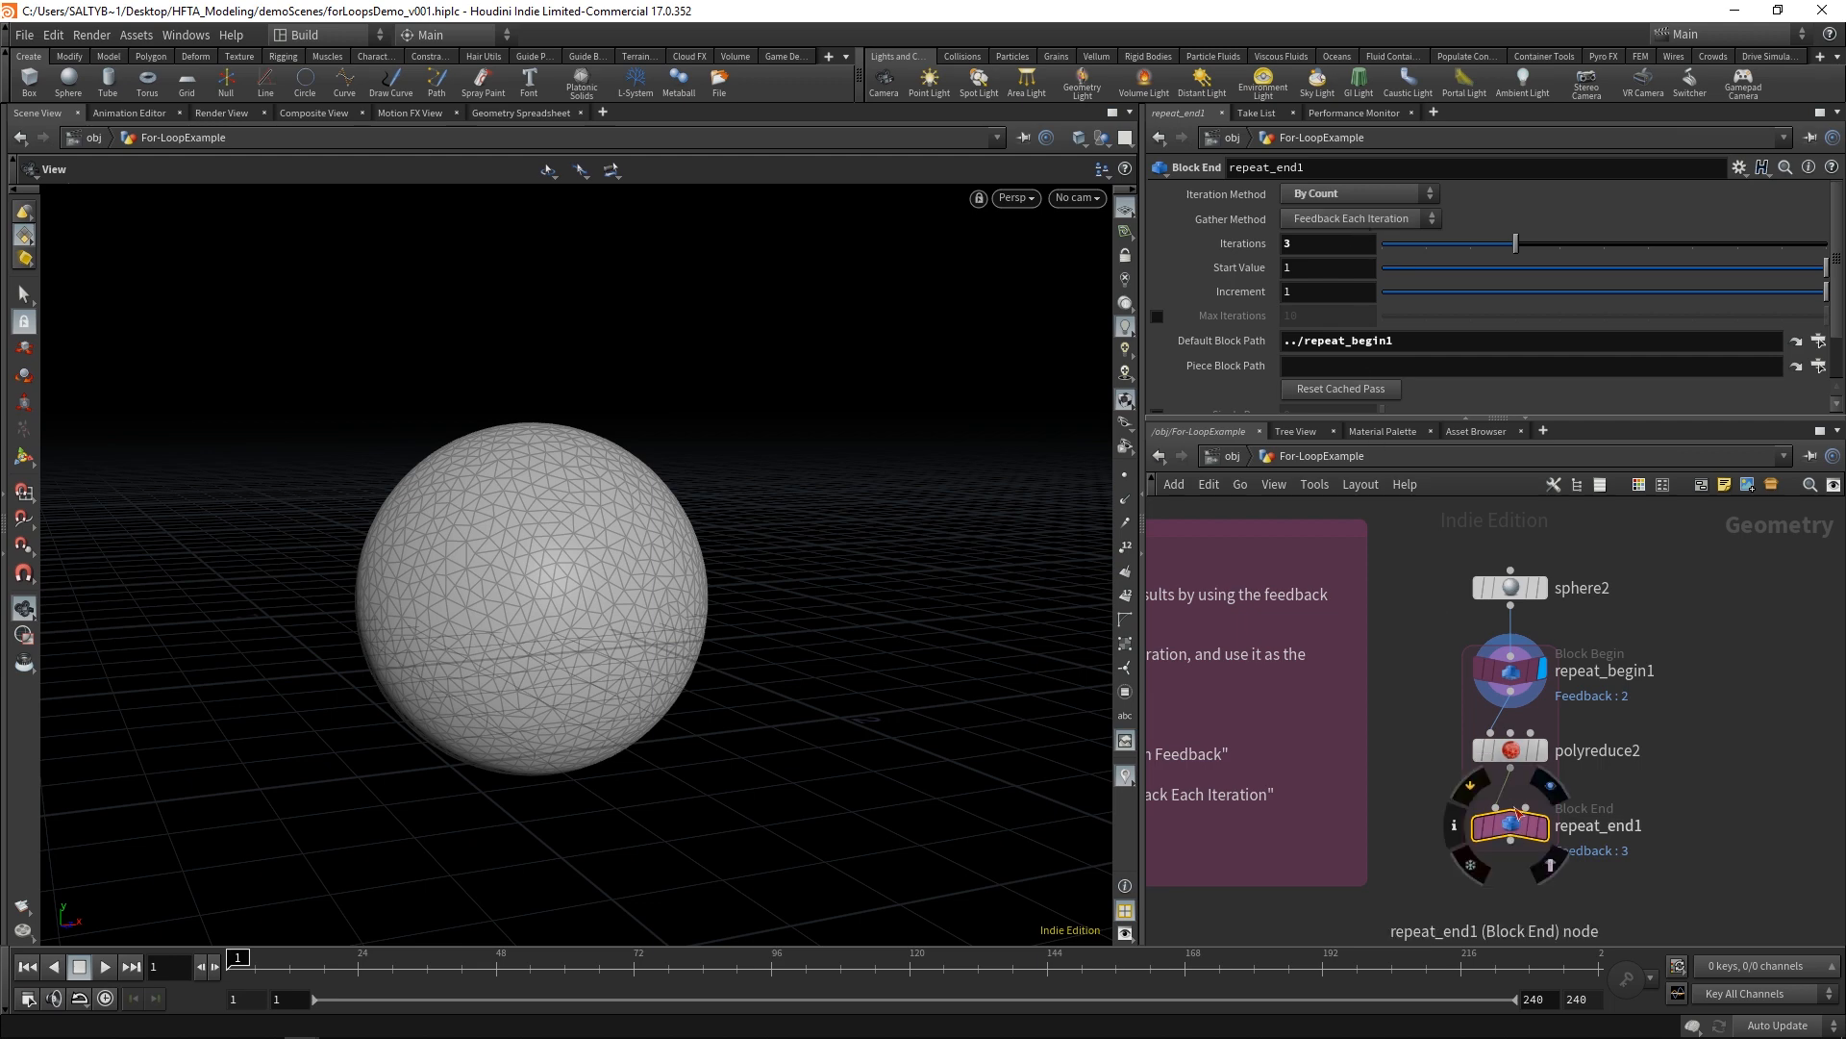
# Step: Display repeat_end1 and step its Iterations from 1 through 2 and 5 up to 6, heavily reducing the sphere
pyautogui.click(1508, 586)
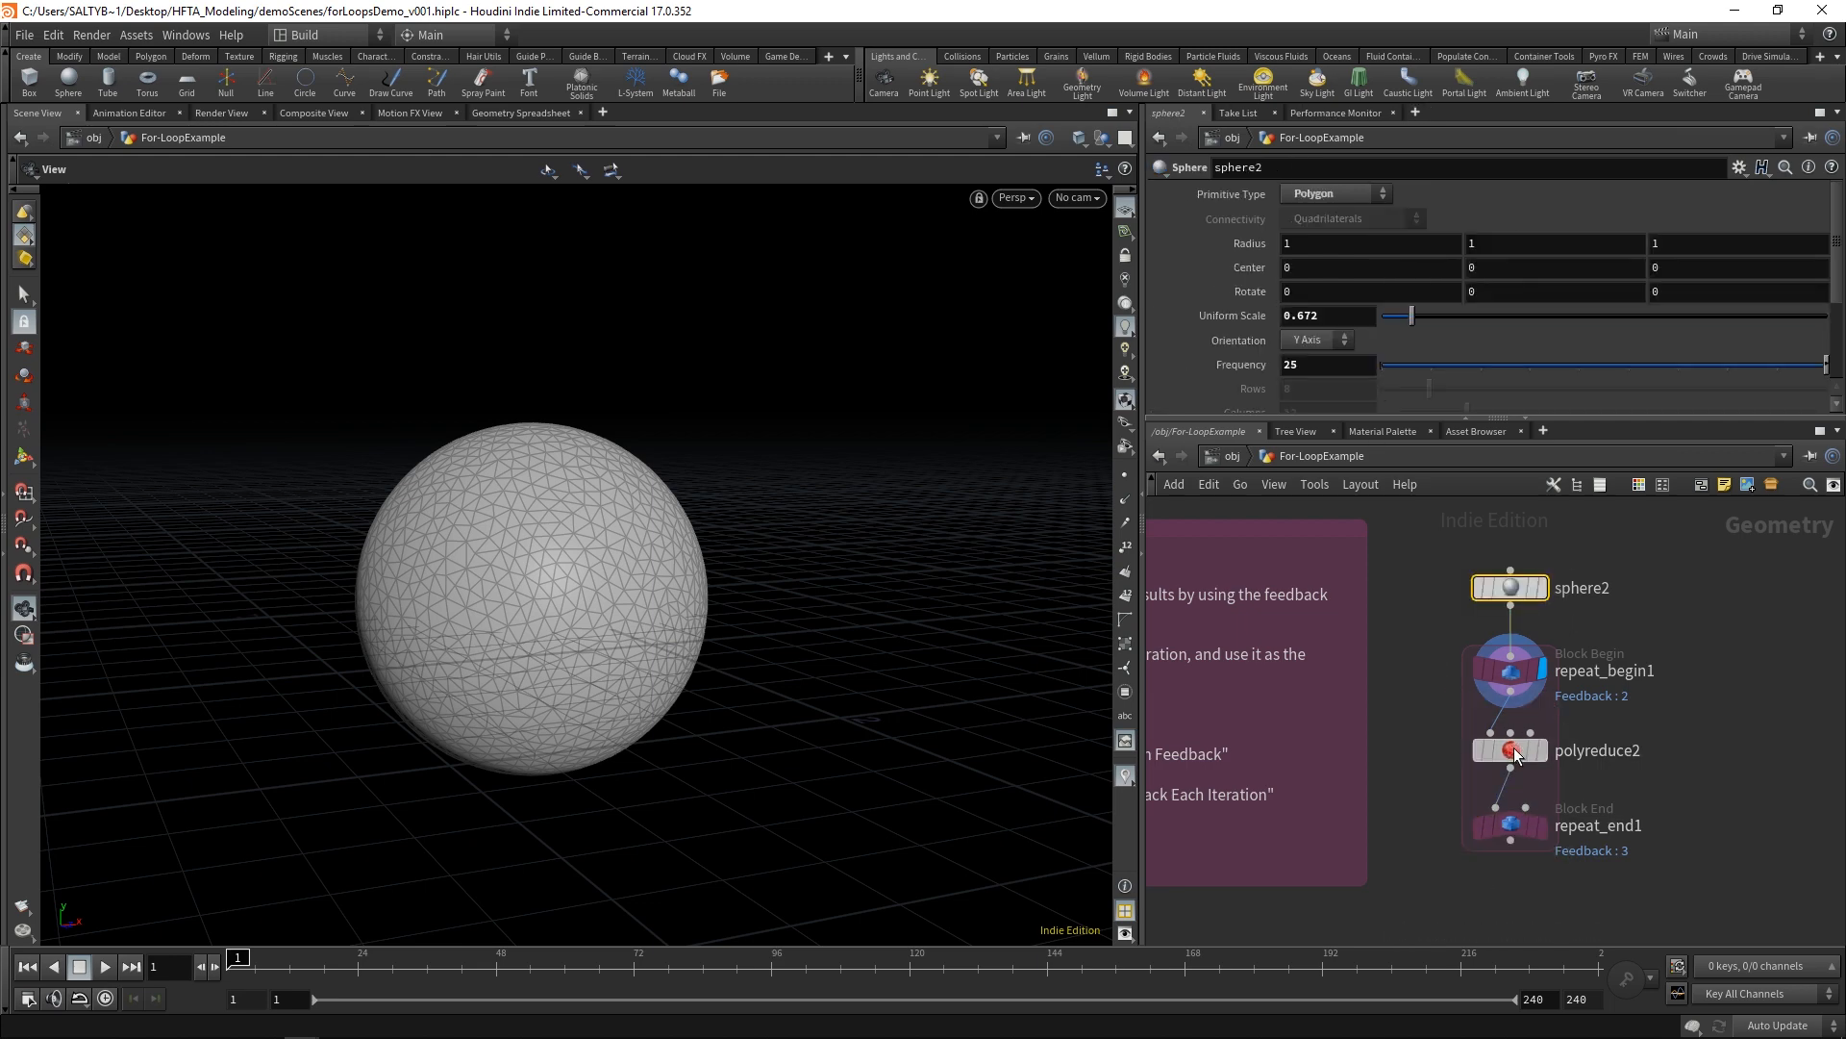
pyautogui.click(1508, 825)
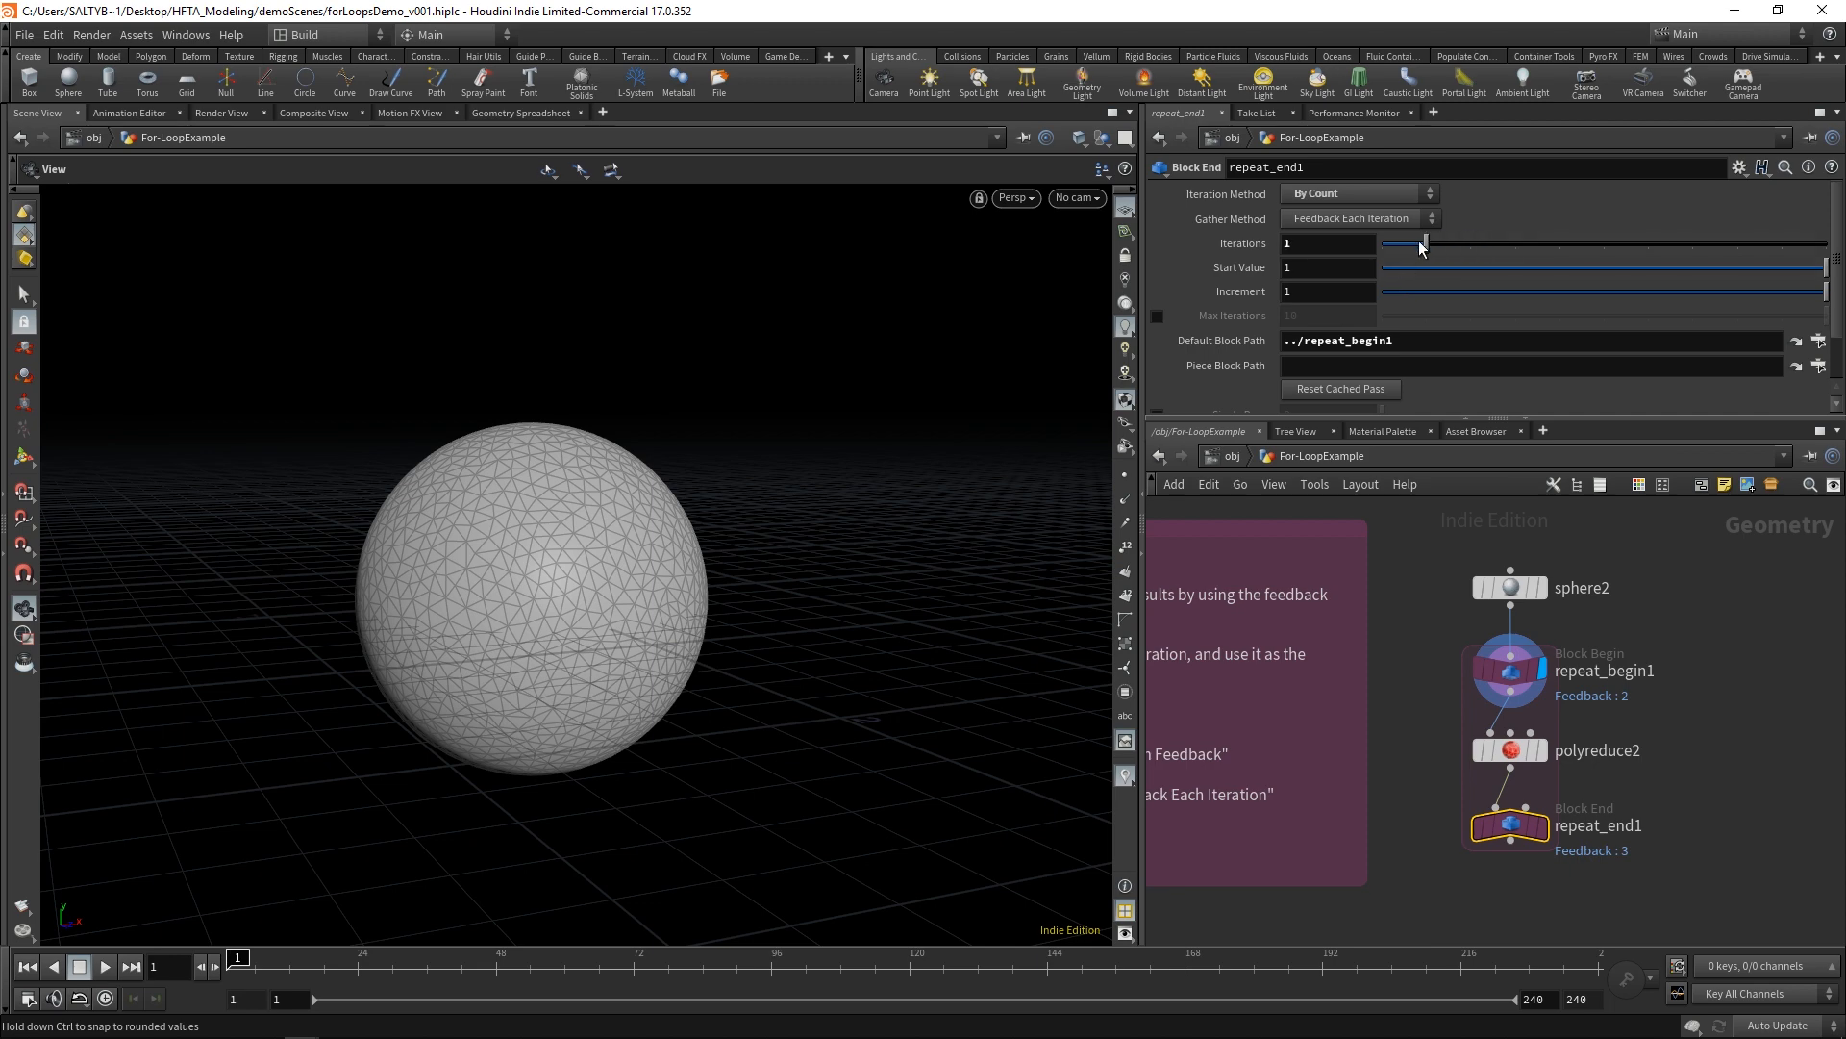
pyautogui.moveTo(1421, 242); pyautogui.dragTo(1381, 242)
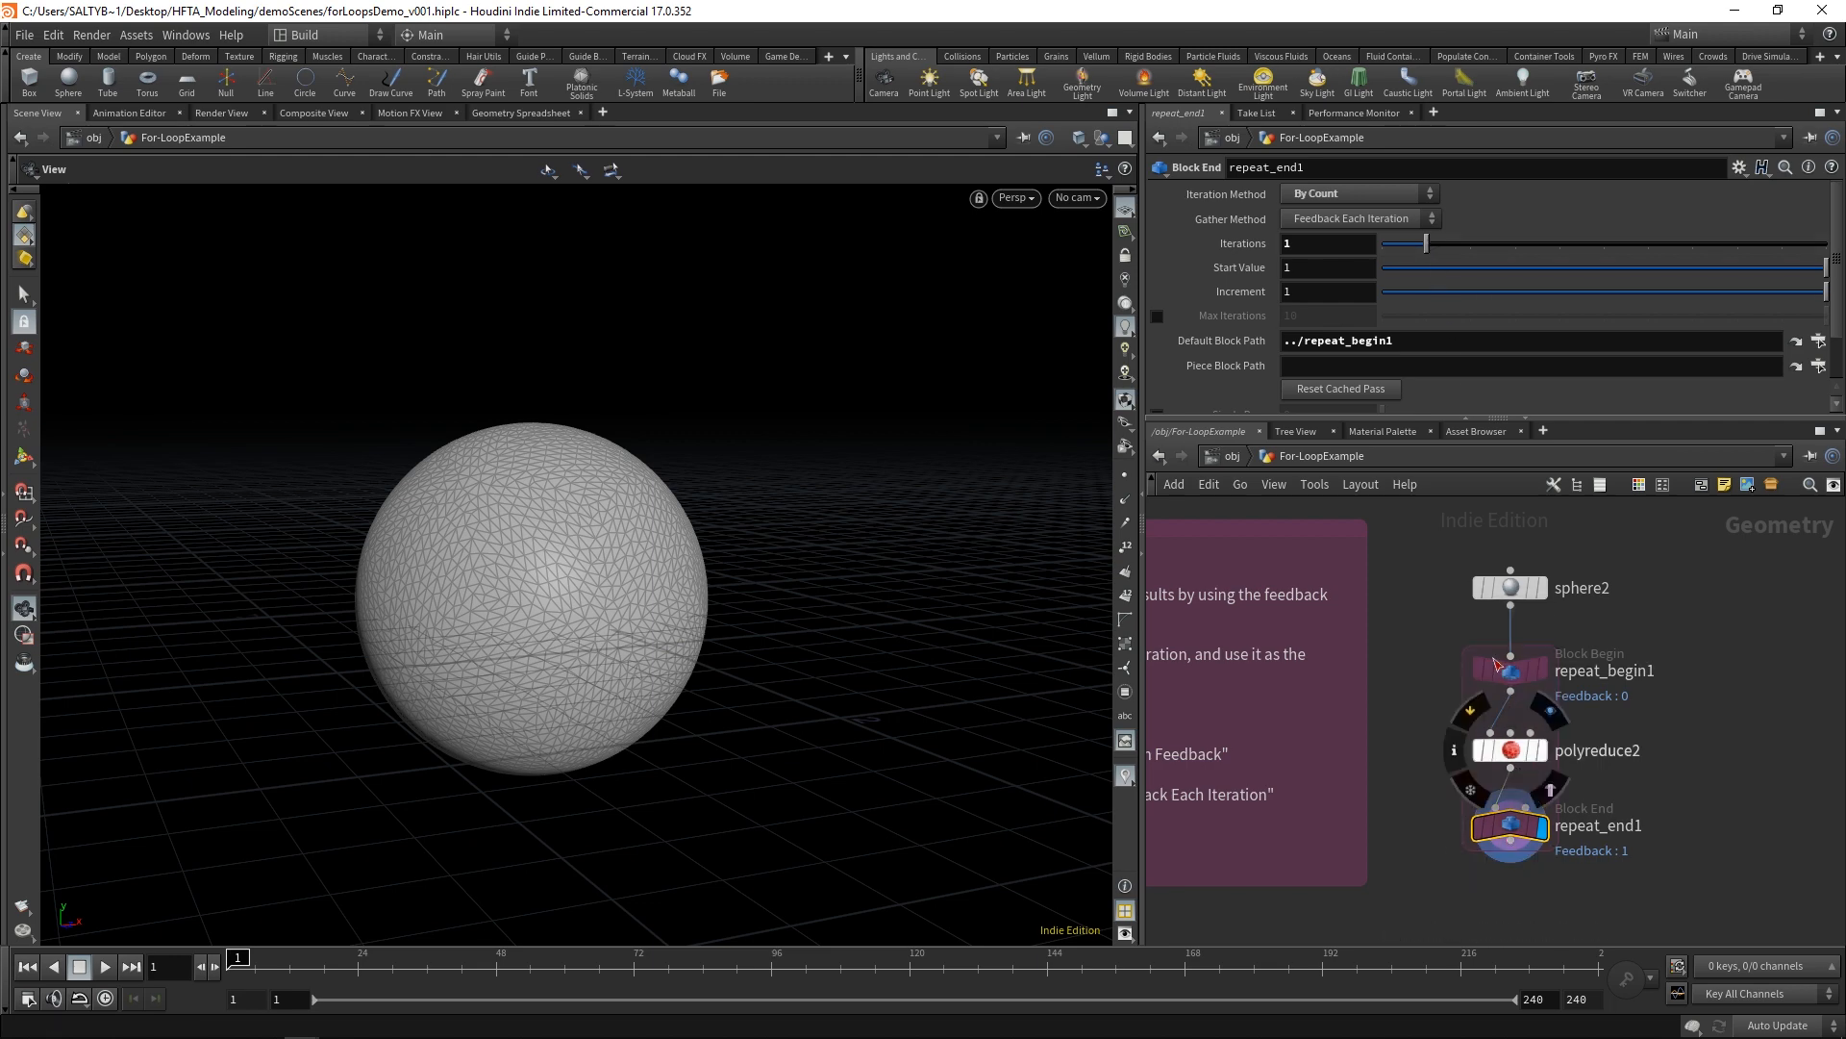
pyautogui.moveTo(1425, 242); pyautogui.dragTo(1468, 242)
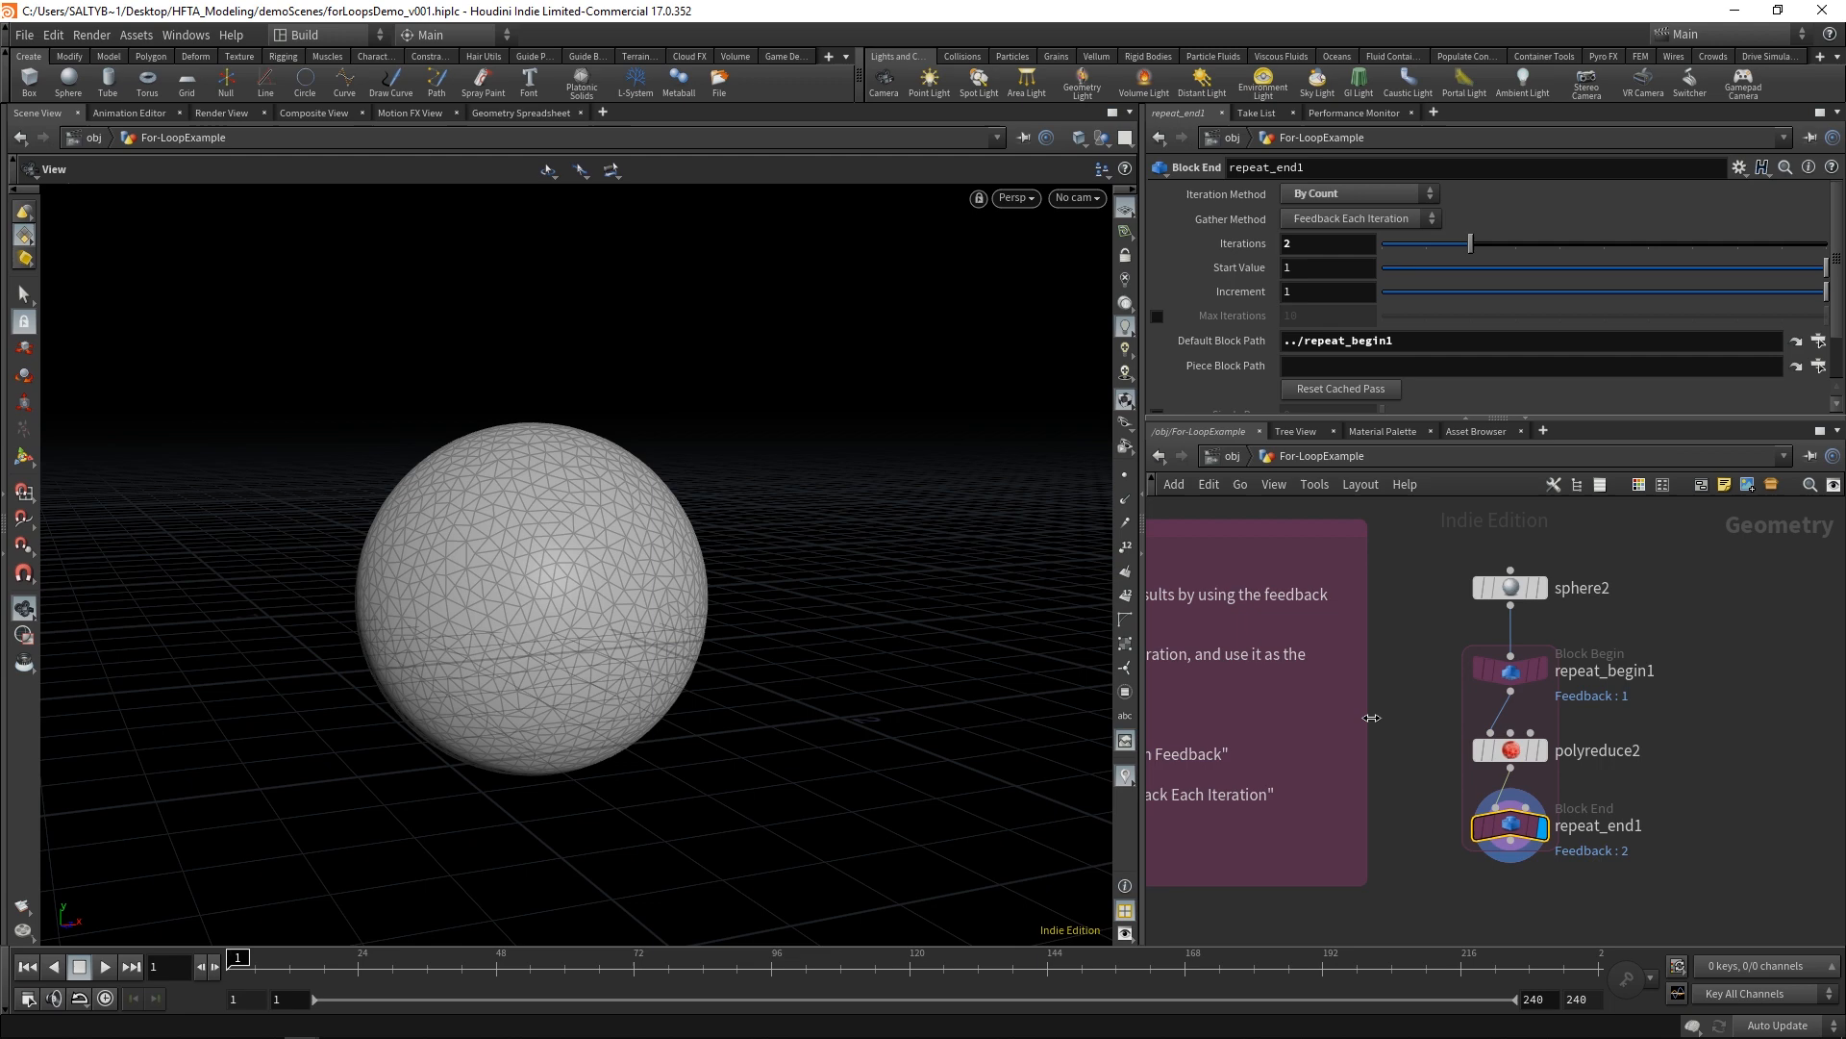
pyautogui.moveTo(1468, 242); pyautogui.dragTo(1602, 242)
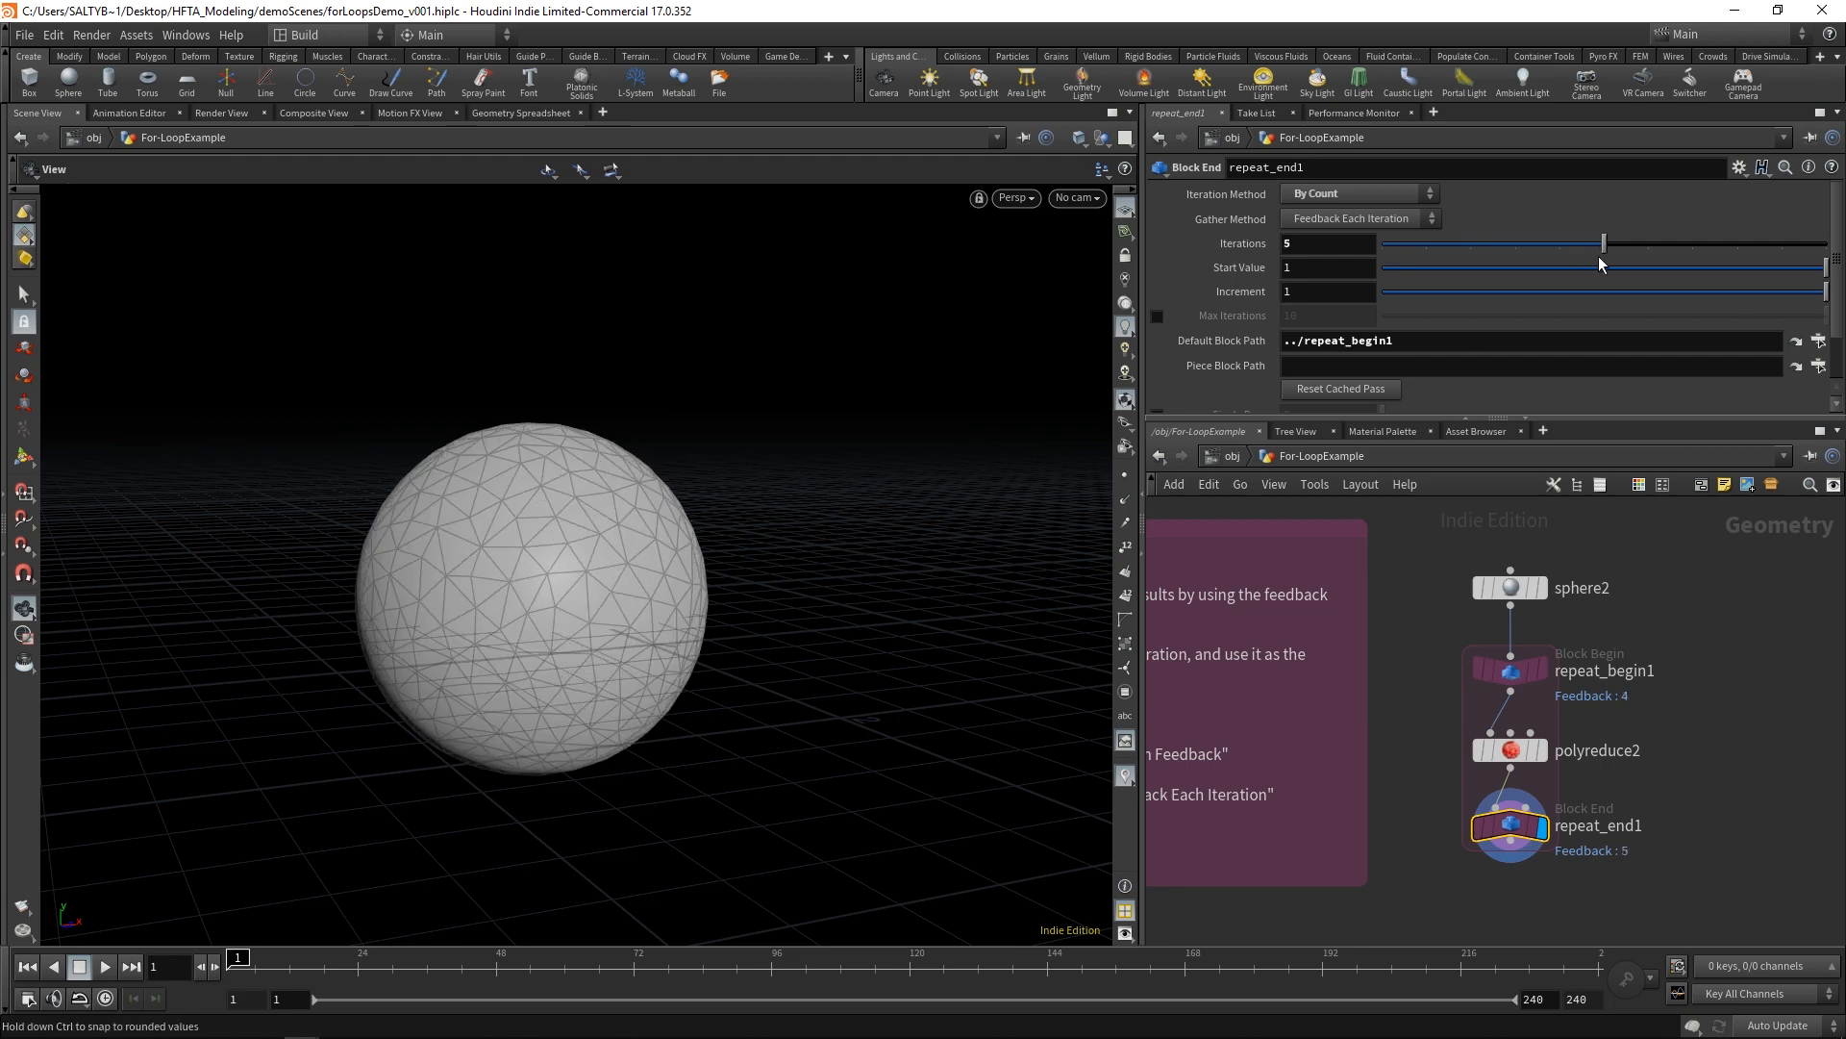
pyautogui.moveTo(1602, 243); pyautogui.dragTo(1646, 243)
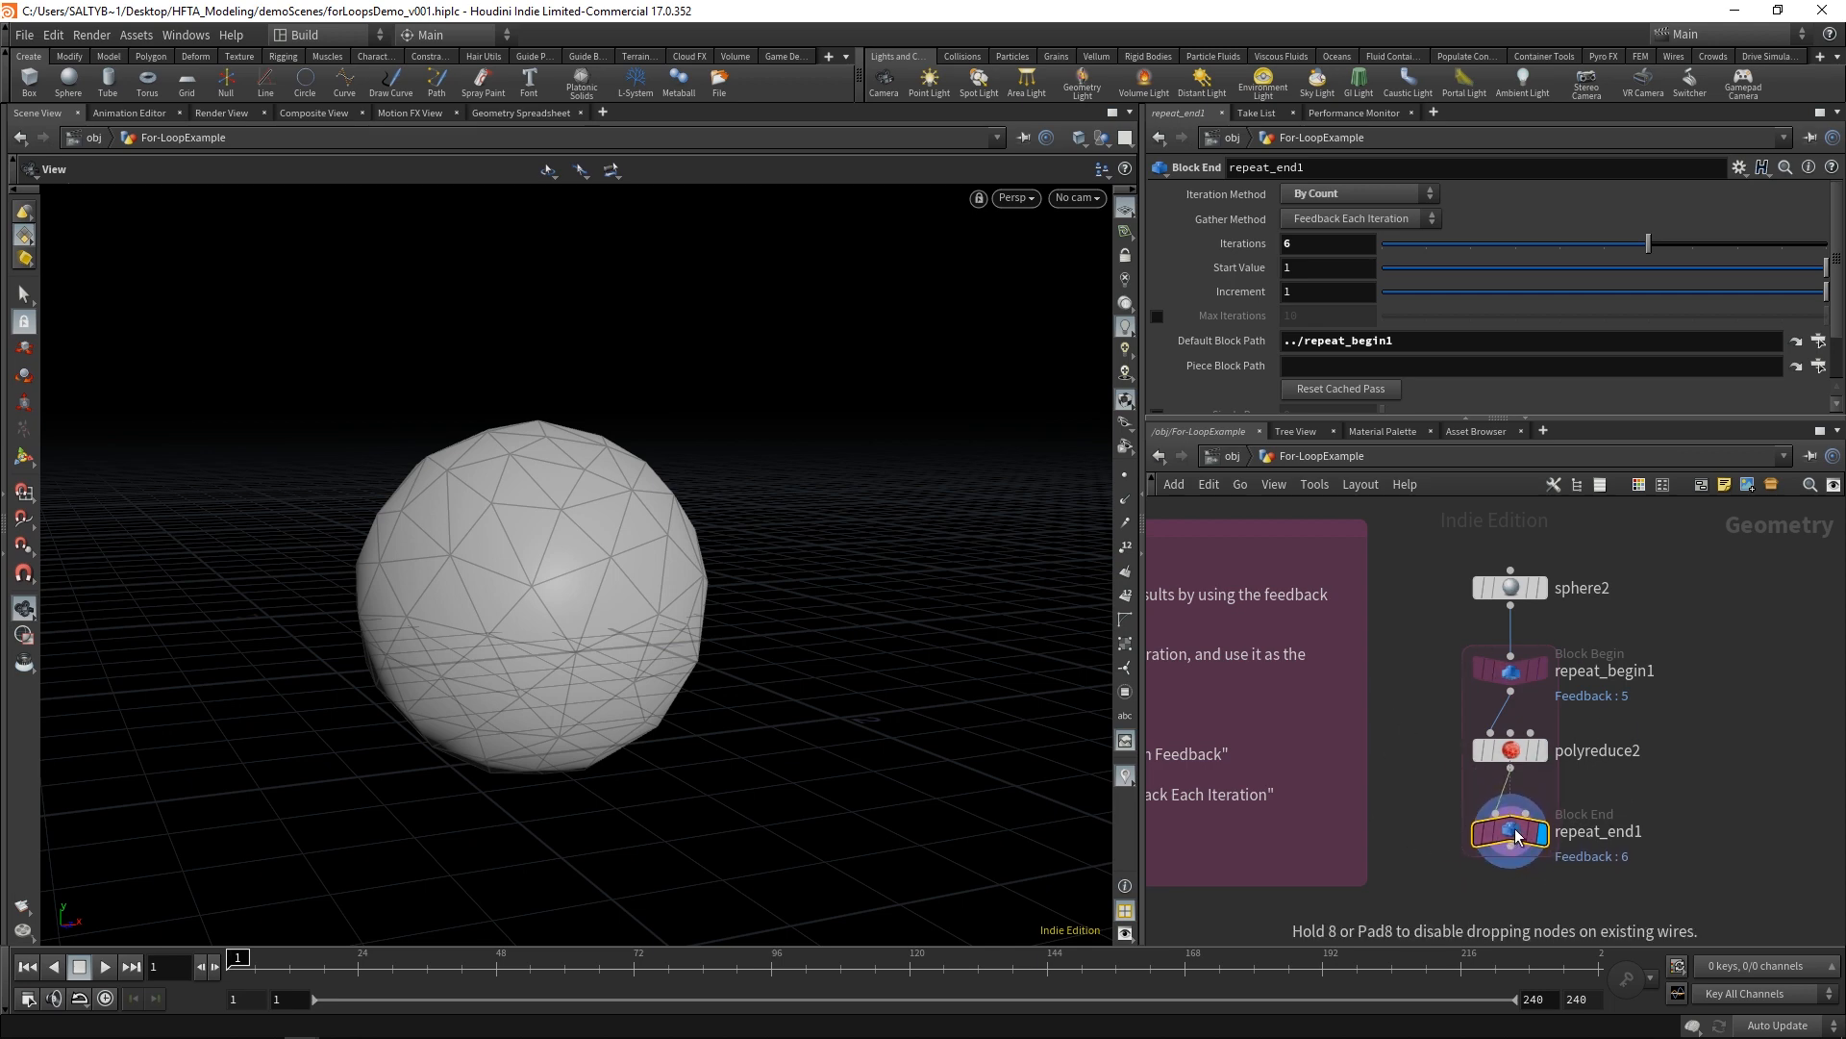
pyautogui.click(1510, 587)
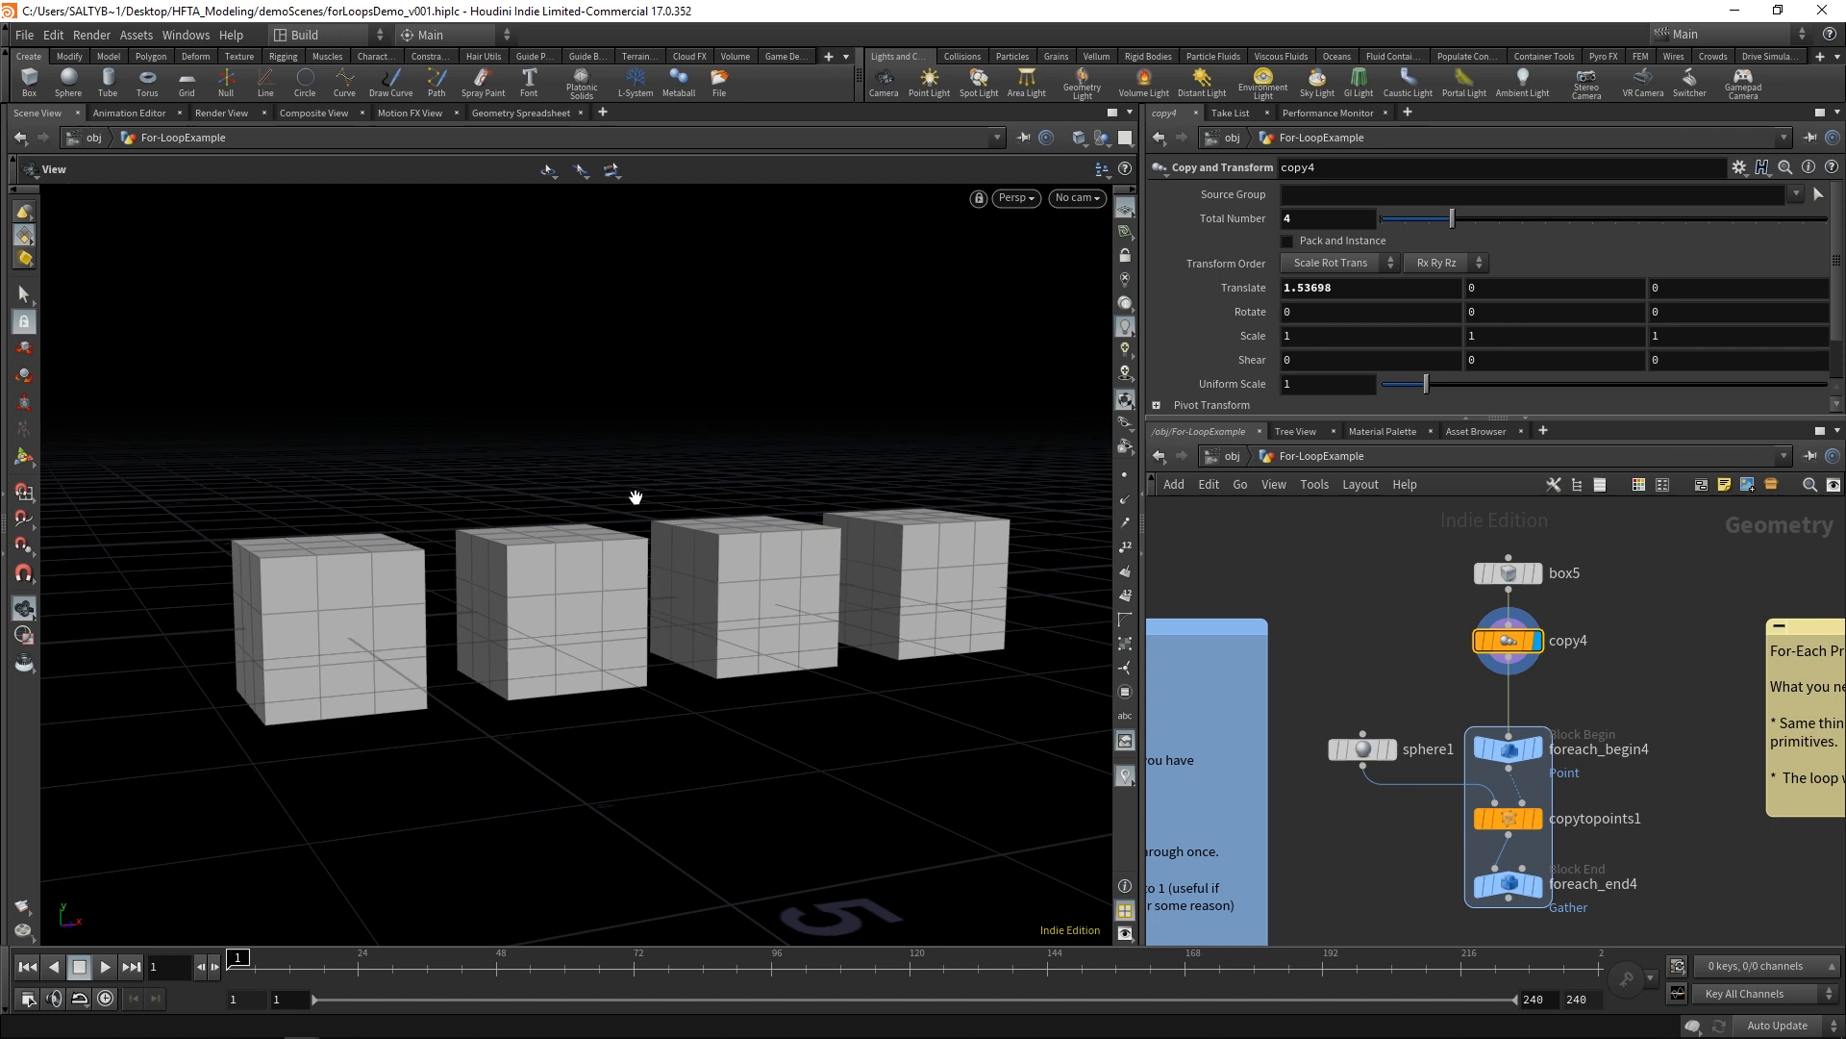
# Step: Inspect foreach_begin4 and copytopoints1, then set foreach_end4's Max Iterations to 143 so spheres cover the box points
pyautogui.click(1508, 748)
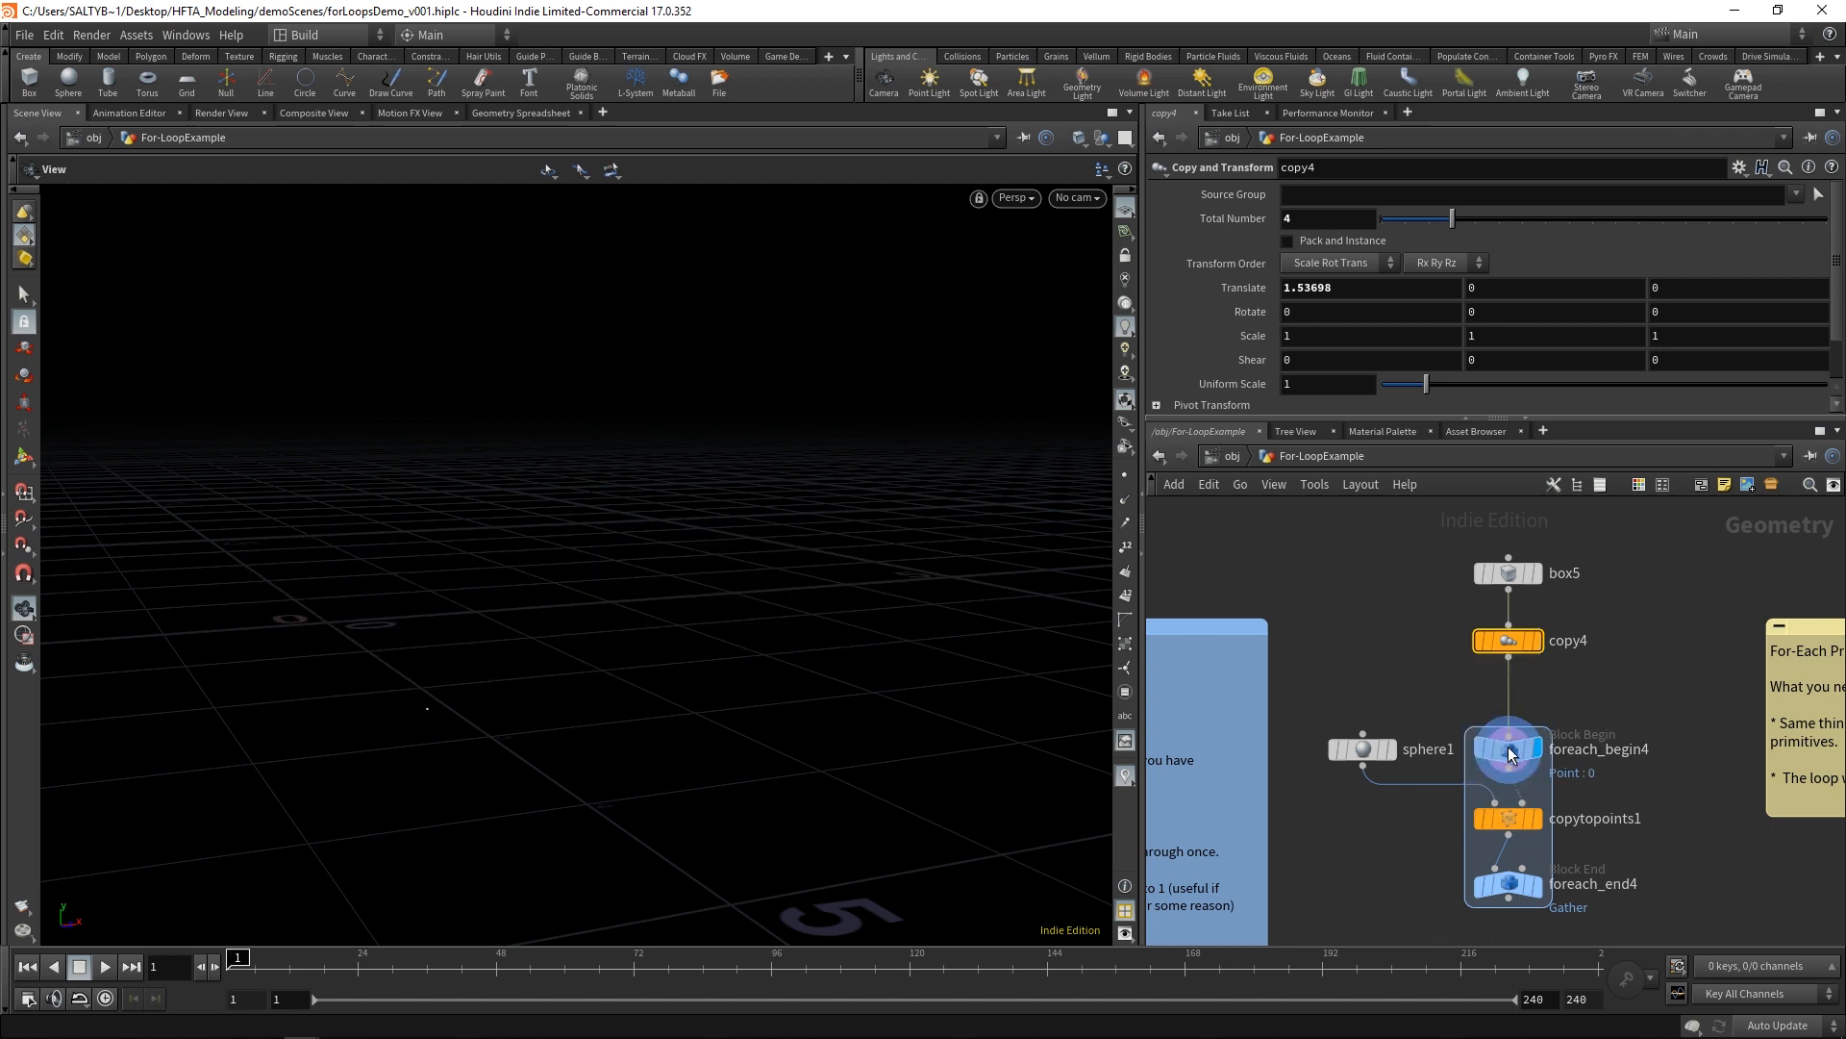
pyautogui.click(1508, 748)
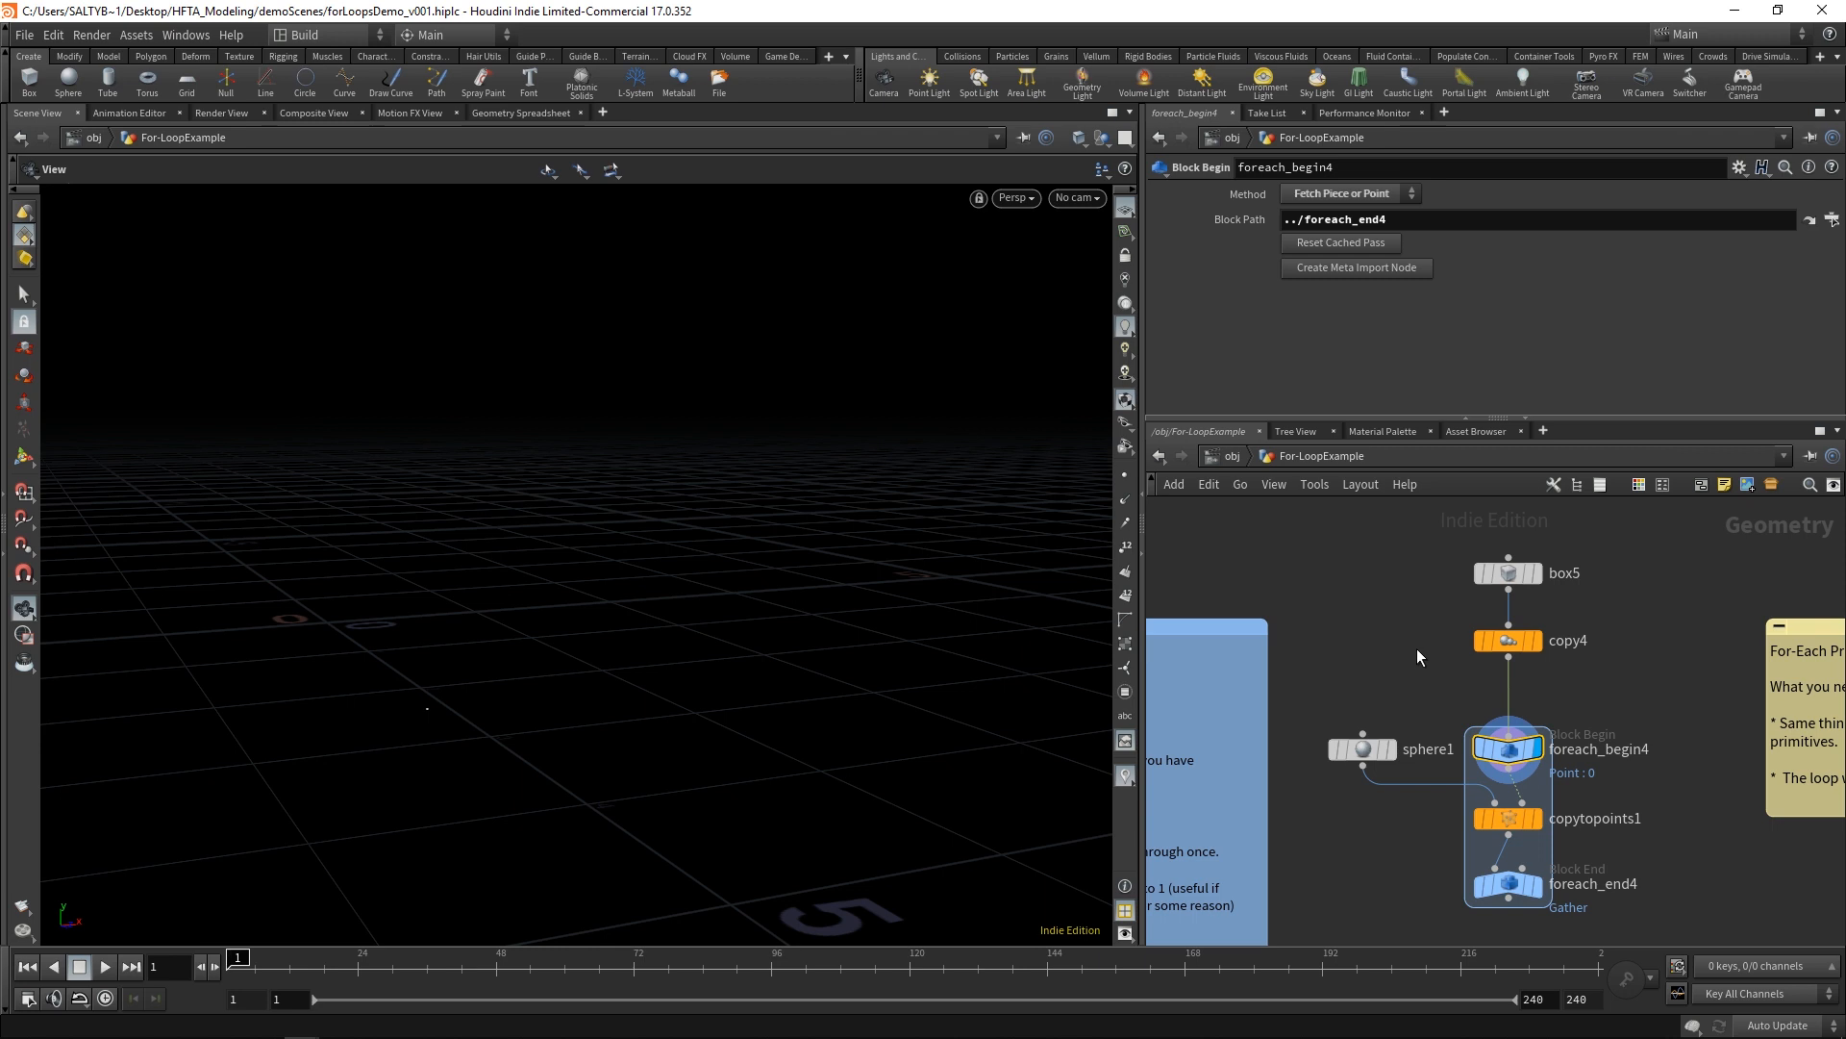
pyautogui.moveTo(1425, 677)
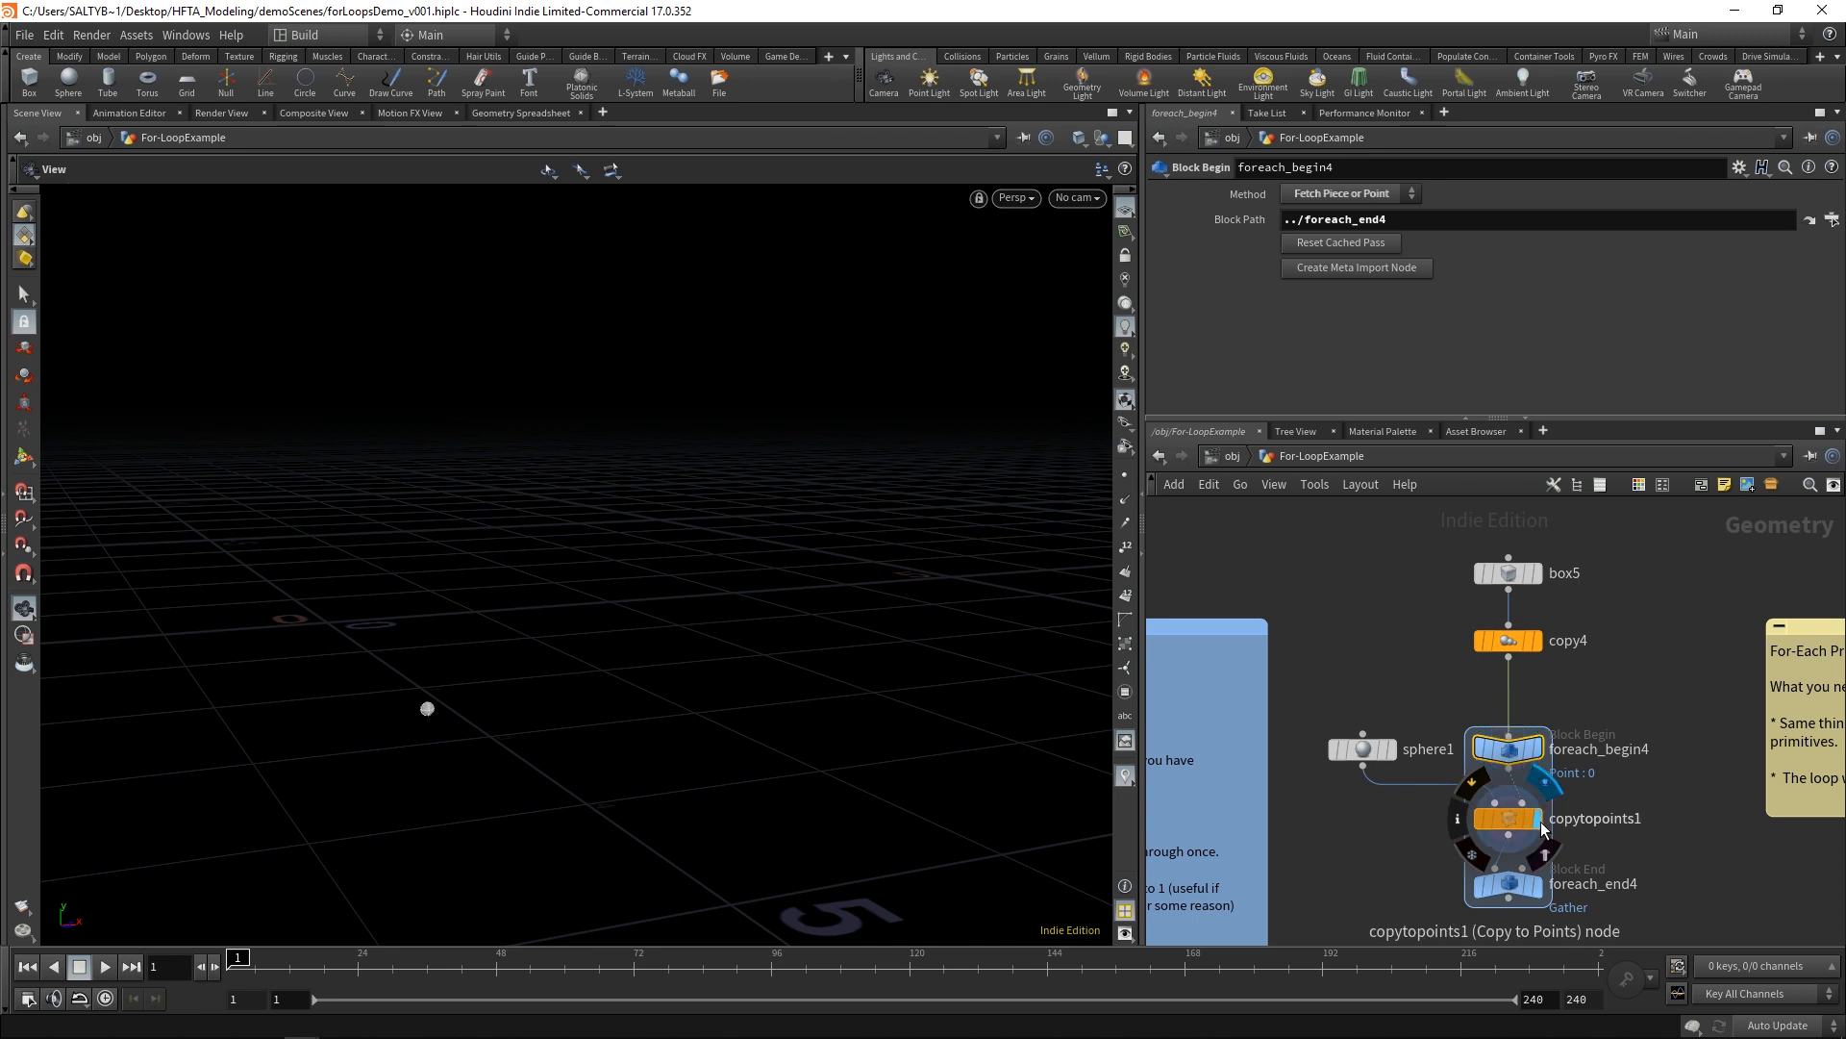
pyautogui.click(1508, 817)
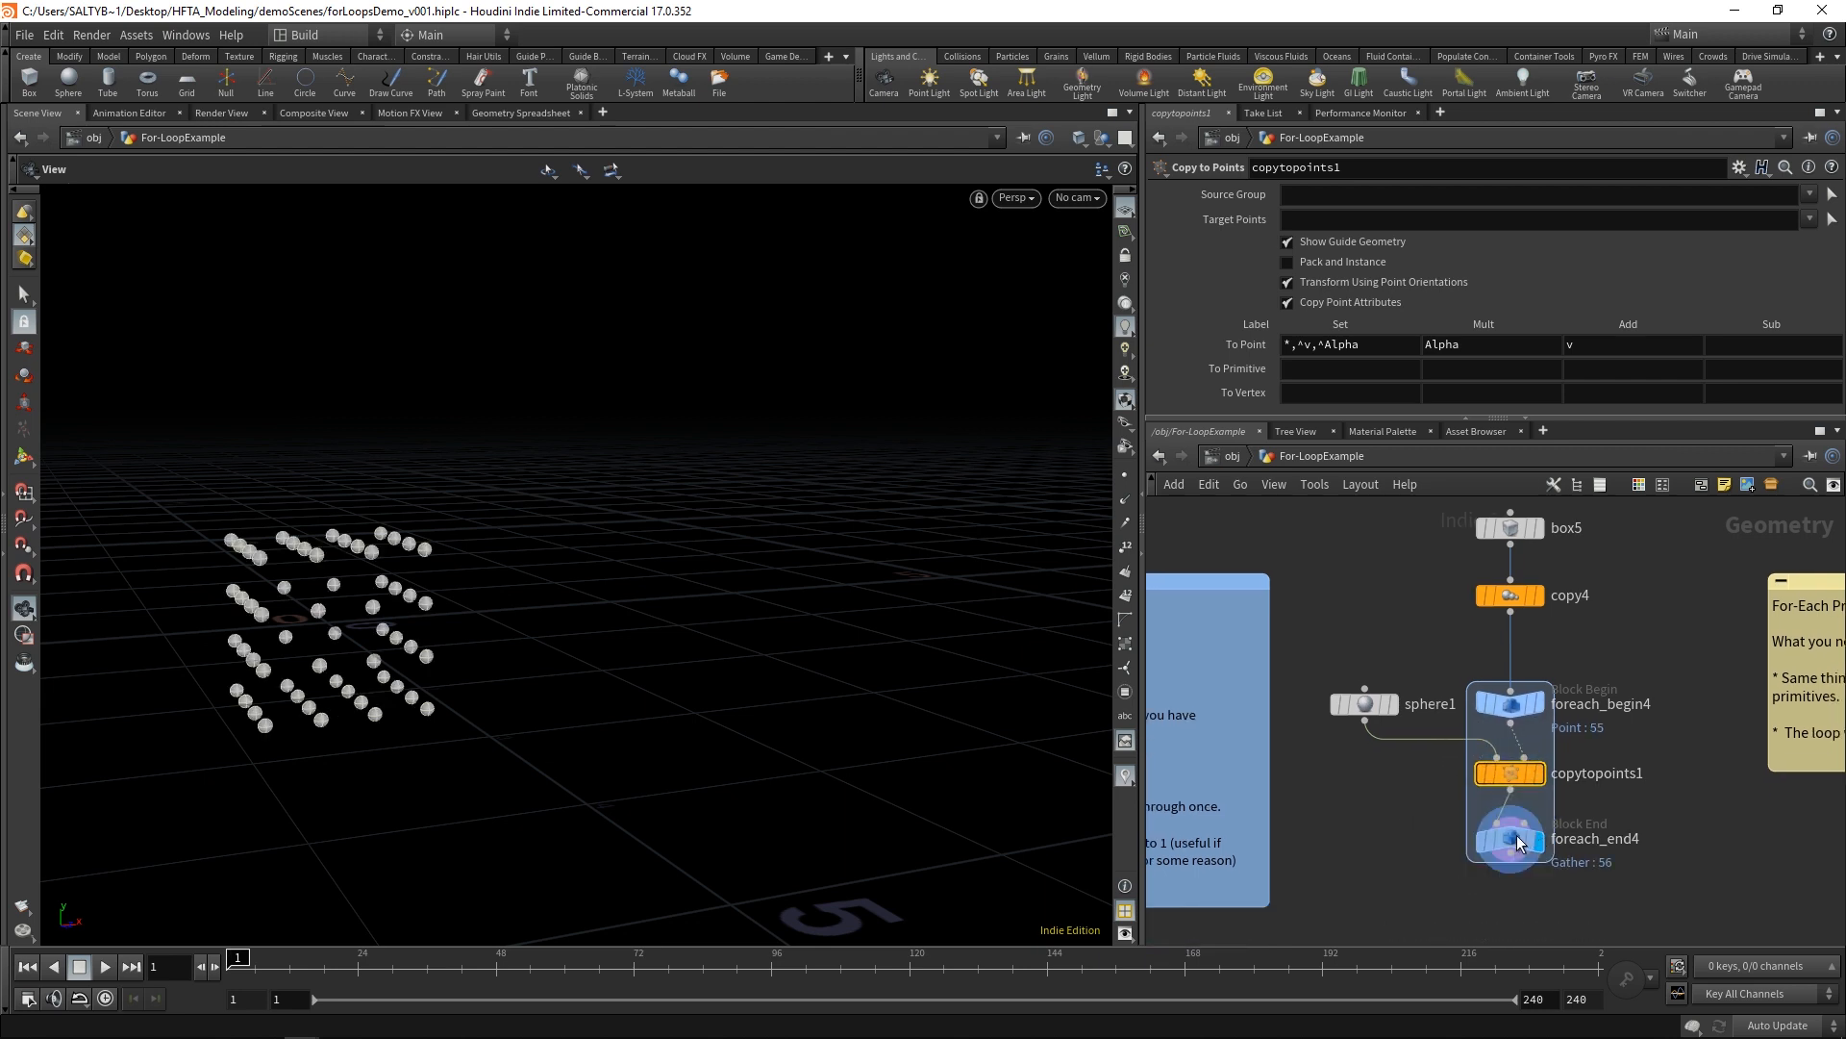
pyautogui.click(1508, 837)
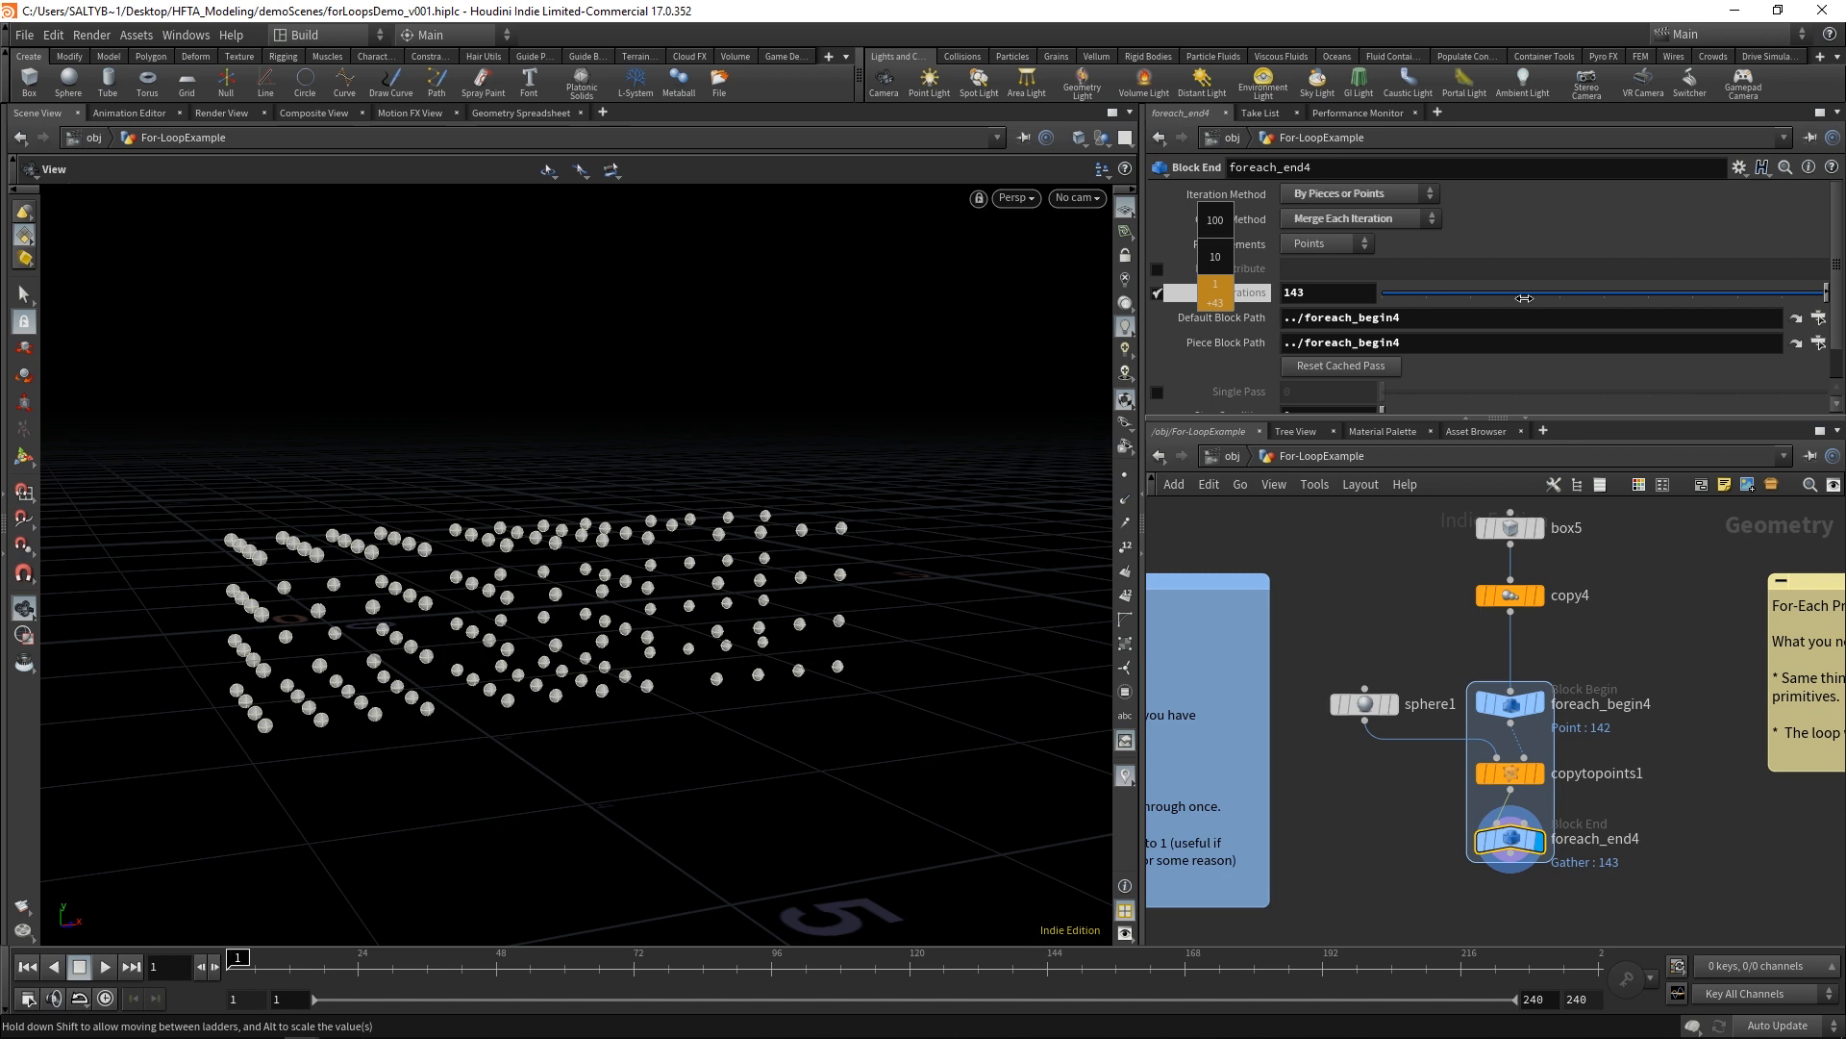
pyautogui.moveTo(1523, 298); pyautogui.dragTo(1414, 298)
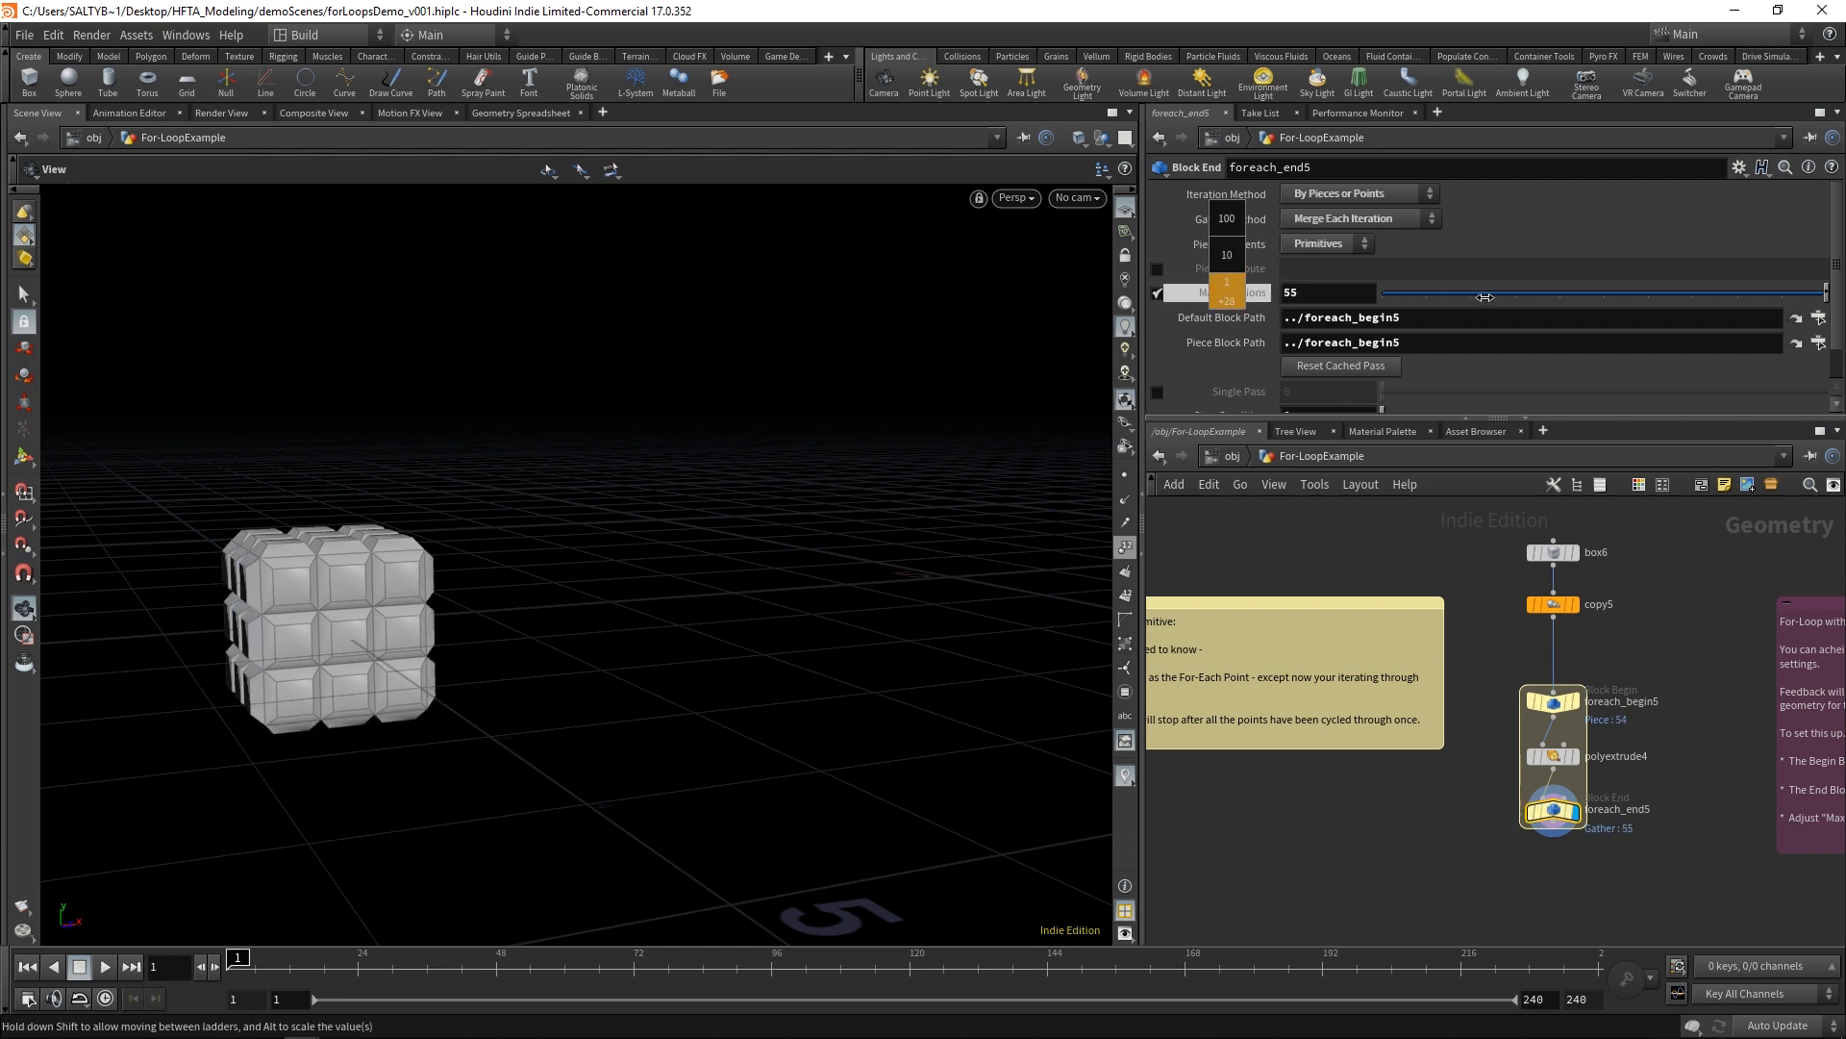
# Step: Raise foreach_end5's Max Iterations from 55 to 67 so extrusion reaches the second box
pyautogui.moveTo(1486, 296); pyautogui.dragTo(1577, 290)
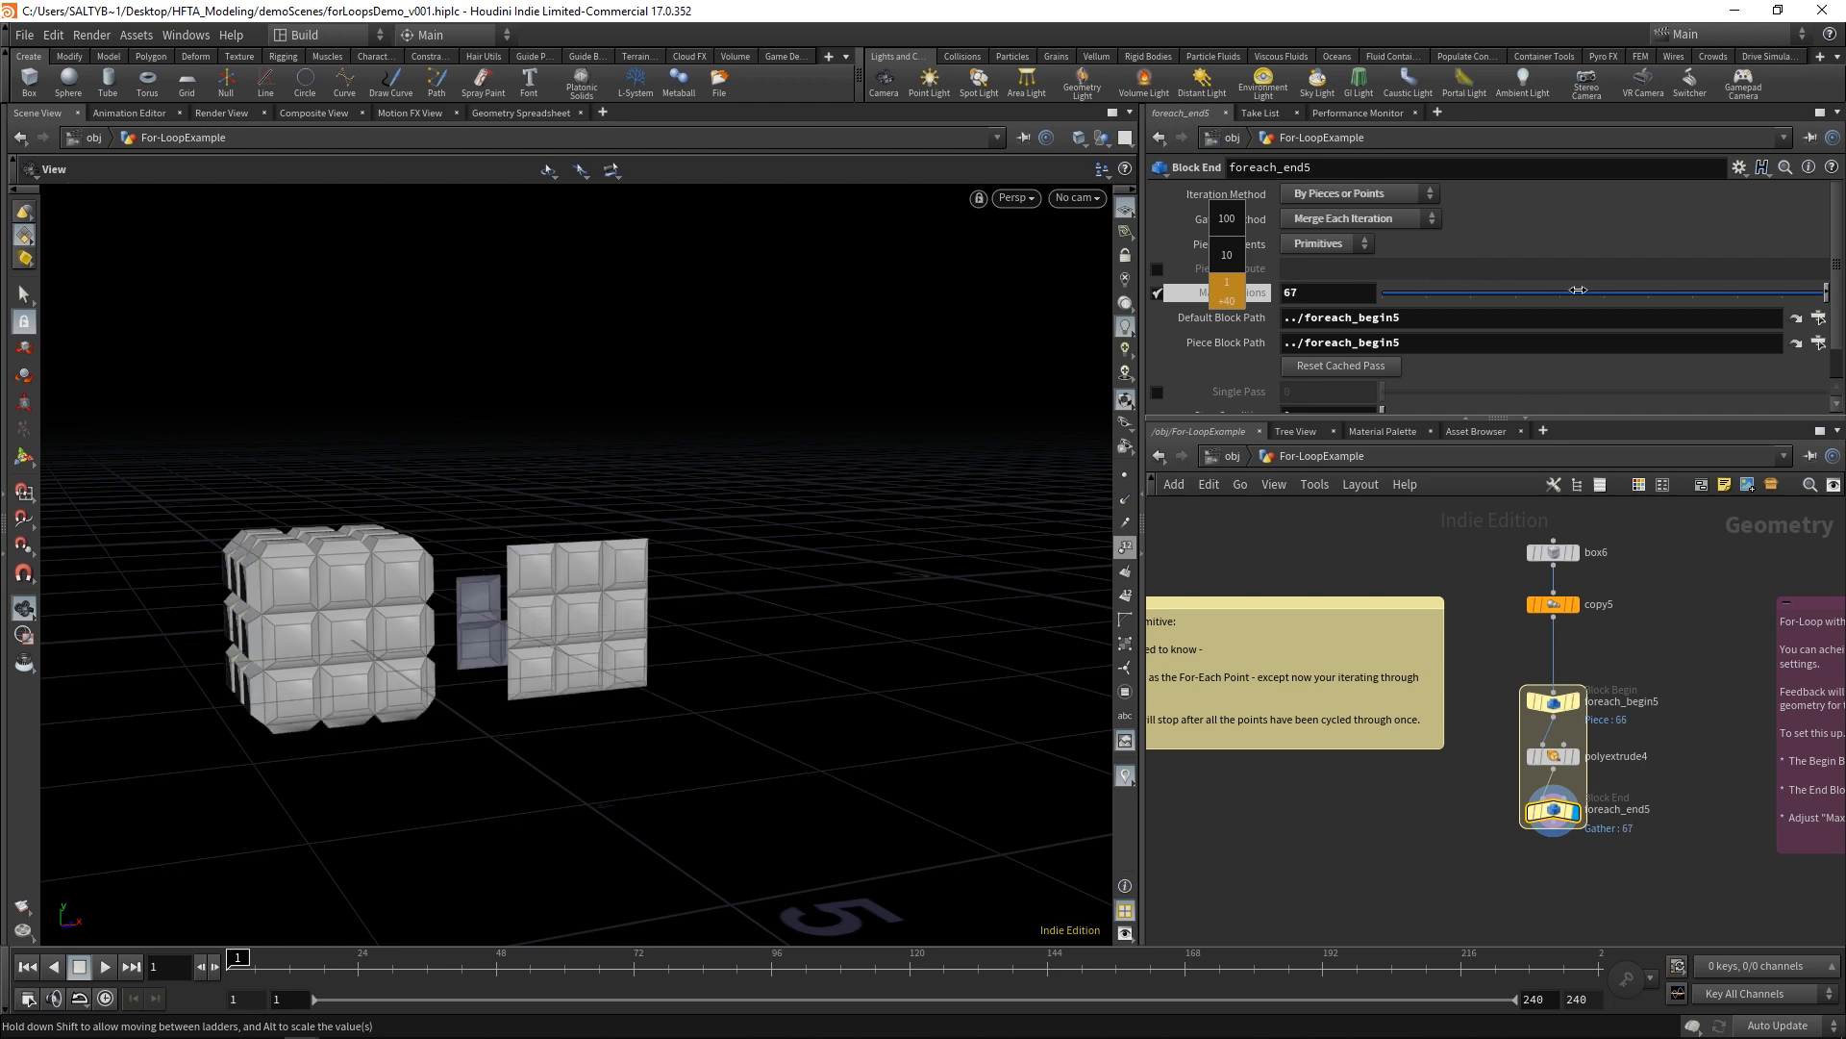